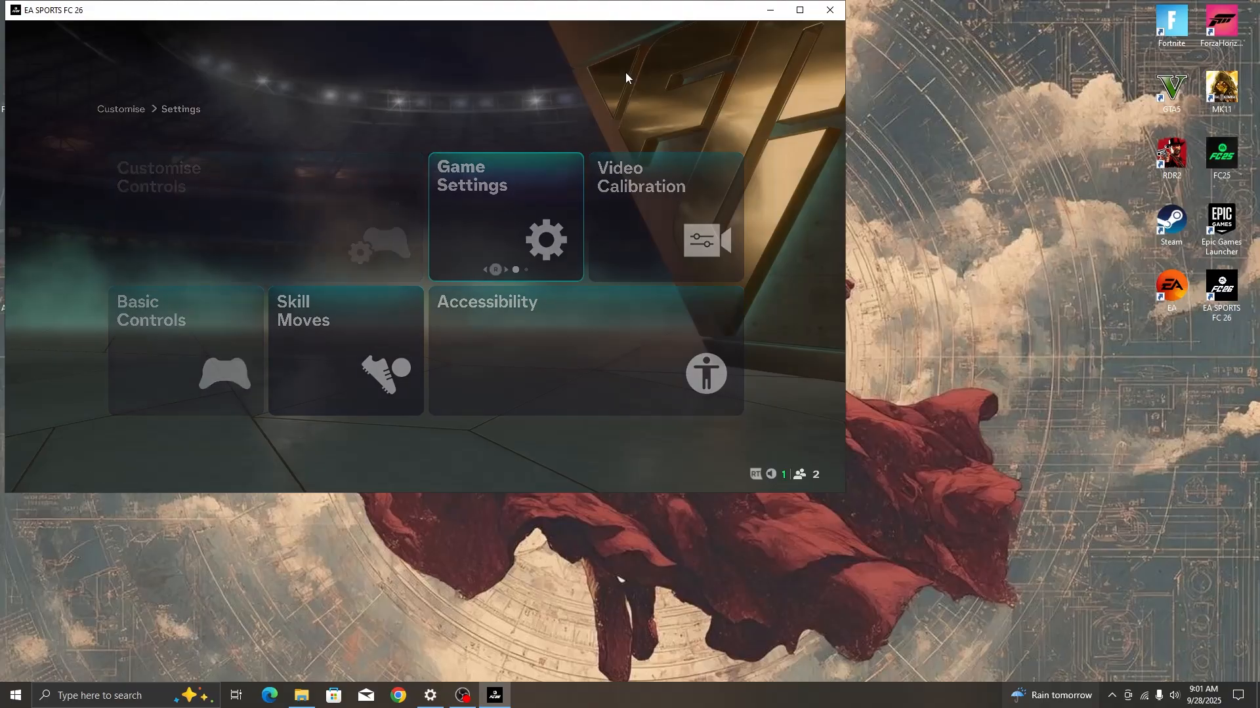
Open Game Settings and switch Display Mode between Windowed and Borderless several times
click(505, 217)
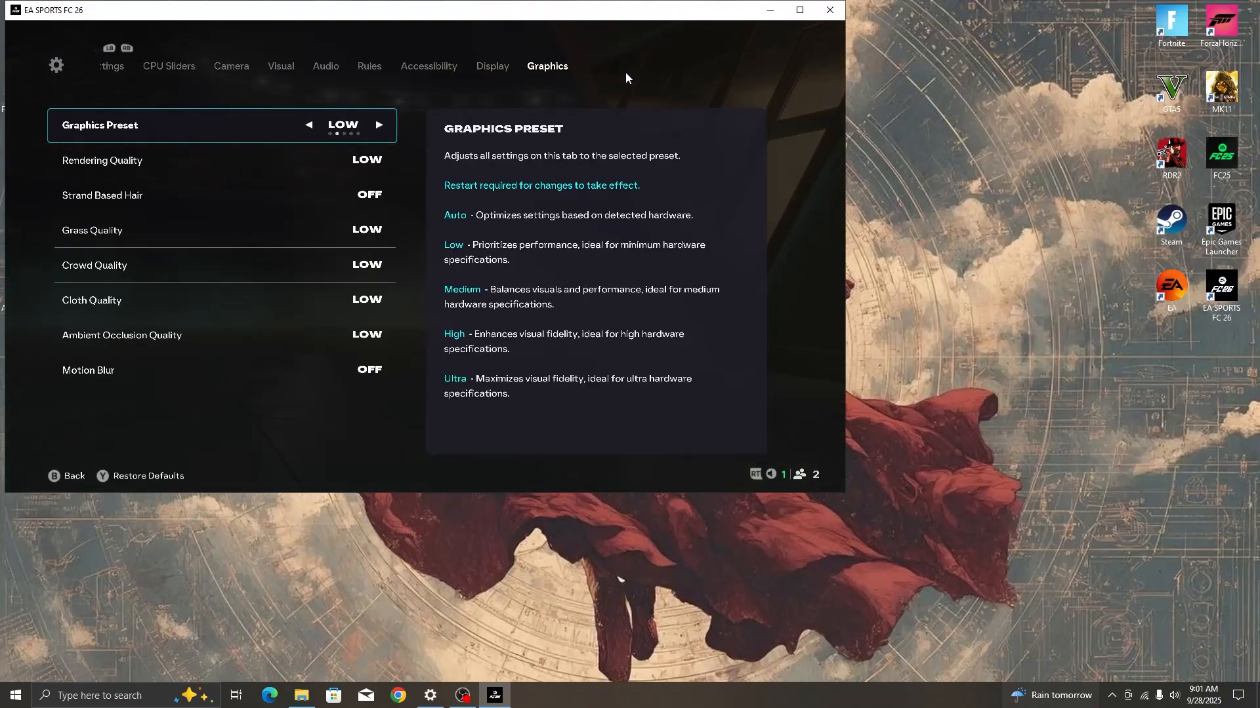
click(491, 66)
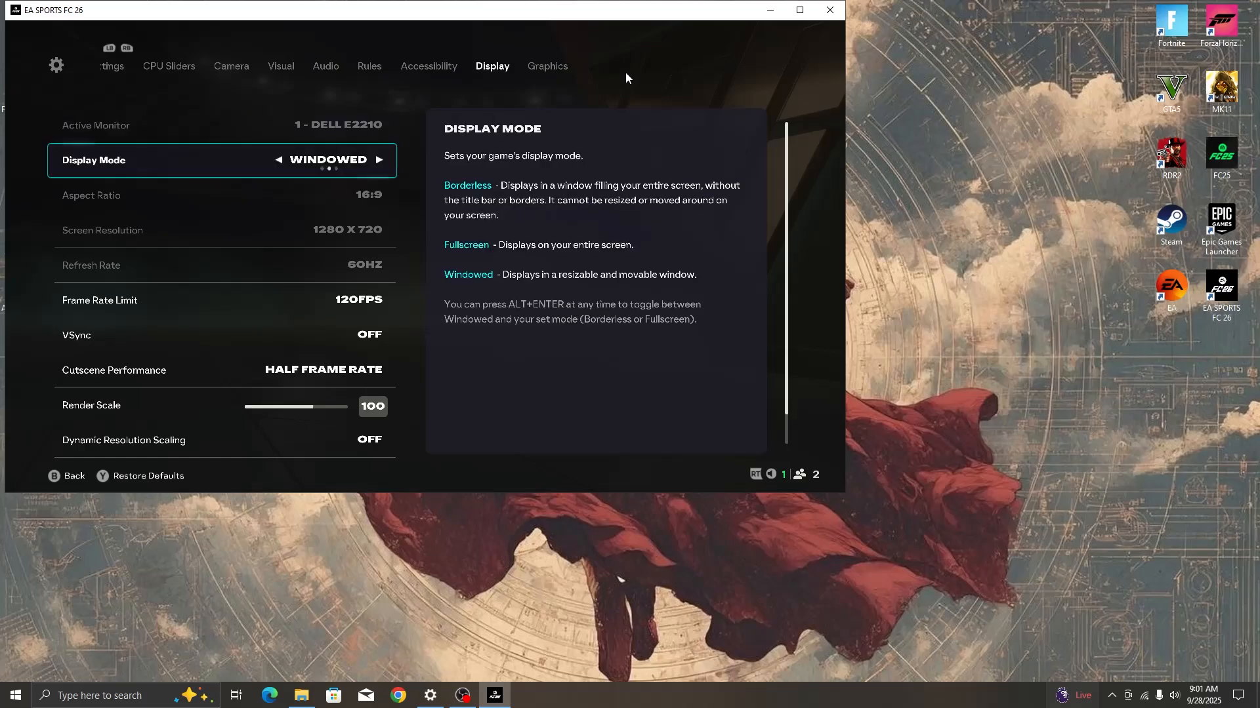
click(379, 160)
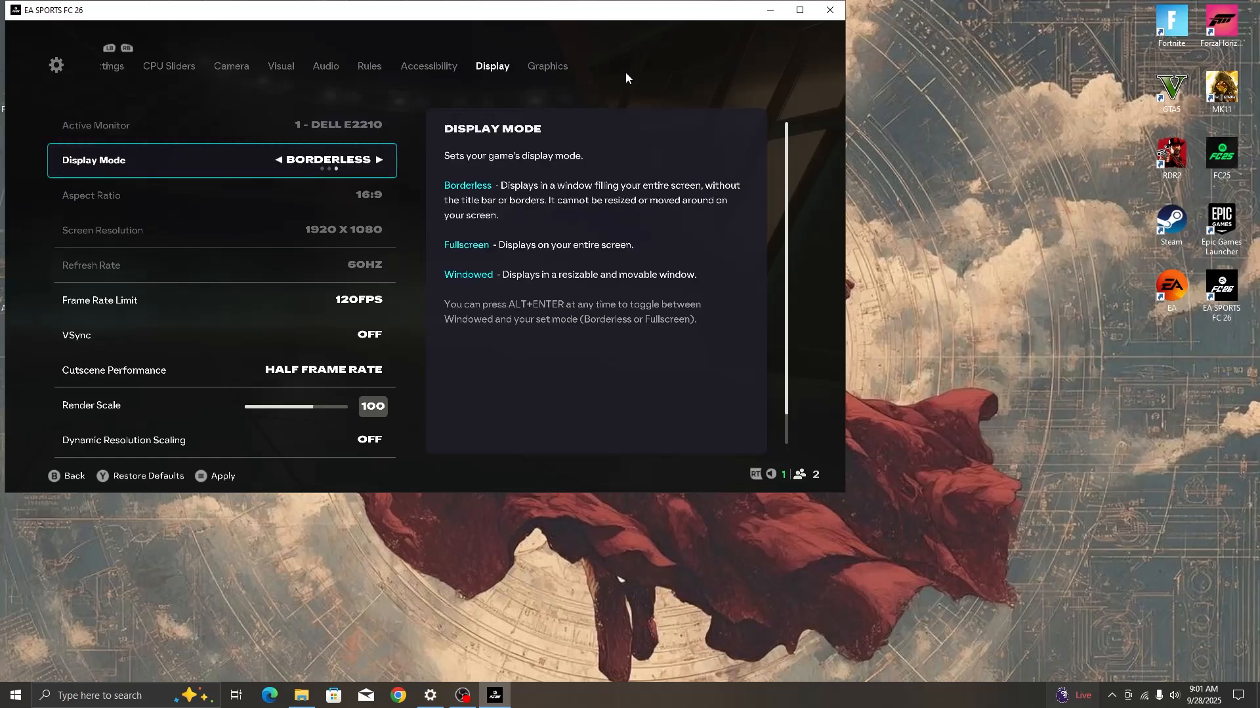
click(379, 159)
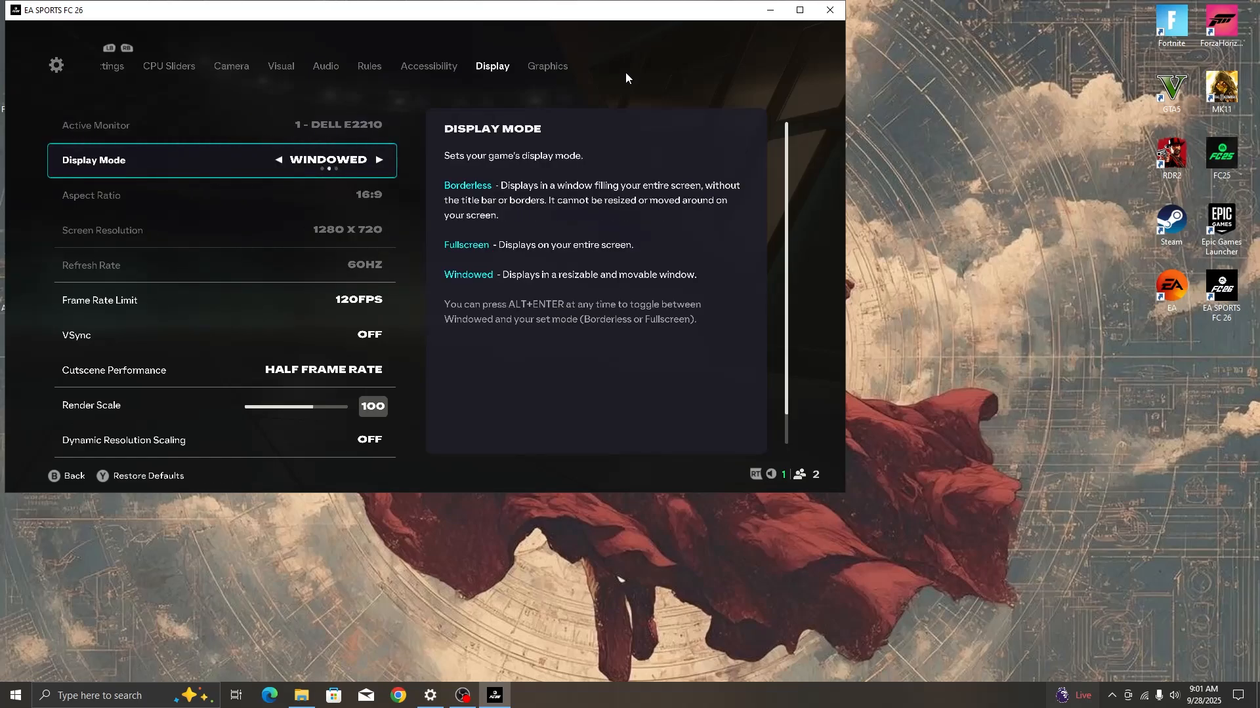
click(378, 160)
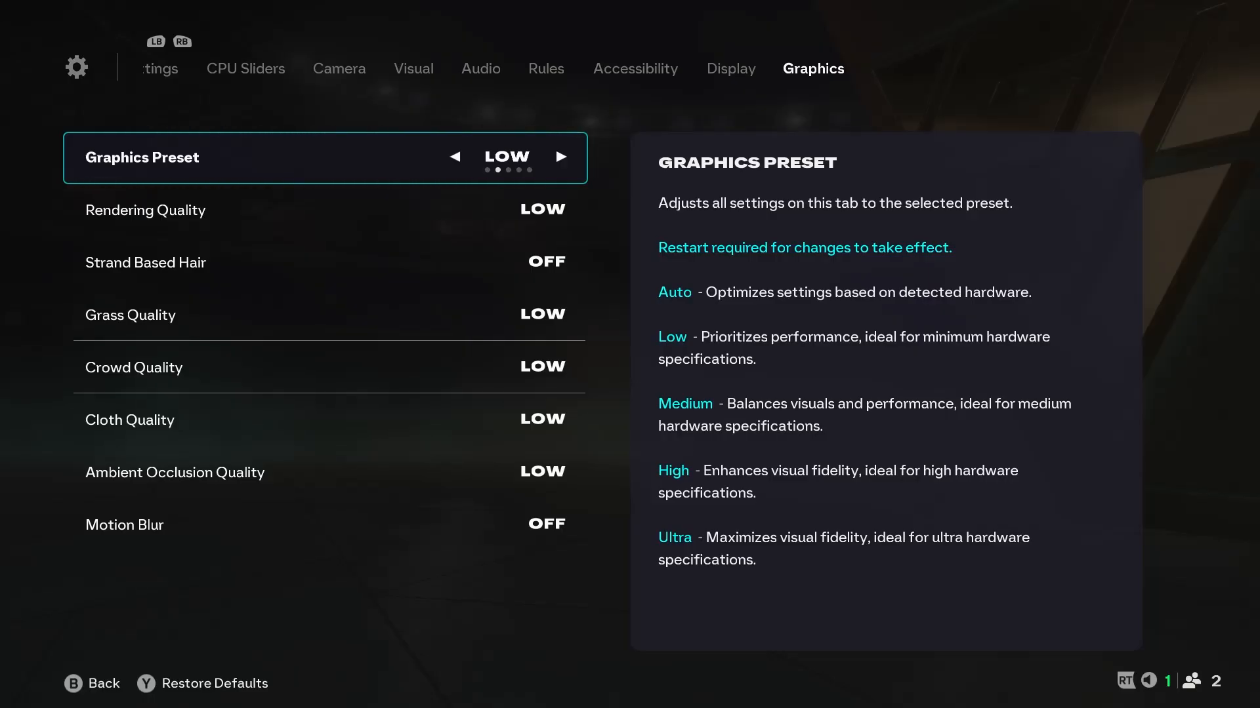
Switch the Graphics Preset between Low and Ultra twice, returning to Low
click(561, 156)
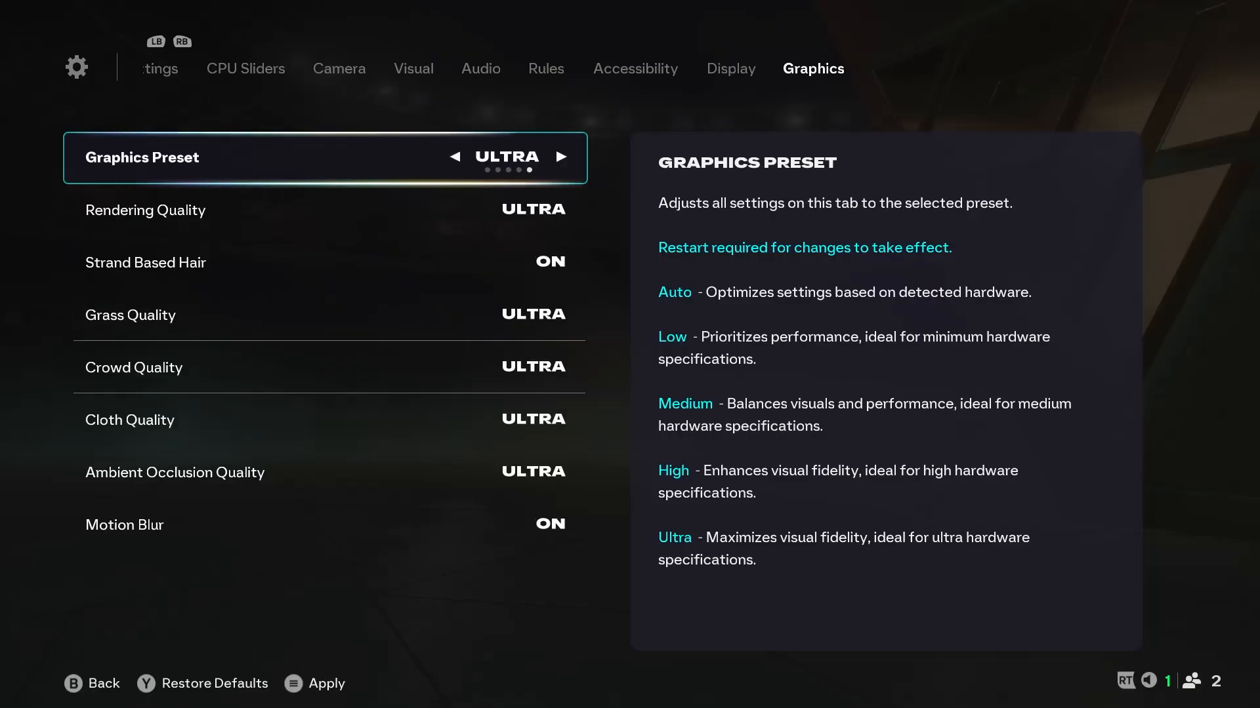
click(455, 157)
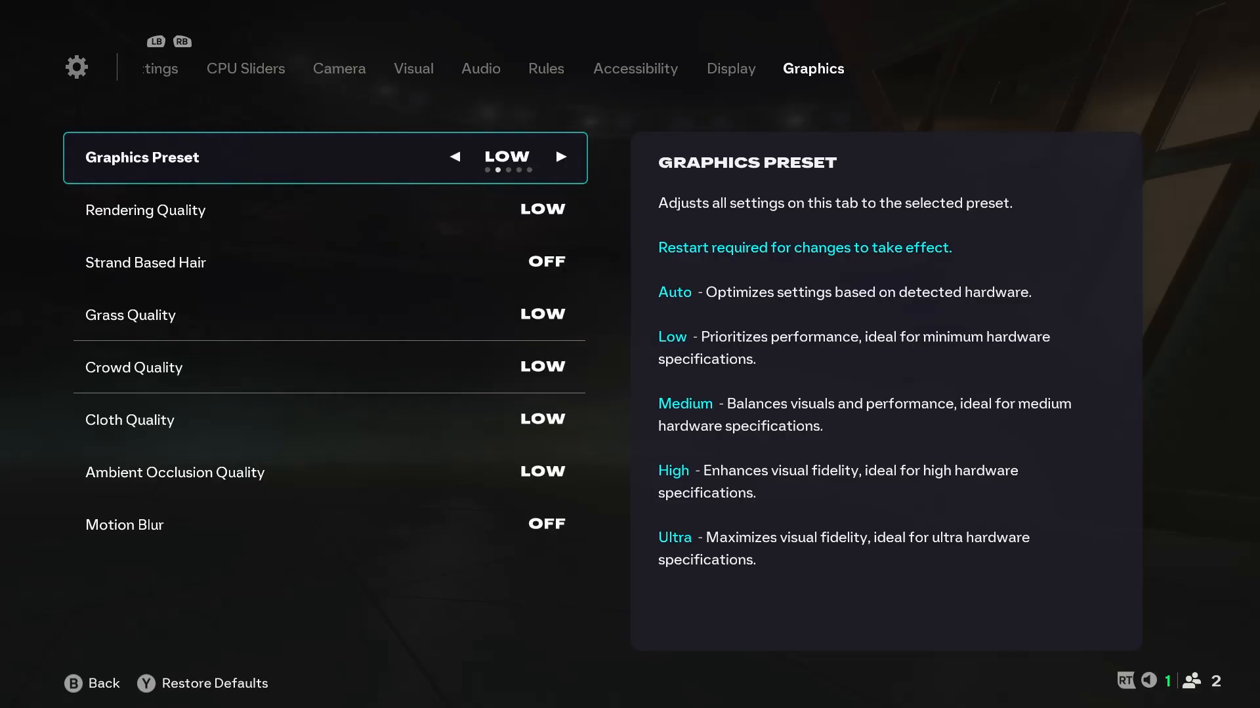
click(562, 158)
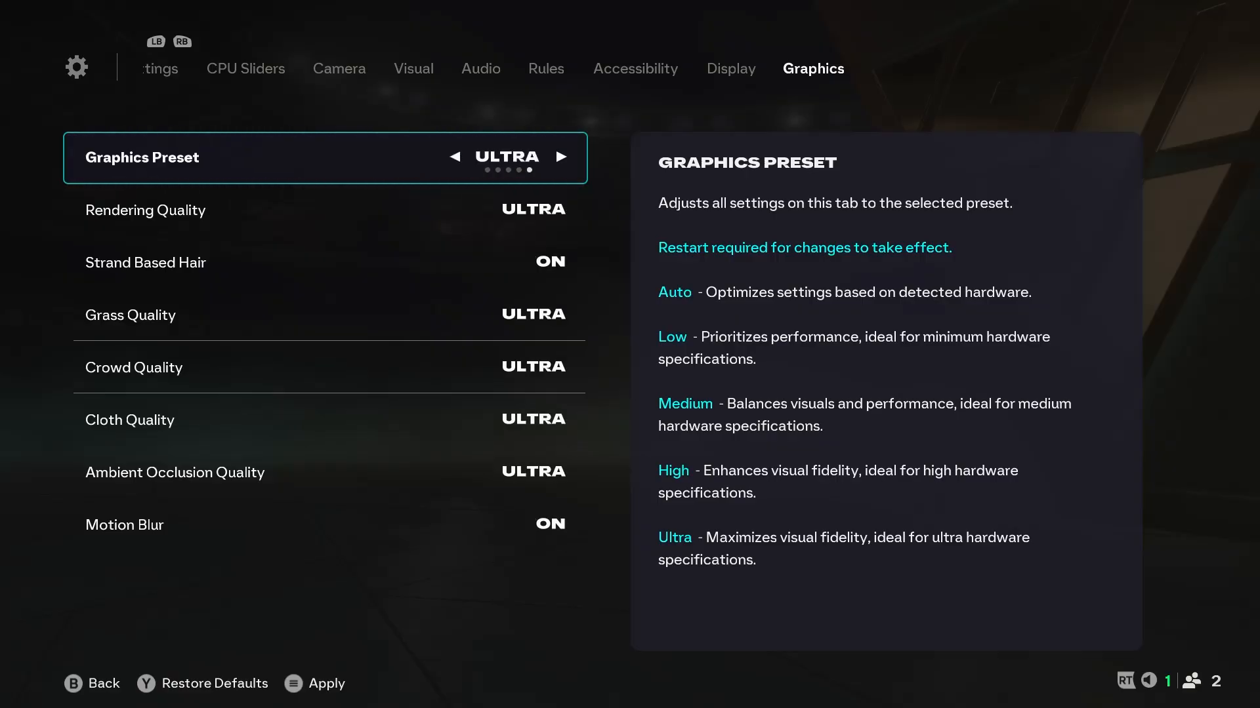
click(455, 157)
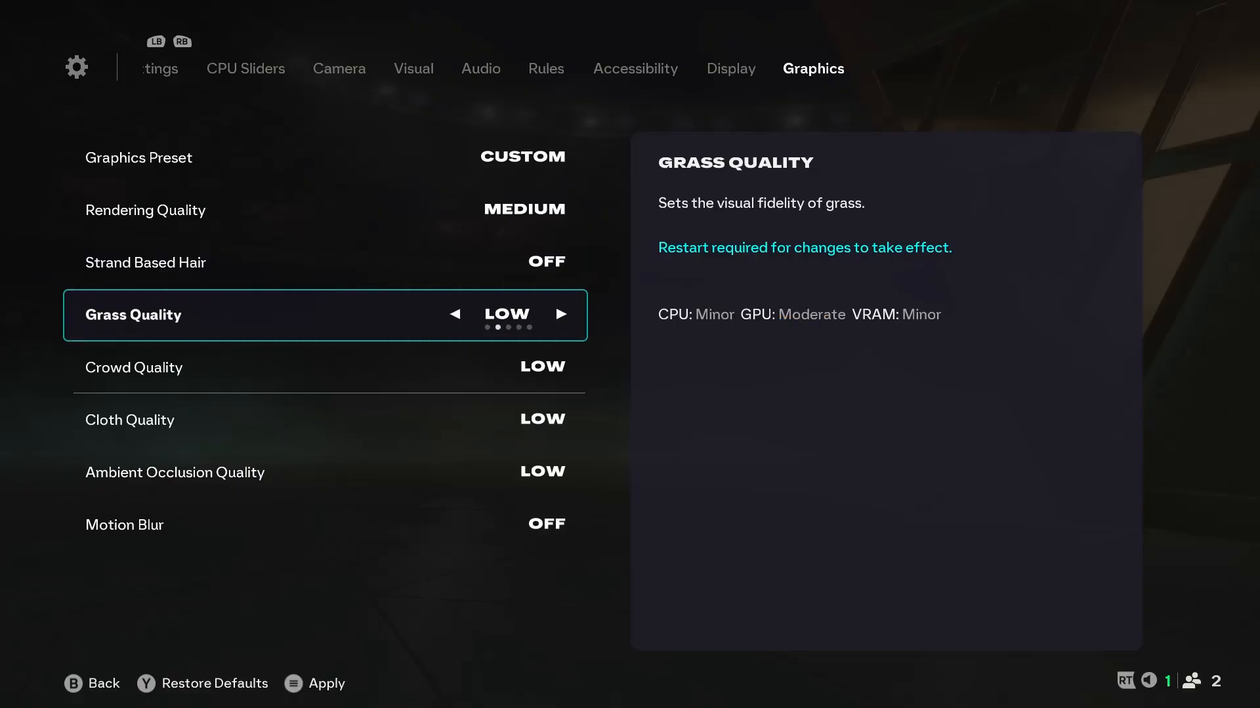
click(561, 315)
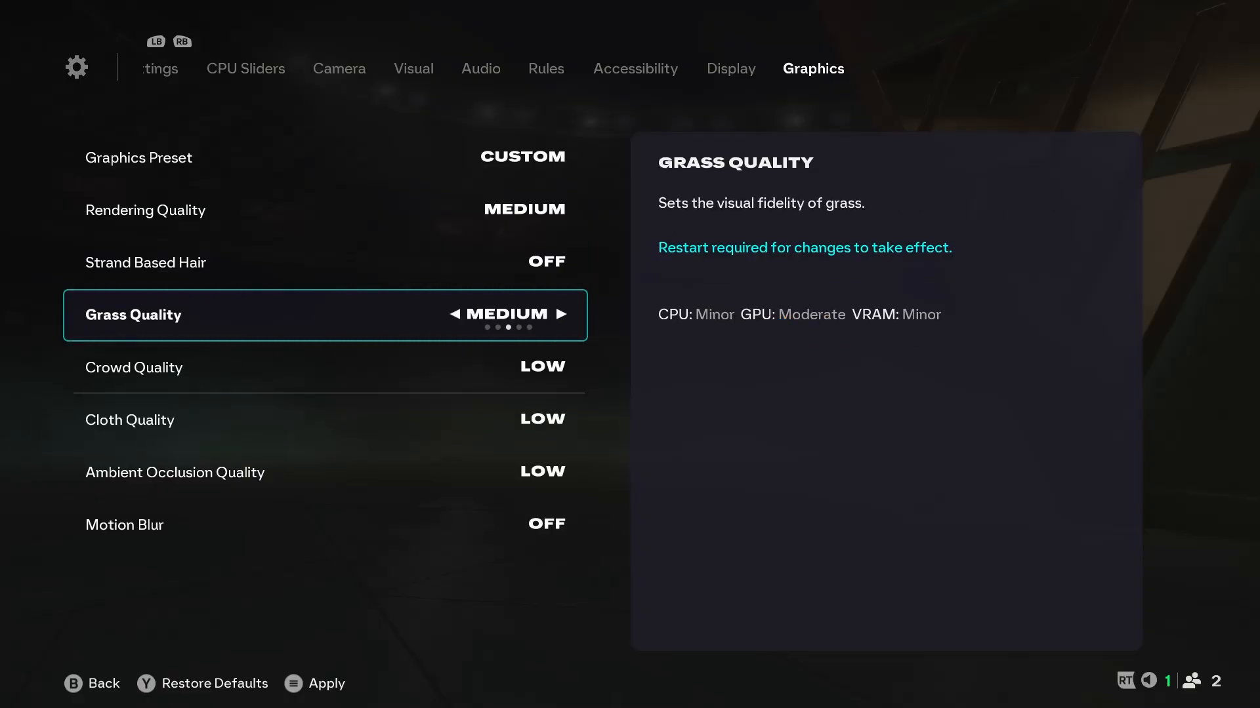
click(454, 314)
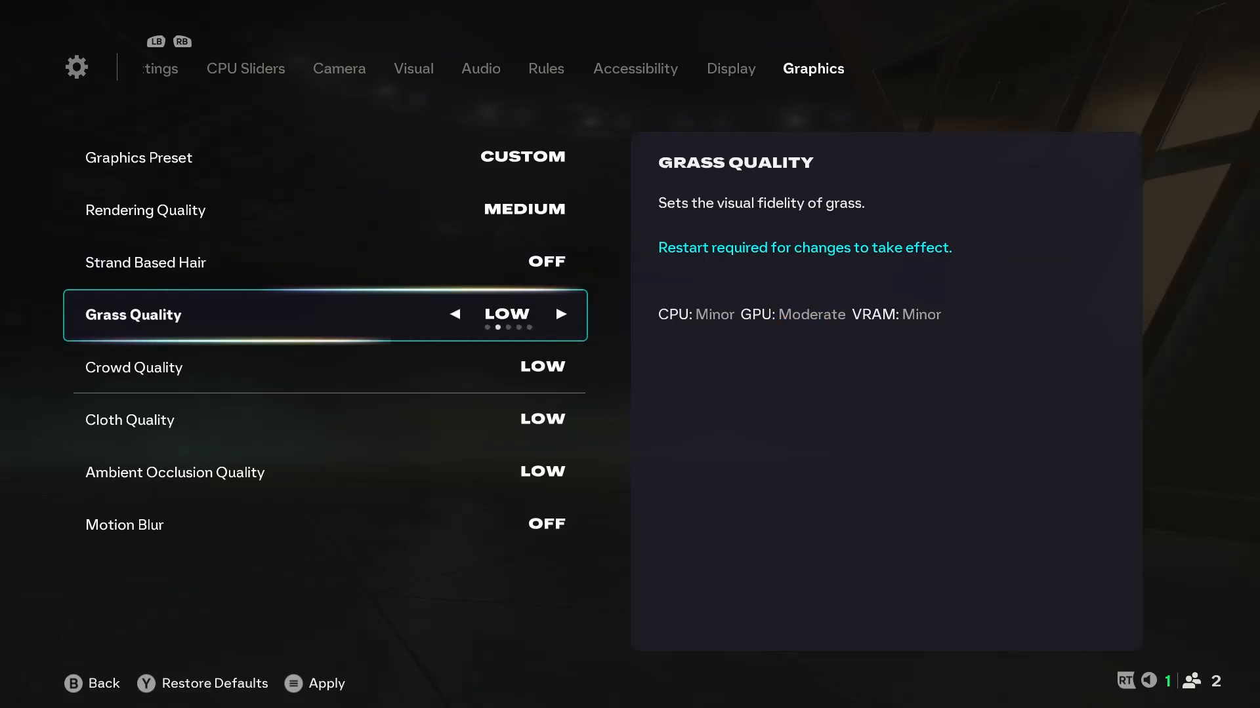
click(562, 314)
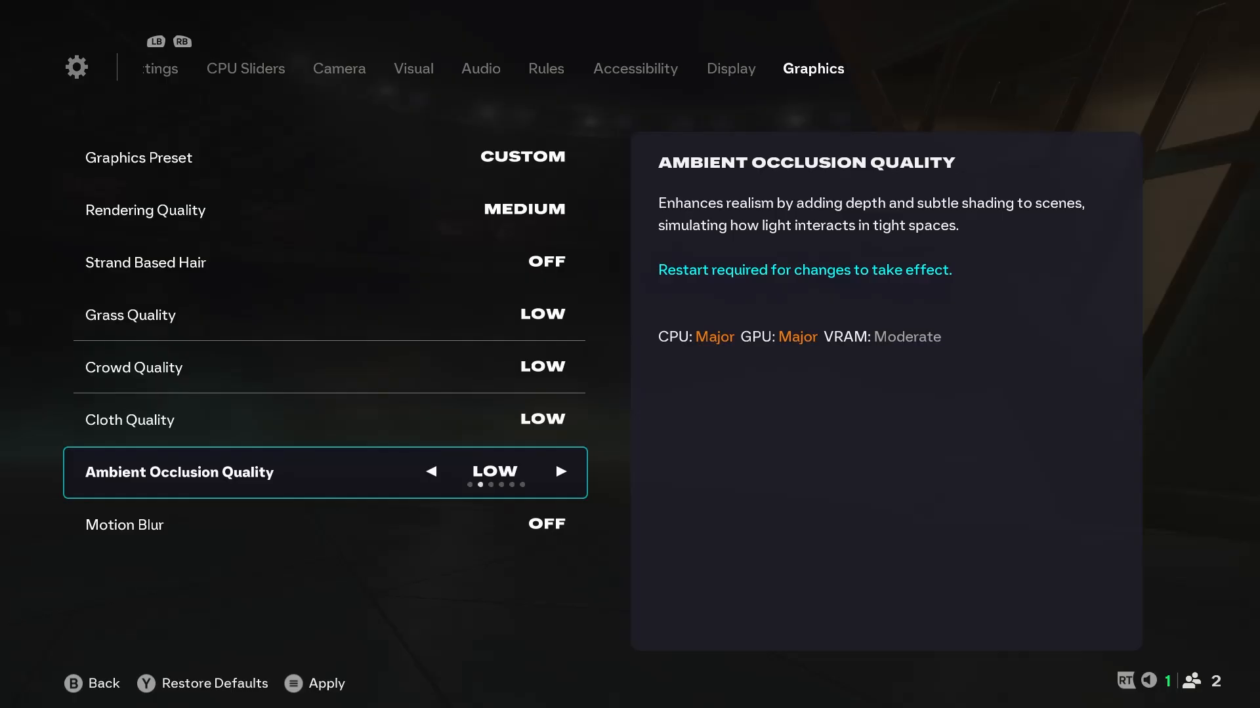
click(561, 471)
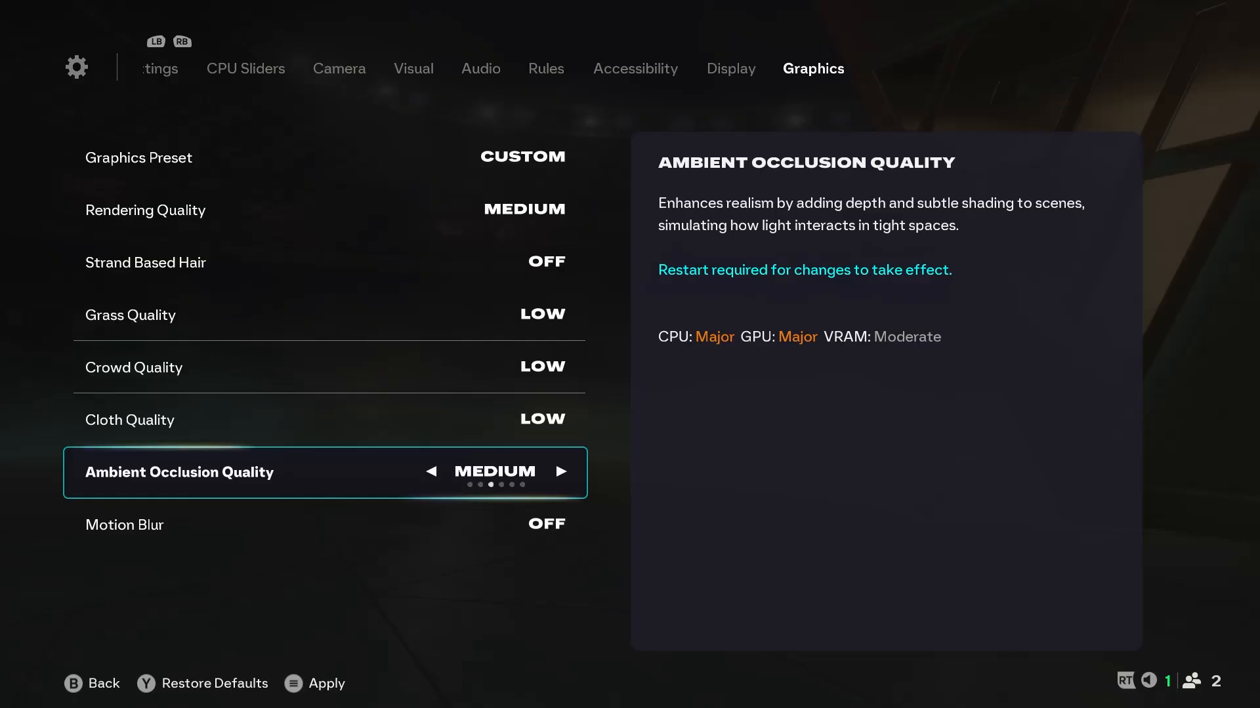
click(430, 473)
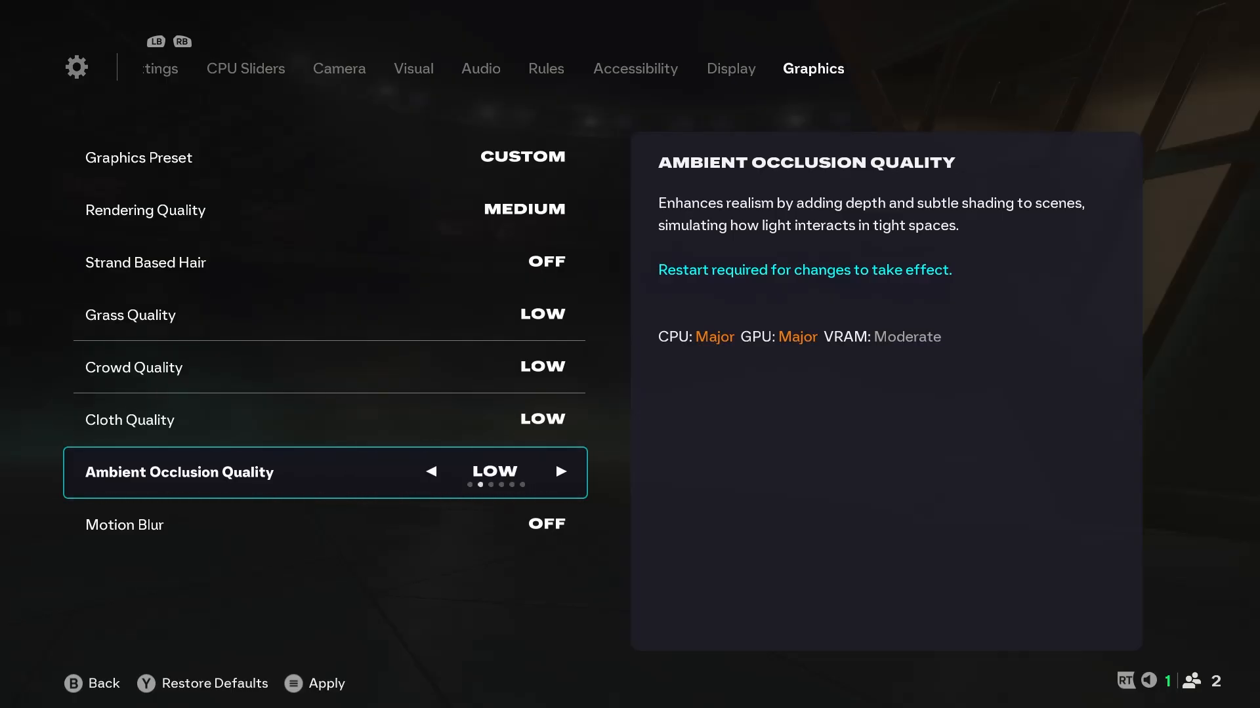
click(561, 472)
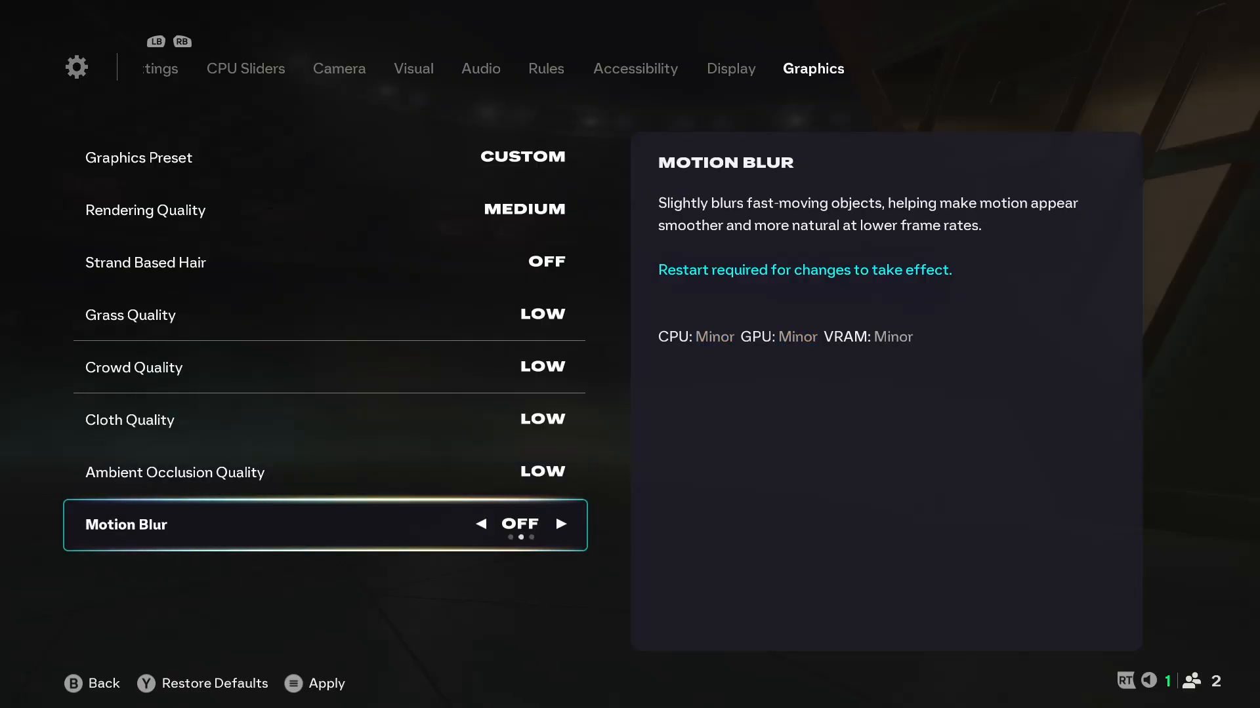
click(562, 525)
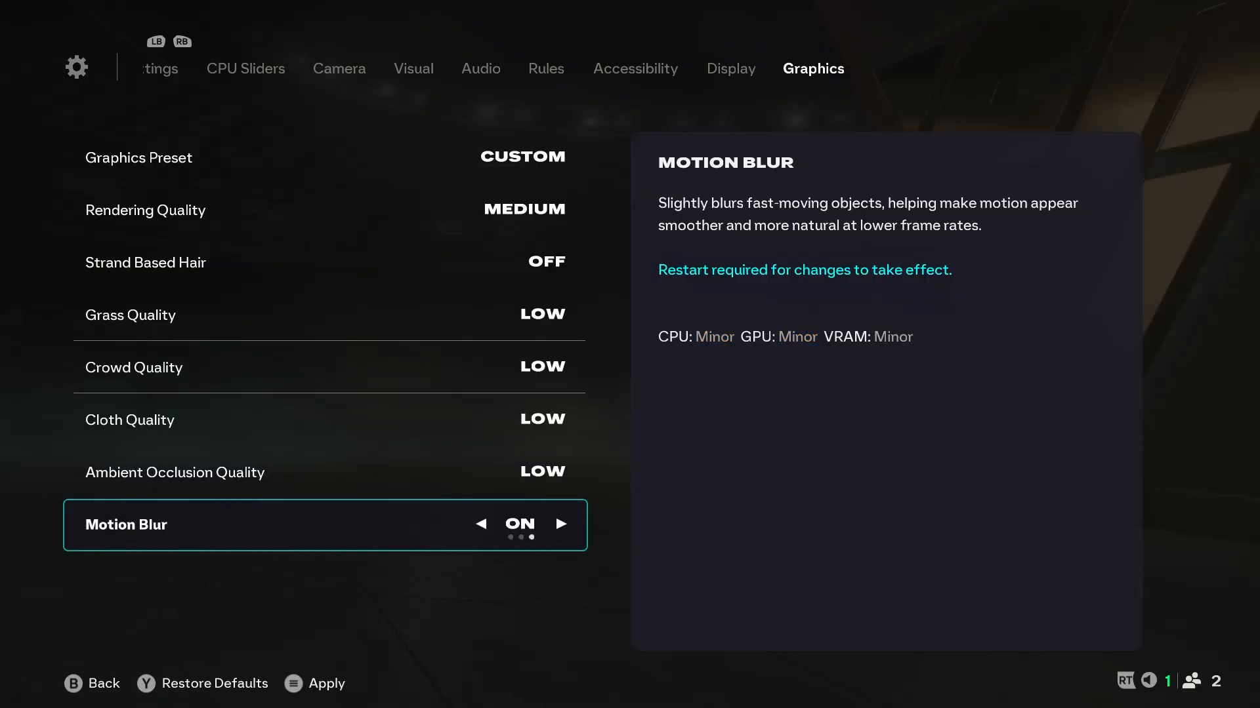
click(479, 525)
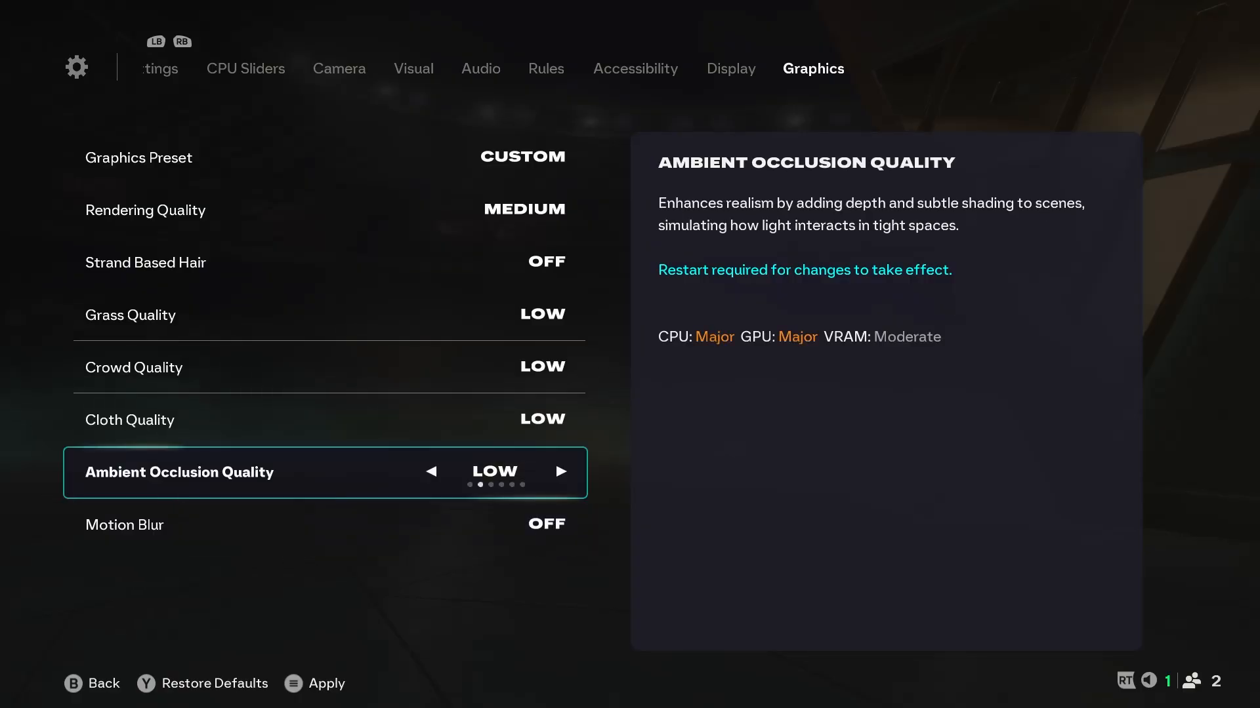
key(Up)
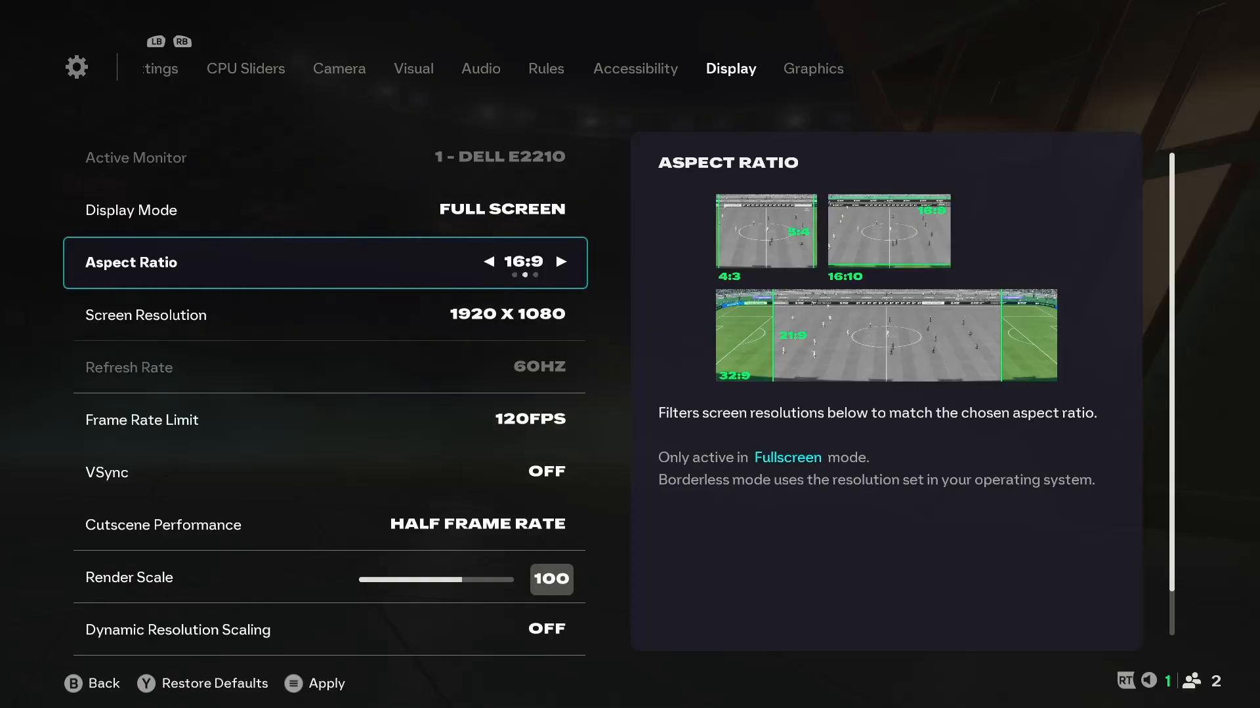
Try 1280x720, return to 1920x1080, and set Frame Rate Limit to Unlimited
click(564, 262)
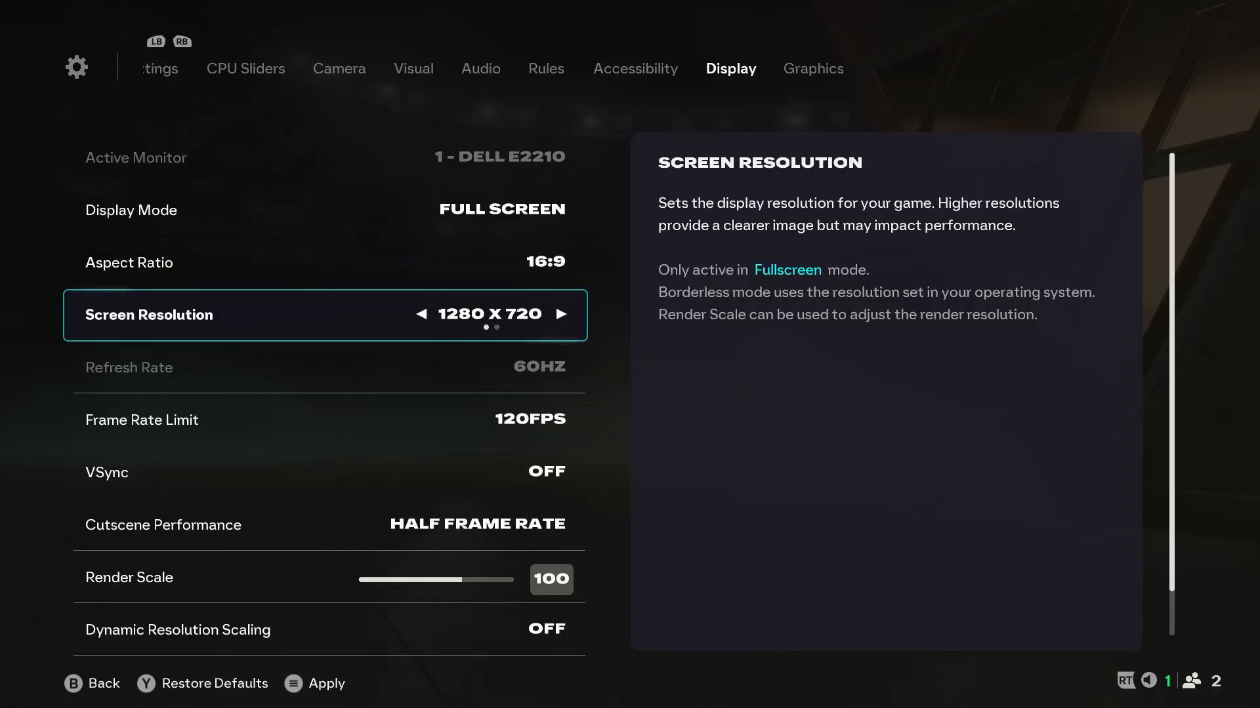
click(563, 314)
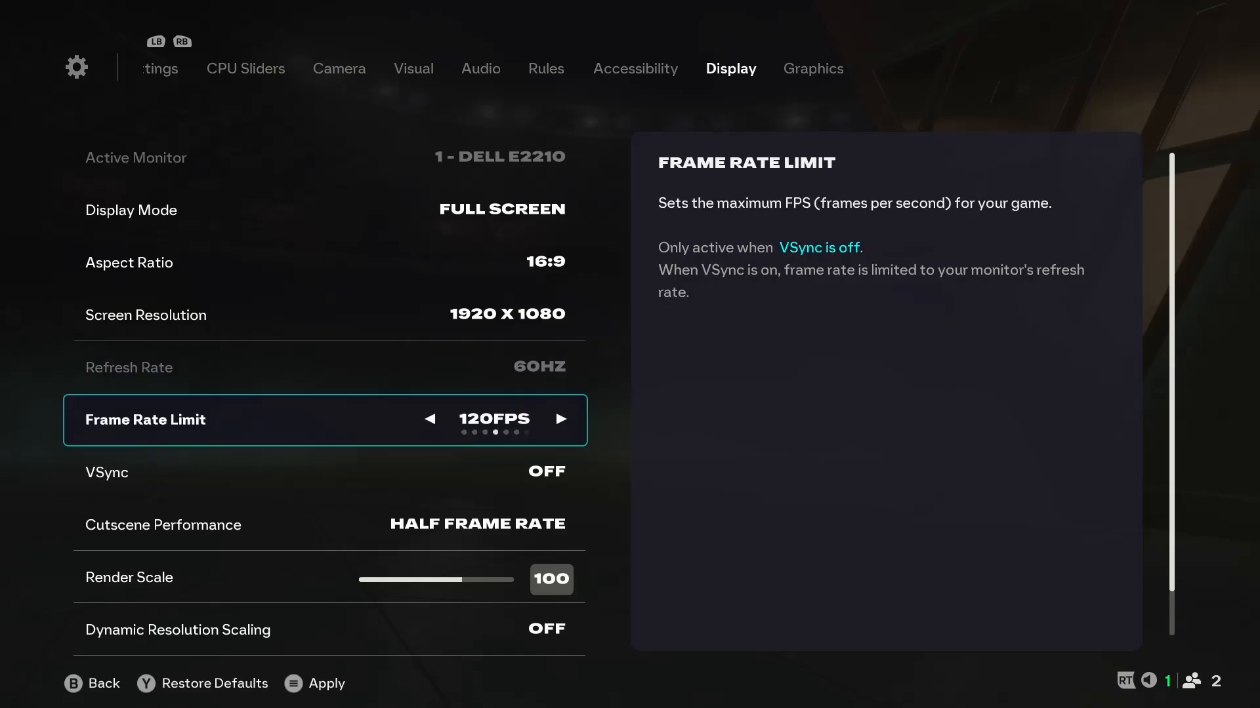
click(561, 419)
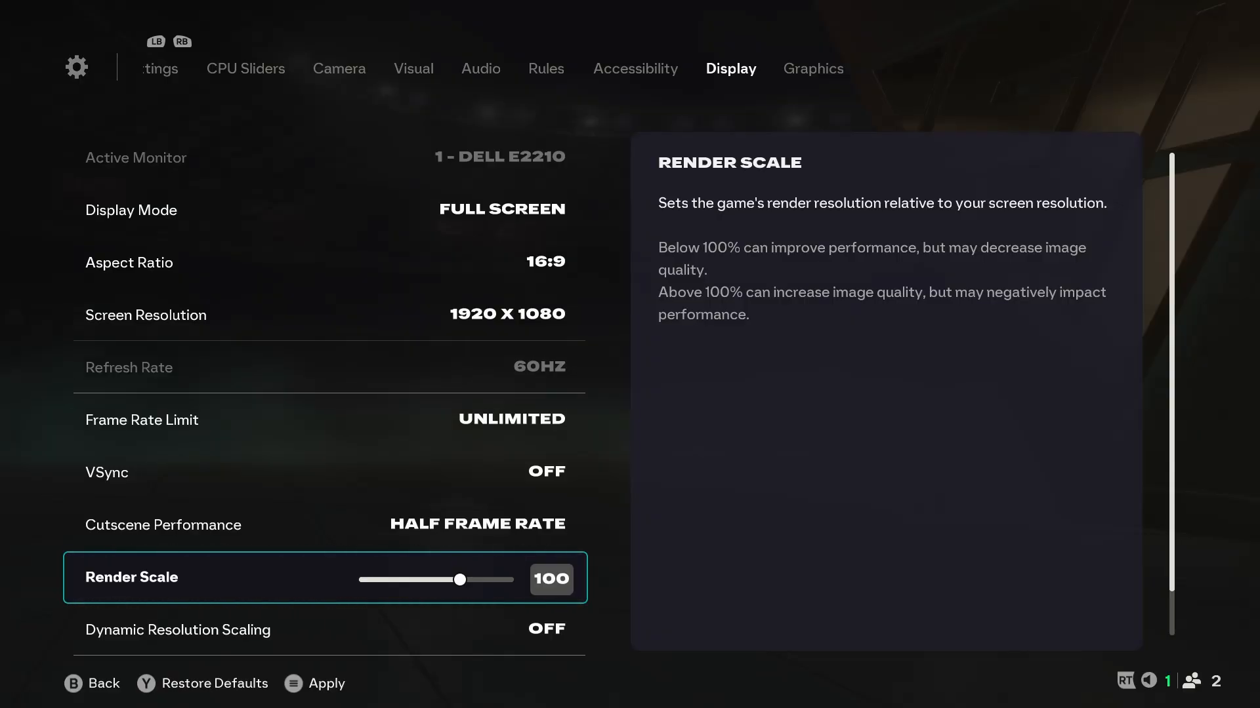
scroll(down, 3)
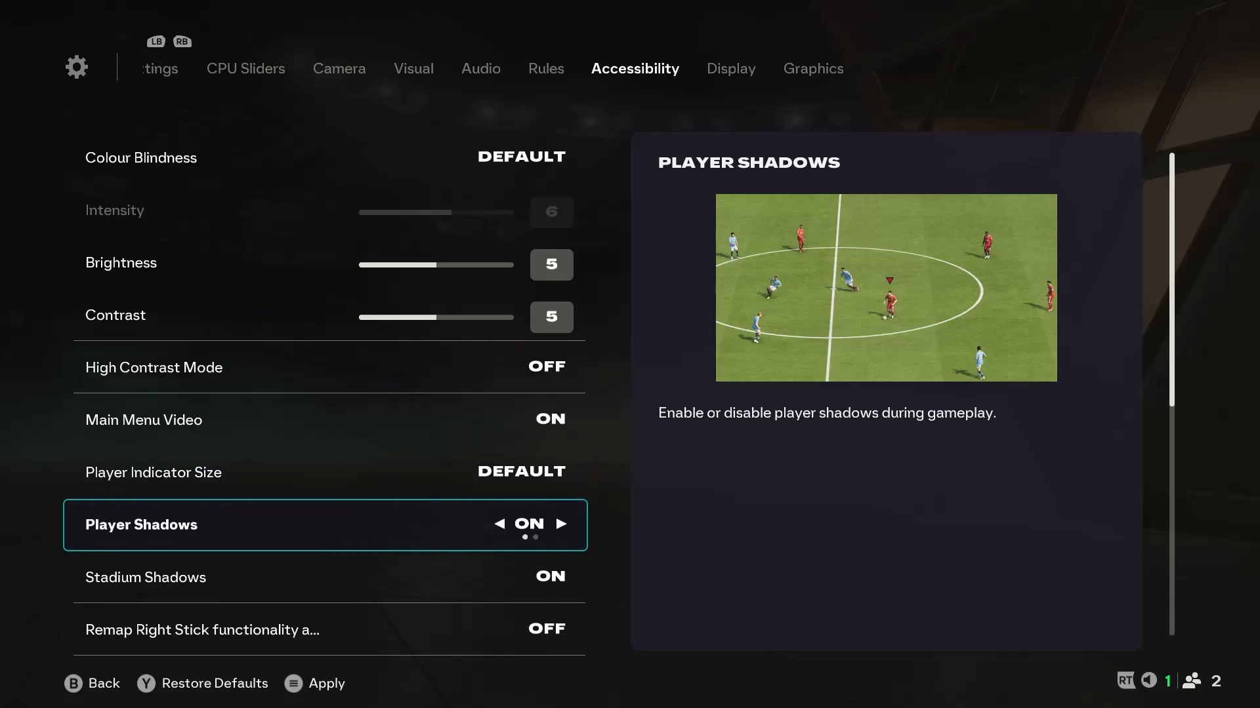
Select the Player Shadows option in the Accessibility settings
click(499, 525)
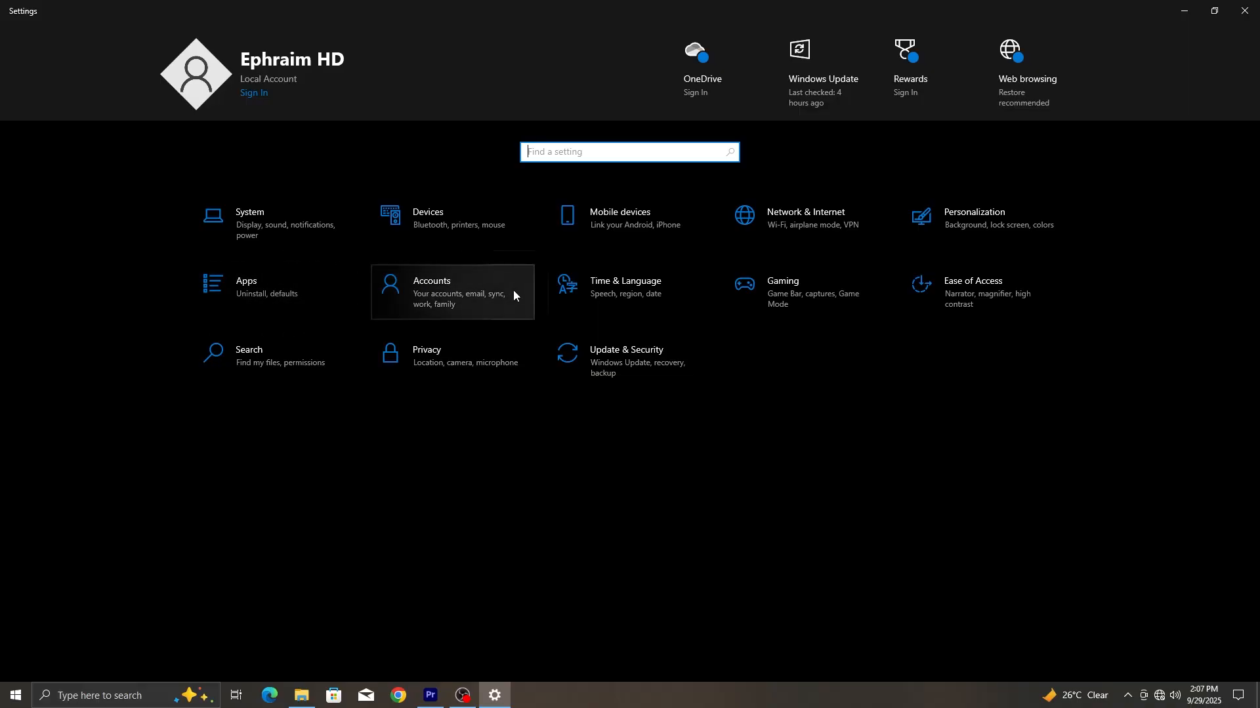
mouse_move(794, 301)
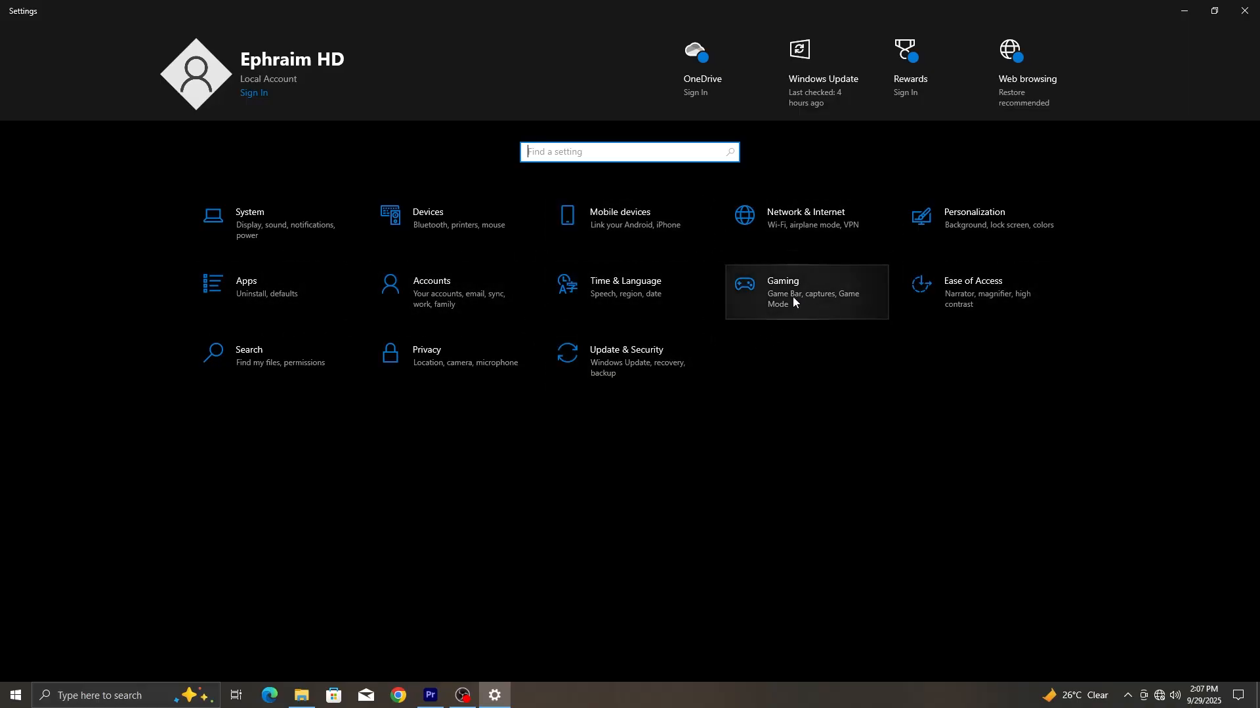
Go to the Gaming section of Windows Settings to reach Game Mode
click(781, 291)
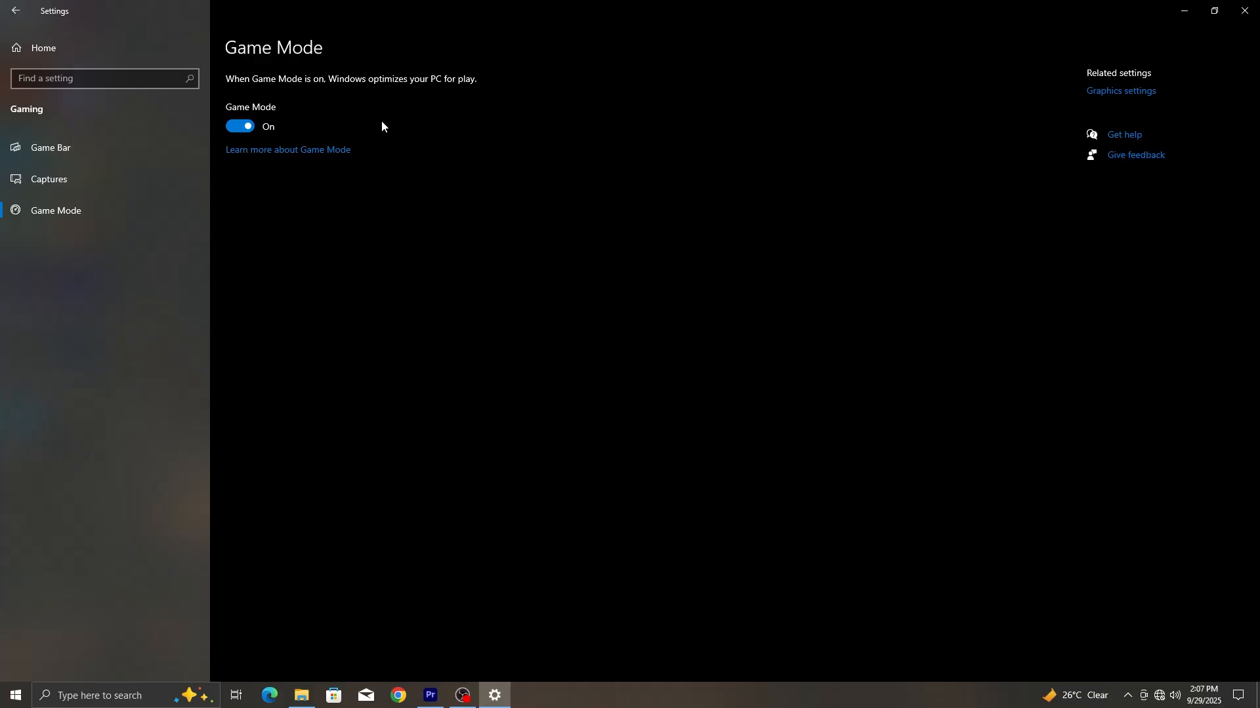
mouse_move(451, 89)
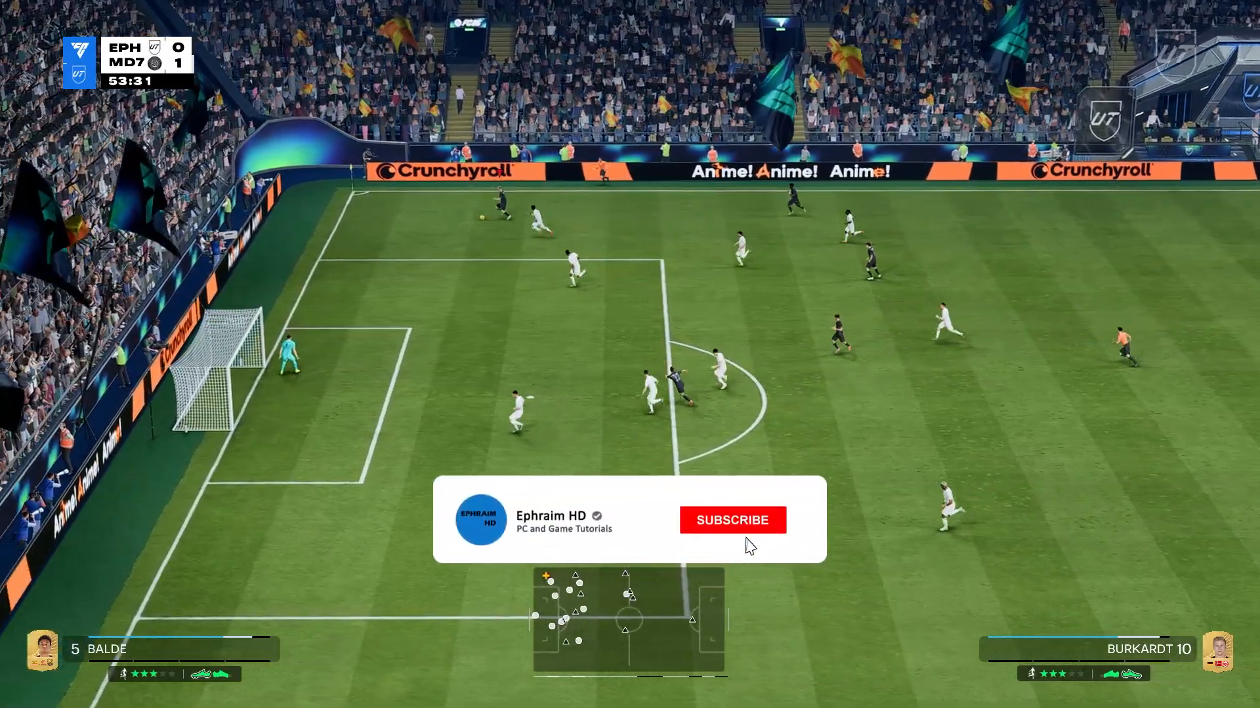
Start a Windows taskbar search for power settings
click(730, 519)
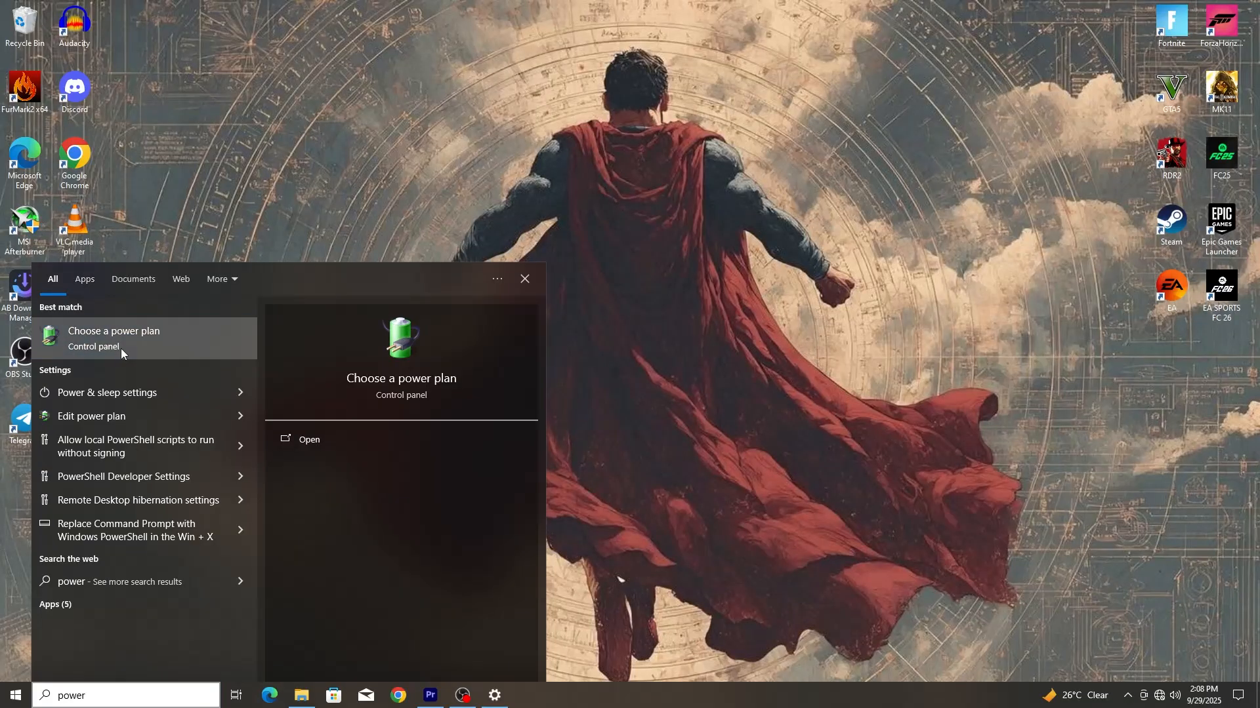
Choose a power plan, switching from Balanced to Ultimate Performance, then close Power Options
click(114, 338)
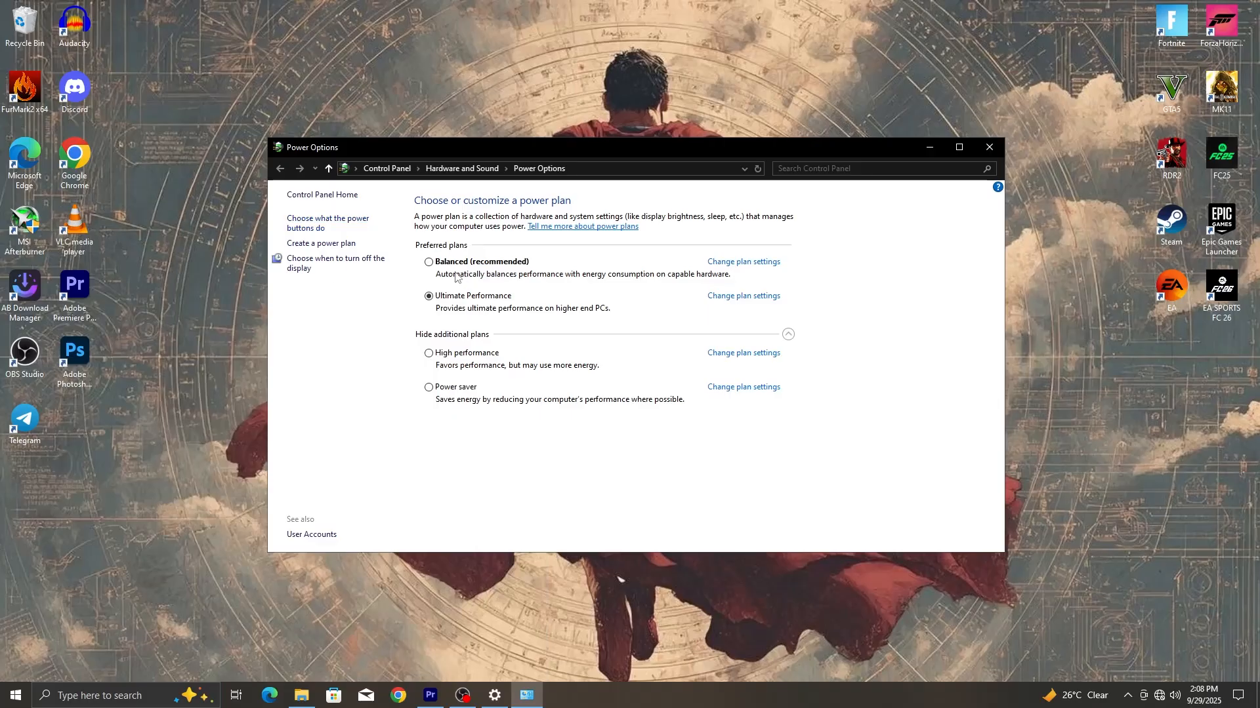
click(429, 261)
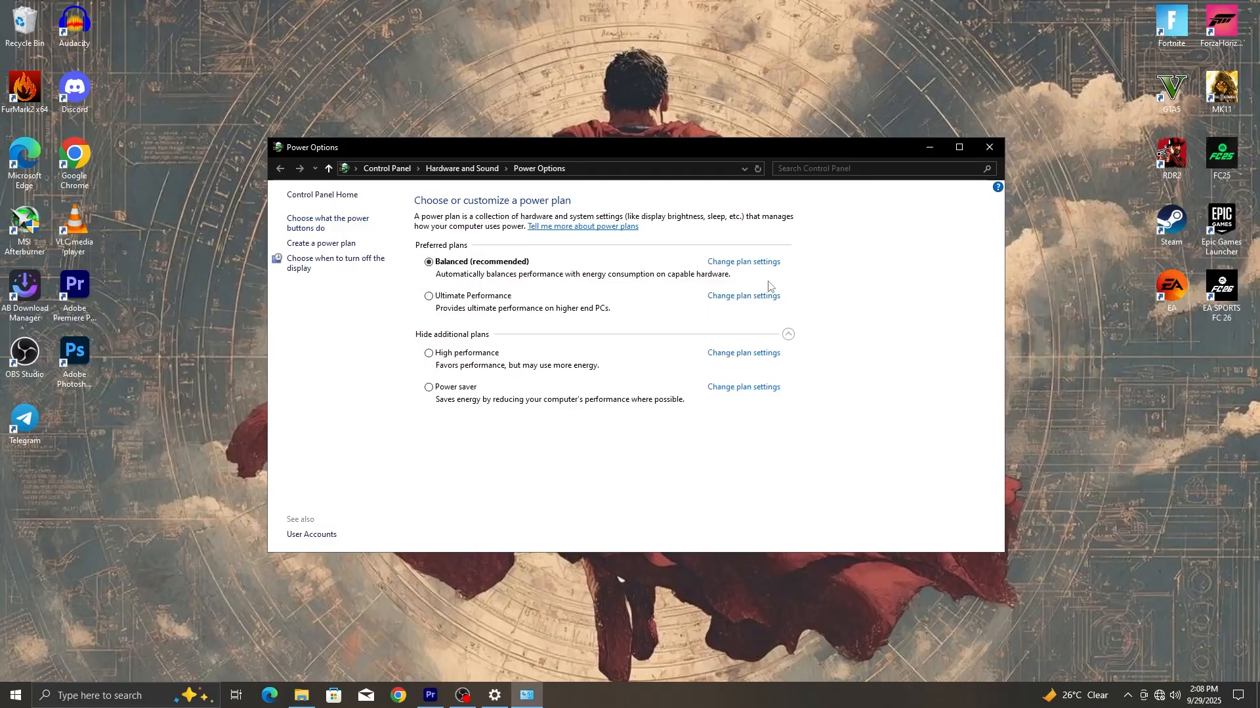
mouse_move(538, 326)
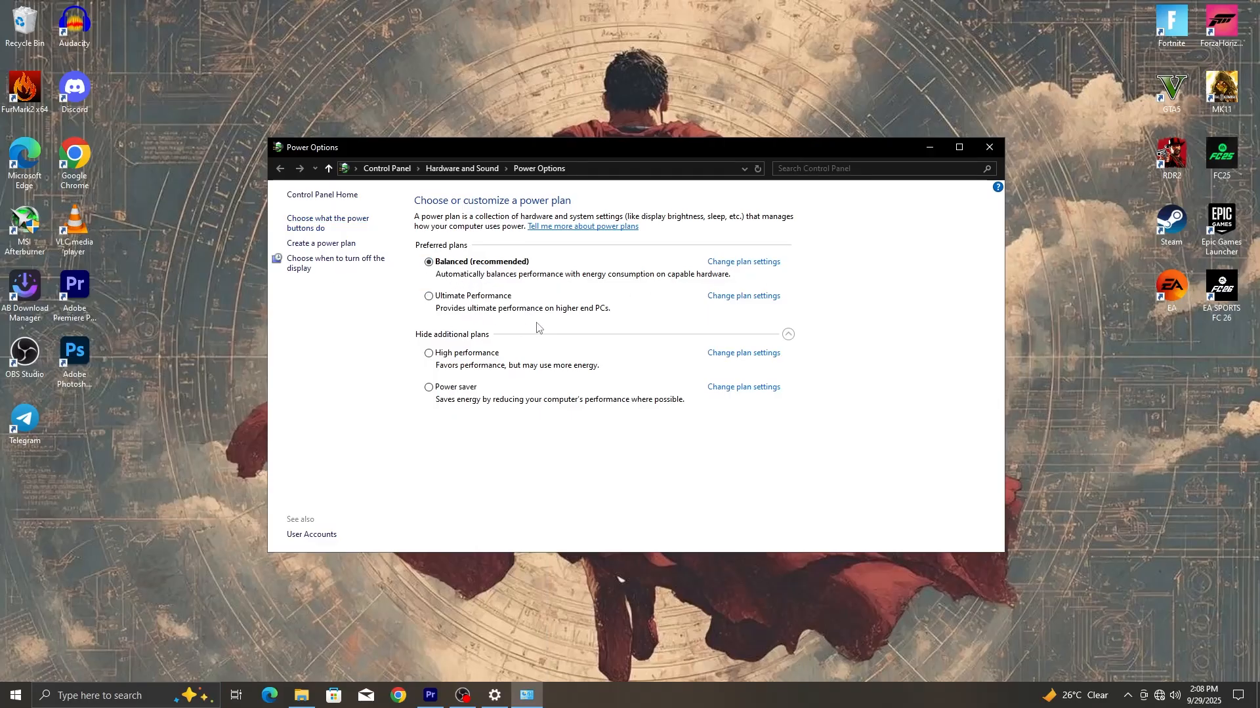
mouse_move(395, 279)
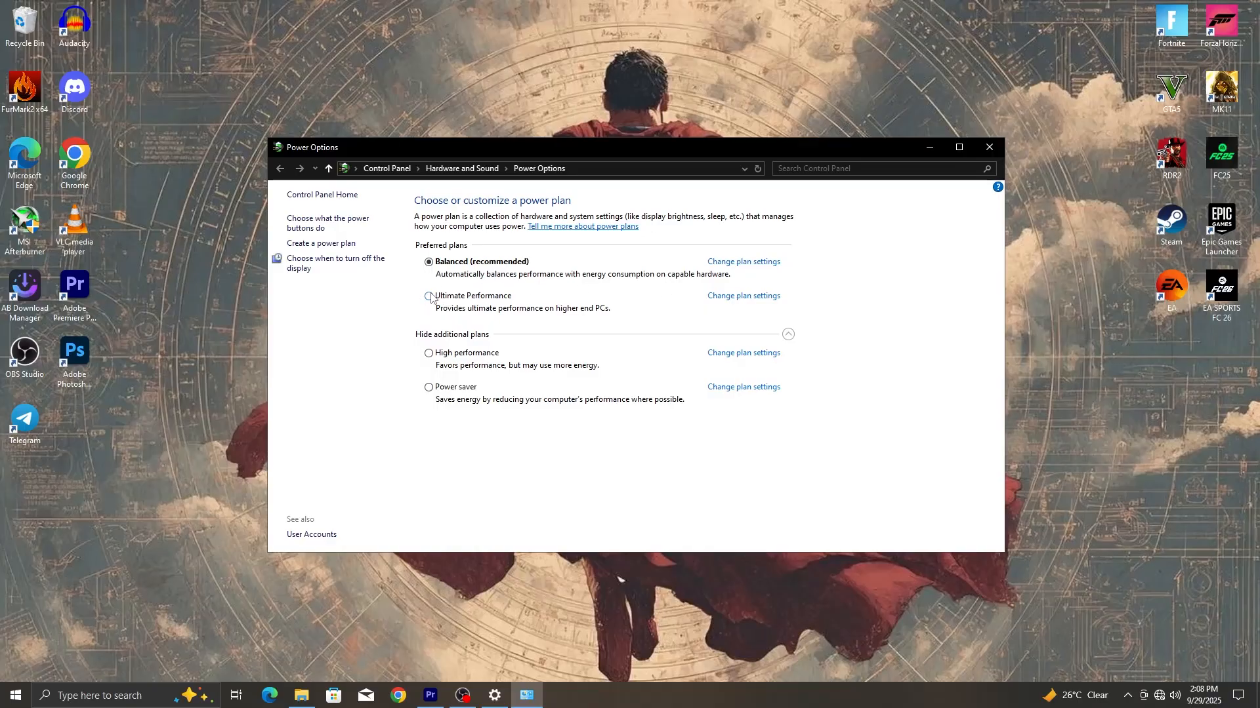
mouse_move(429, 296)
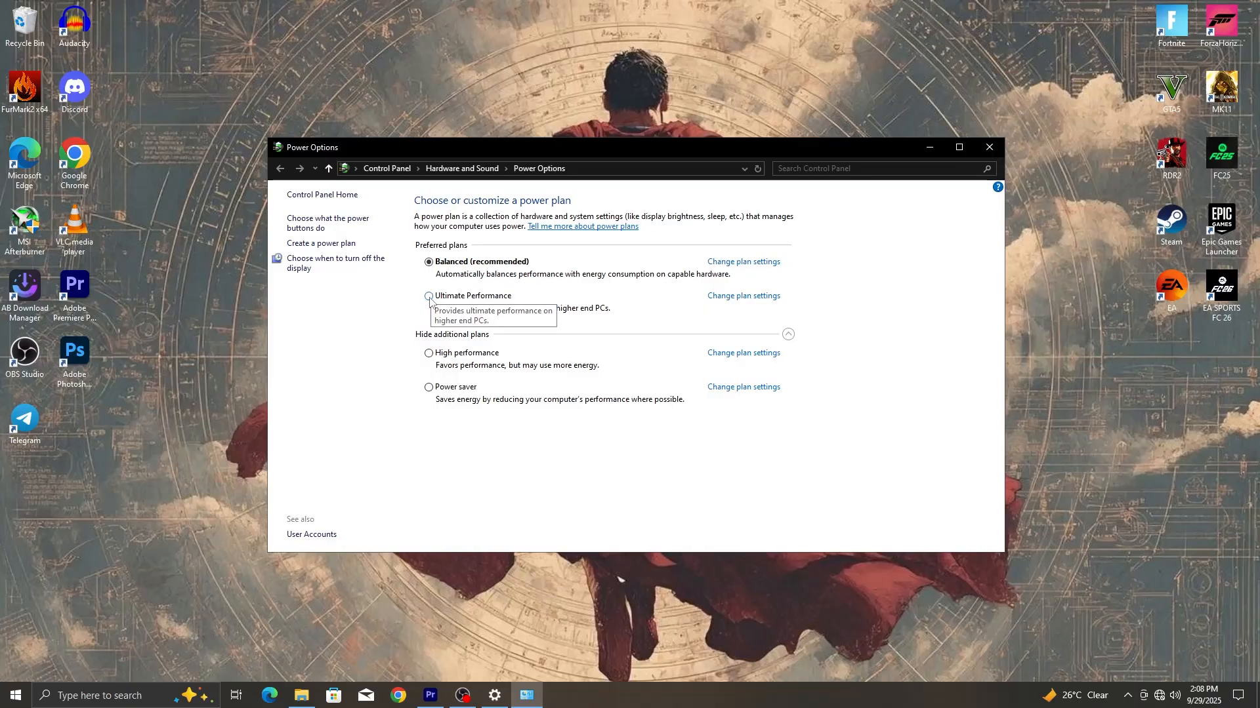
click(429, 296)
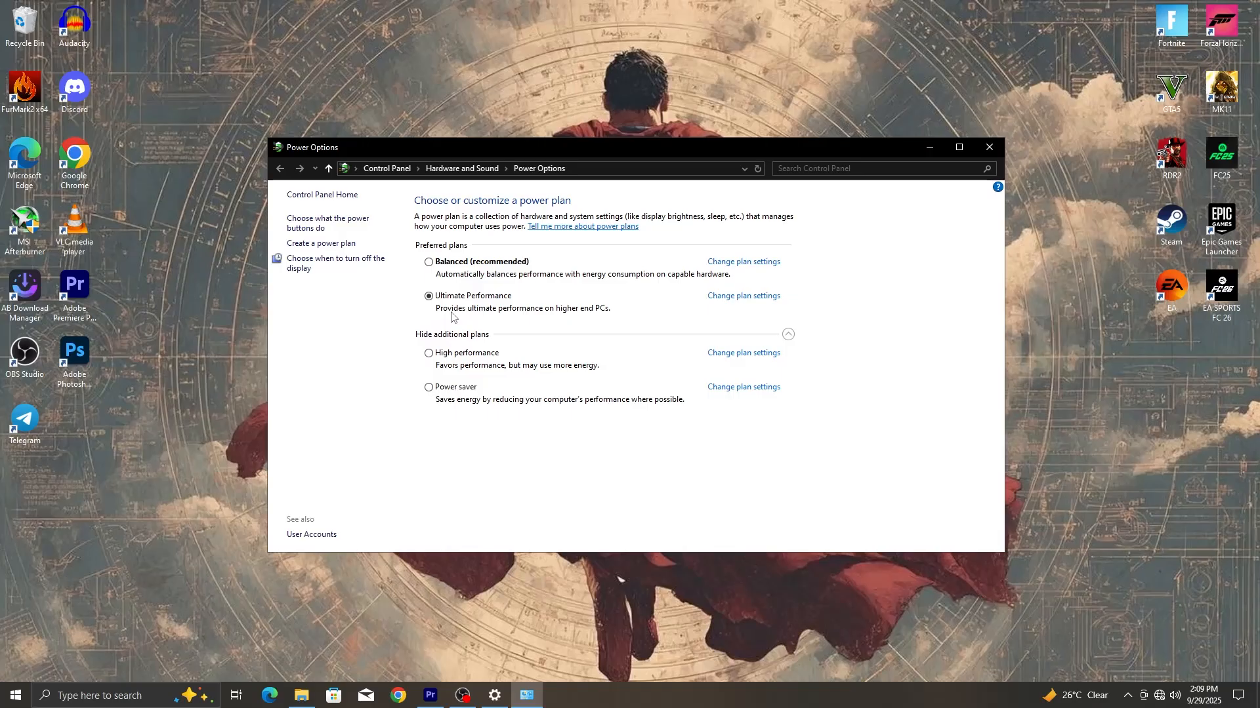
mouse_move(789, 223)
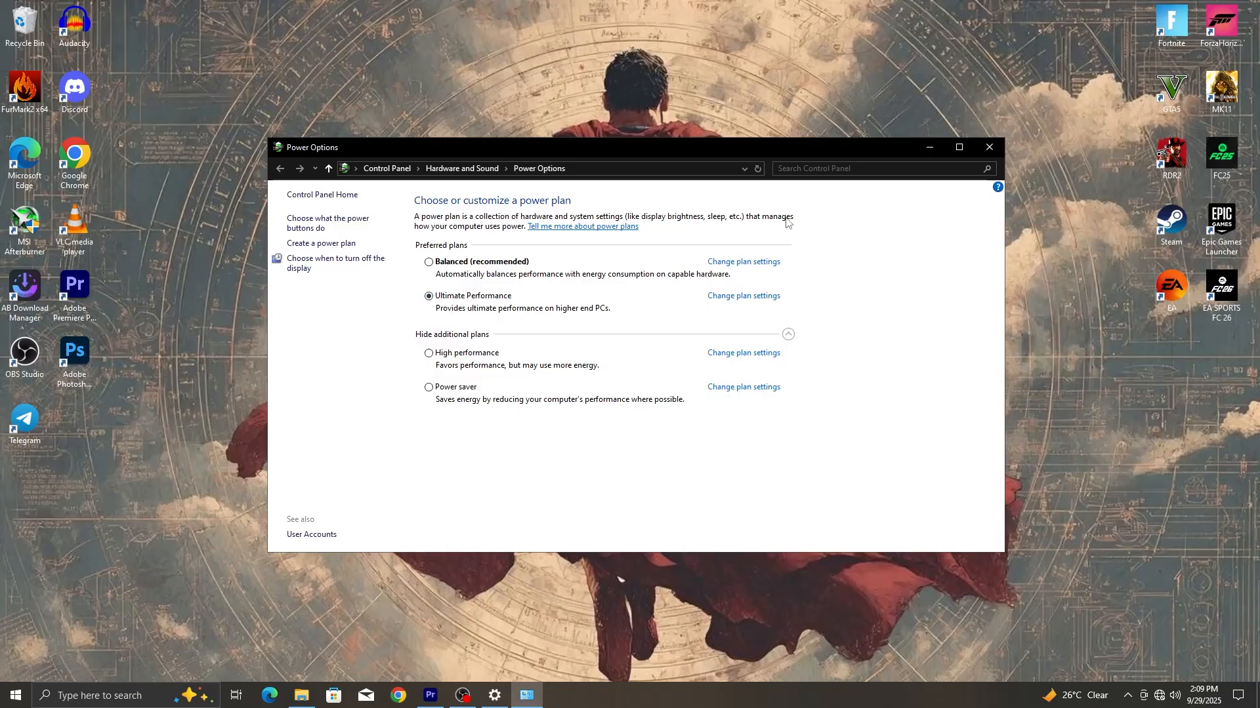
click(988, 147)
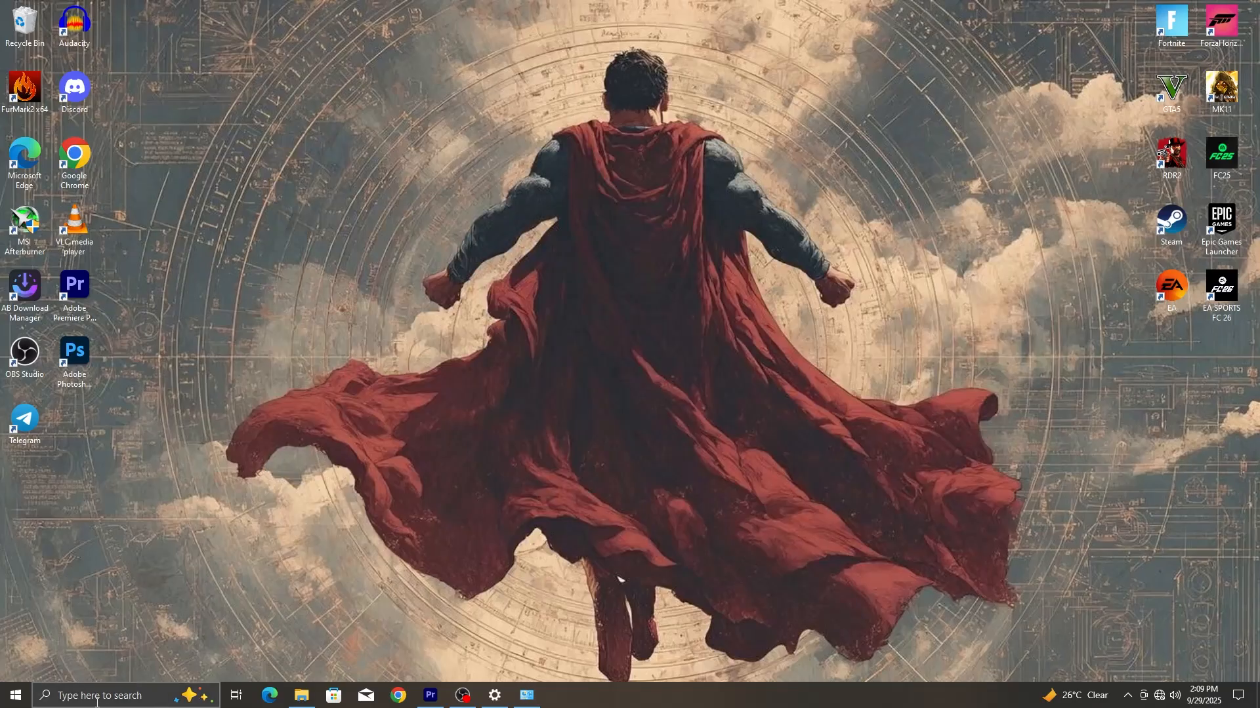
Search 'ad' and launch Advanced system settings
click(15, 695)
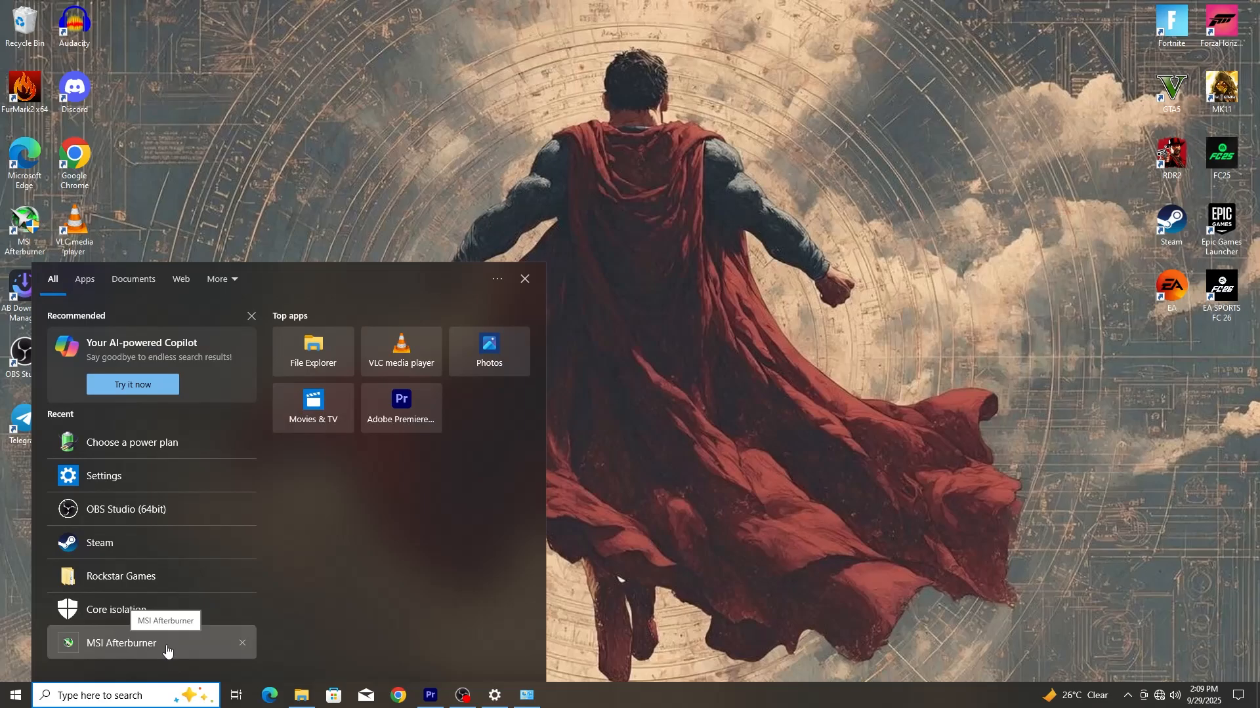
text(ad)
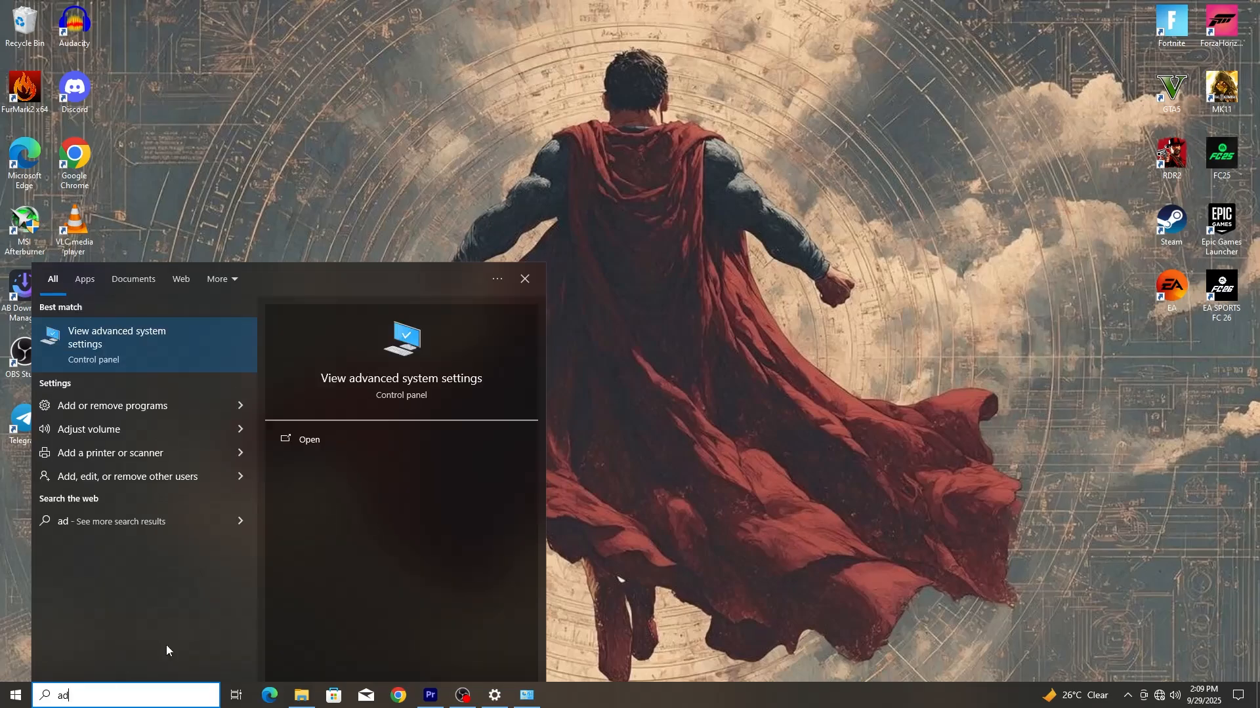
mouse_move(237, 341)
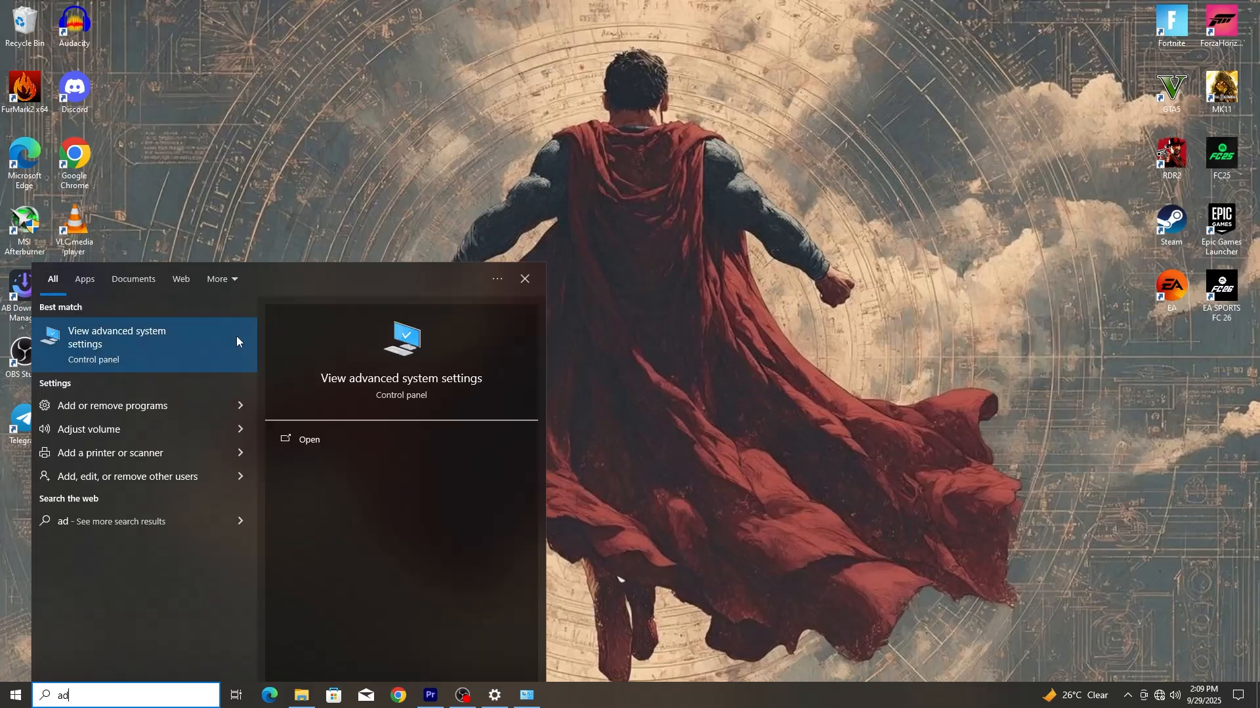
click(117, 337)
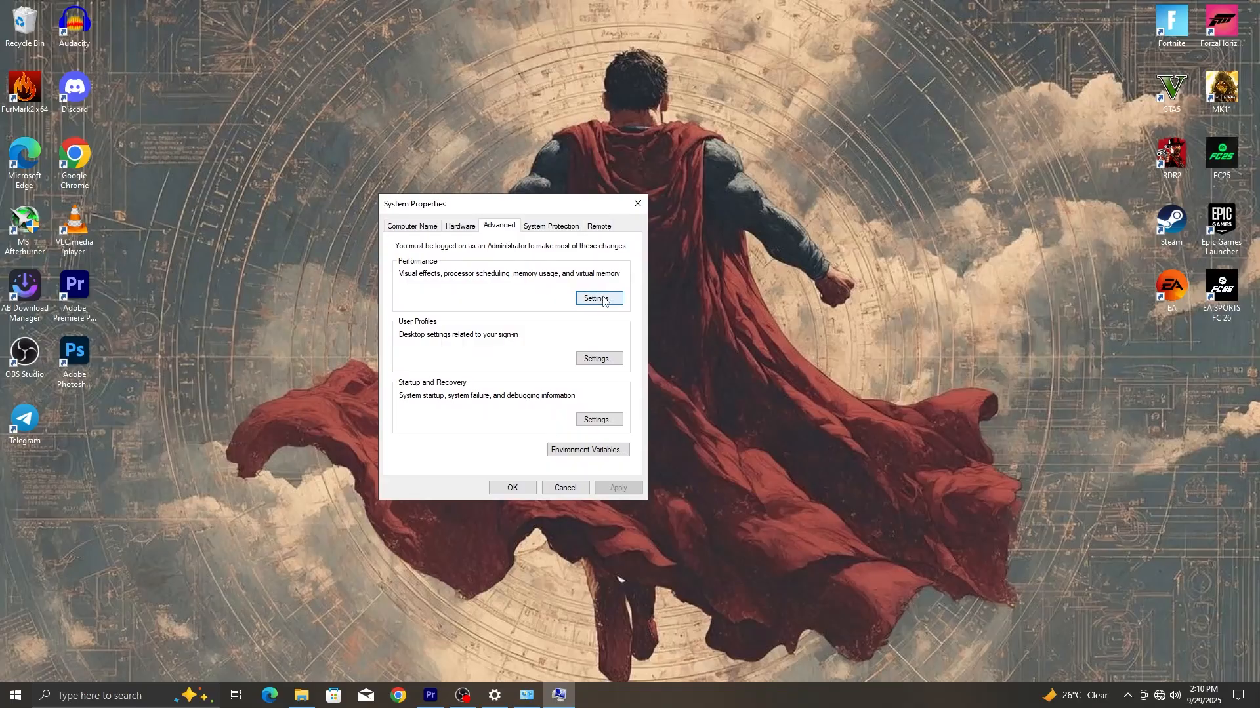
Apply custom Performance visual effects and confirm with OK
click(598, 298)
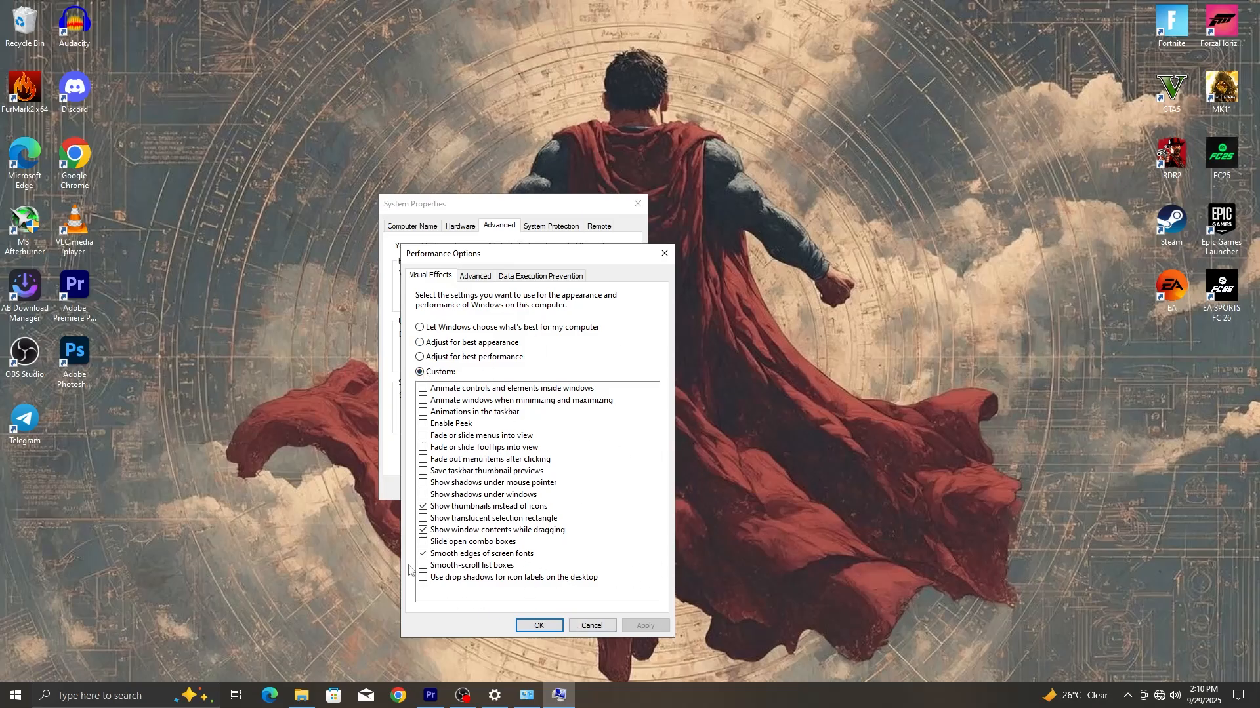
click(424, 530)
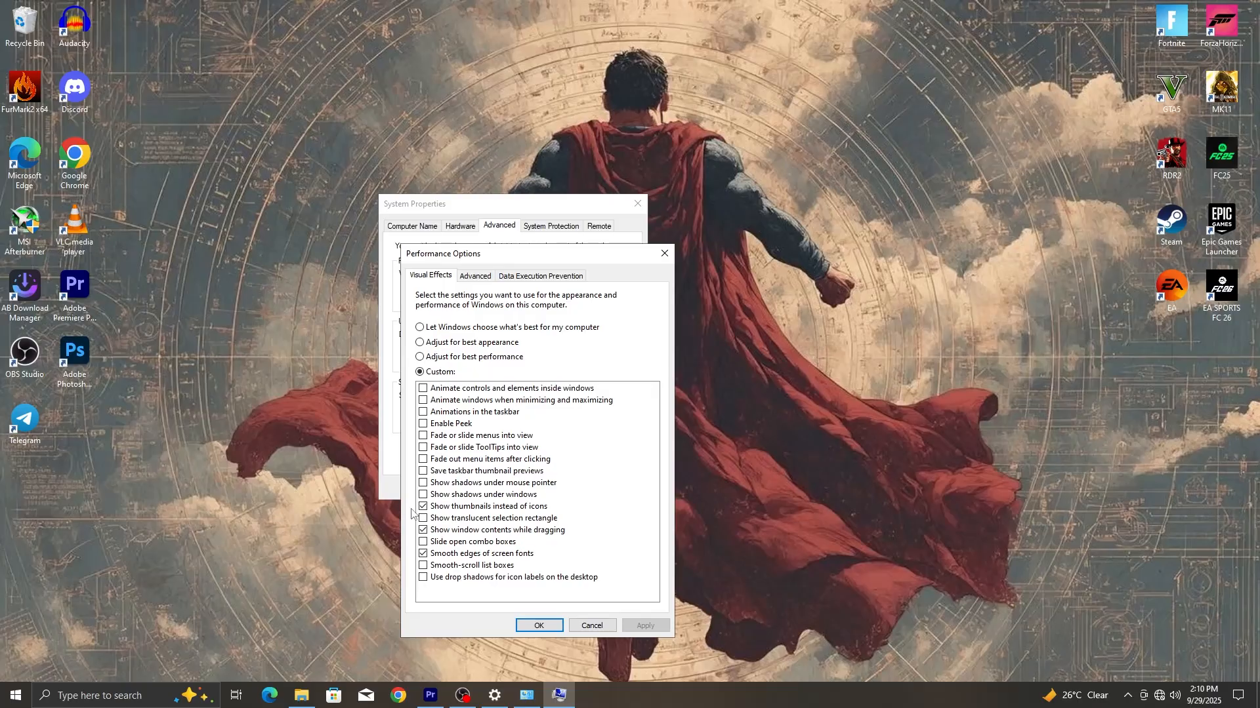
click(538, 625)
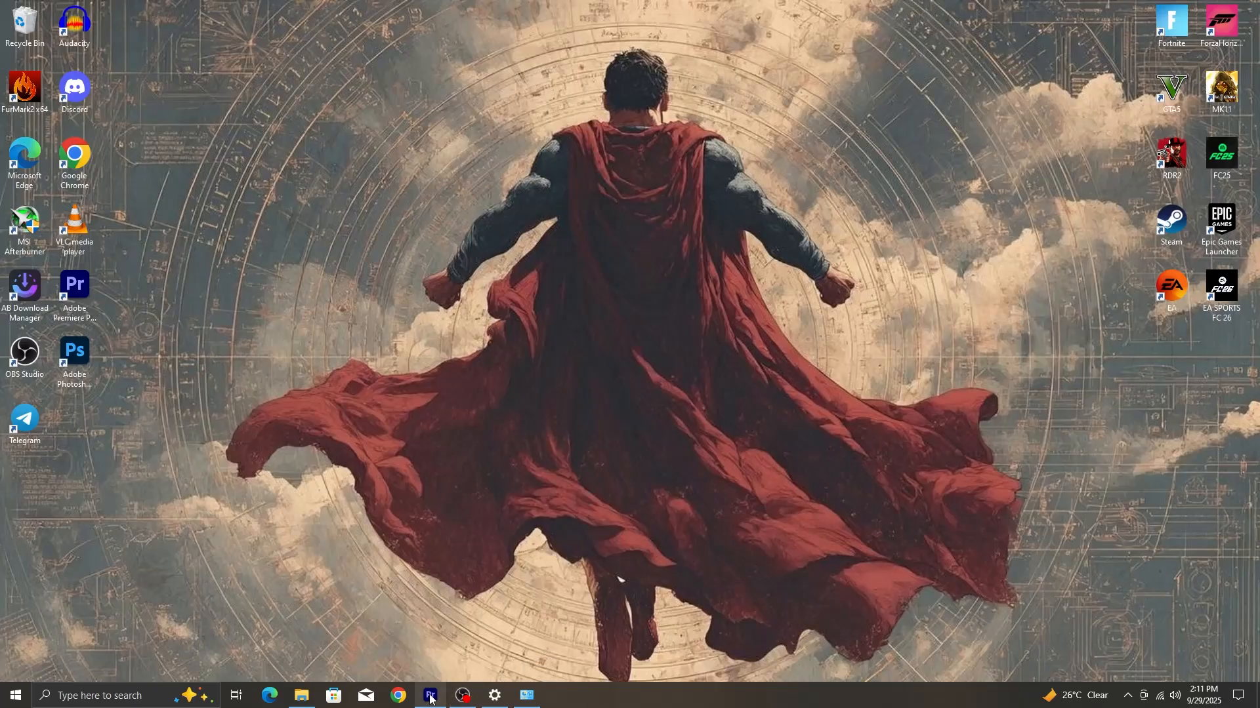
Launch AMD Software from the desktop, review update settings and Preferences, then reach Display
right_click(679, 382)
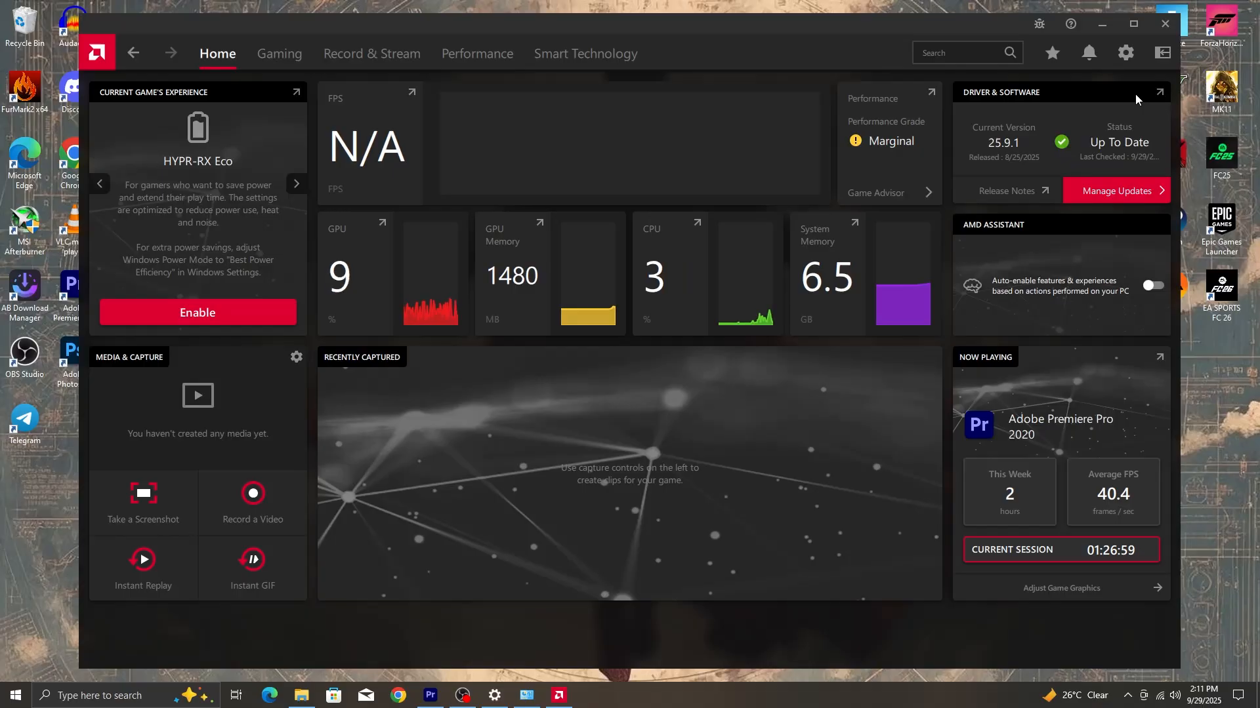
mouse_move(1102, 126)
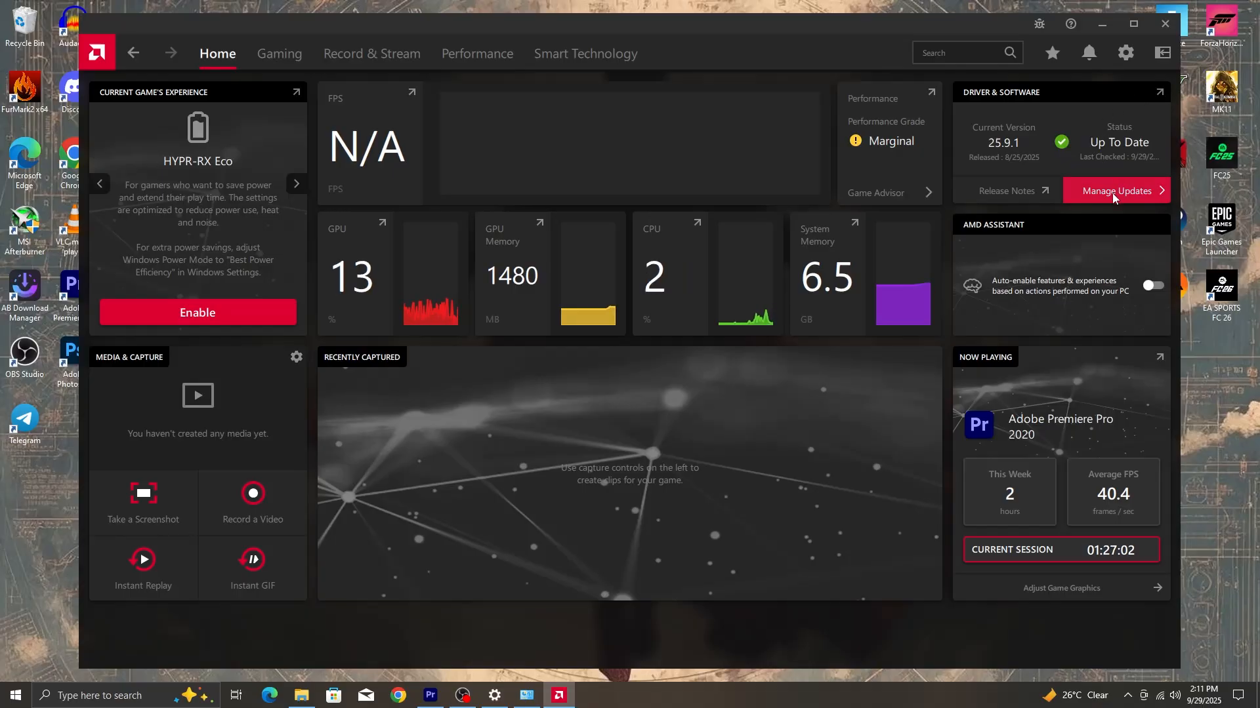
click(1116, 191)
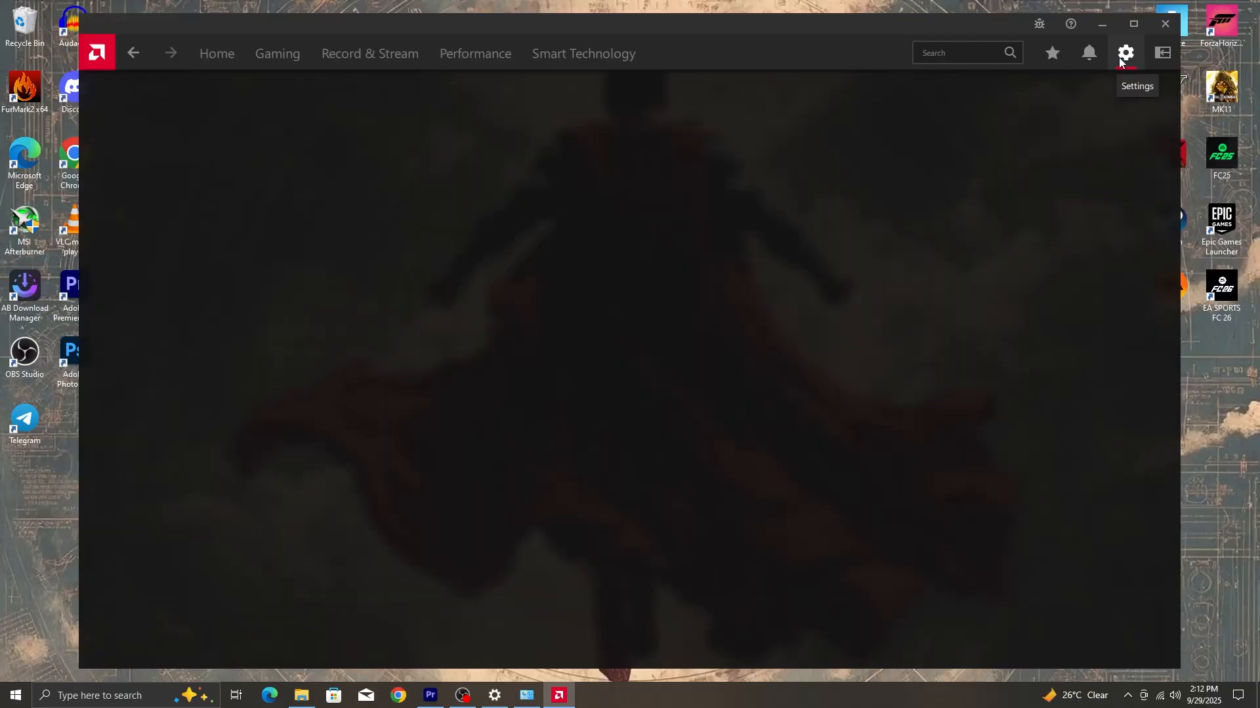
click(1124, 53)
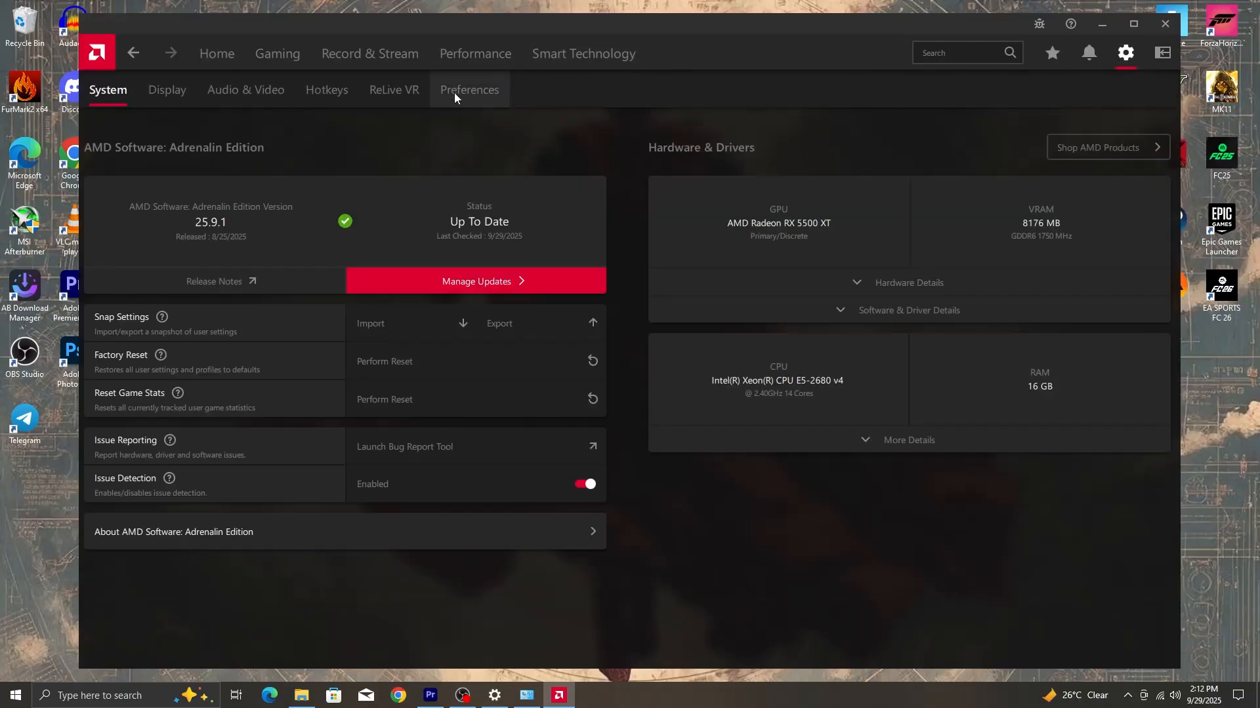
click(470, 89)
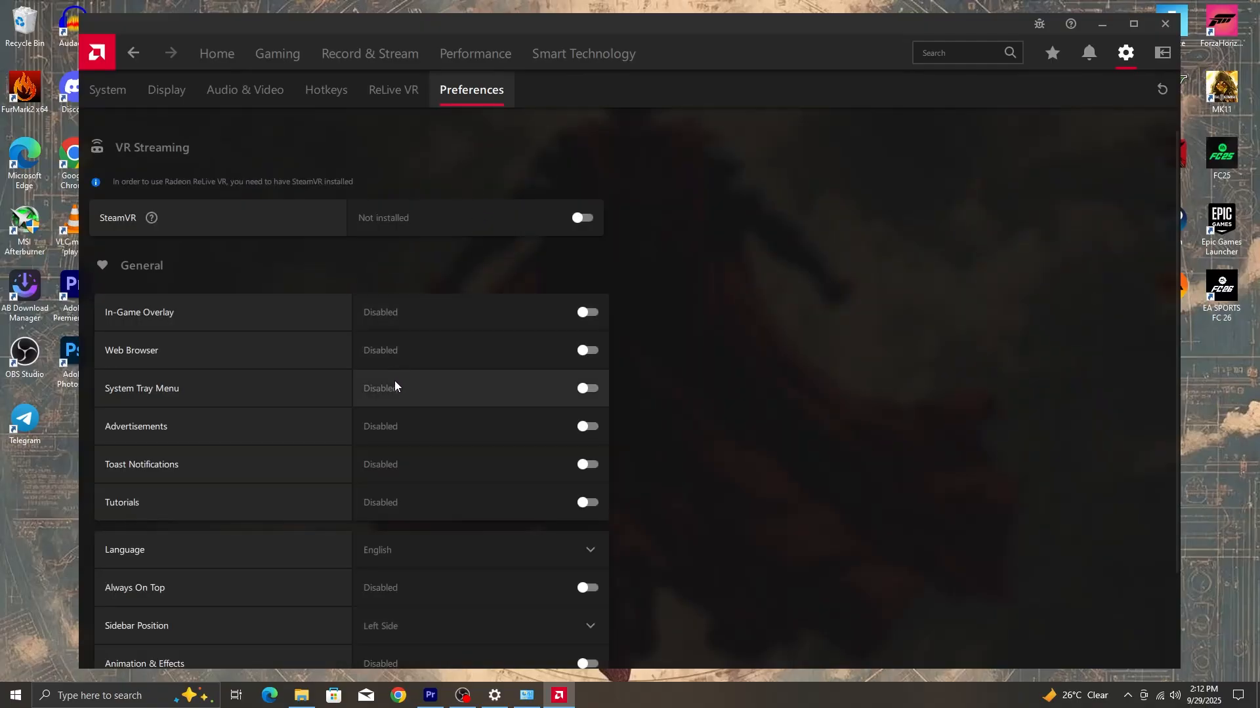
mouse_move(405, 476)
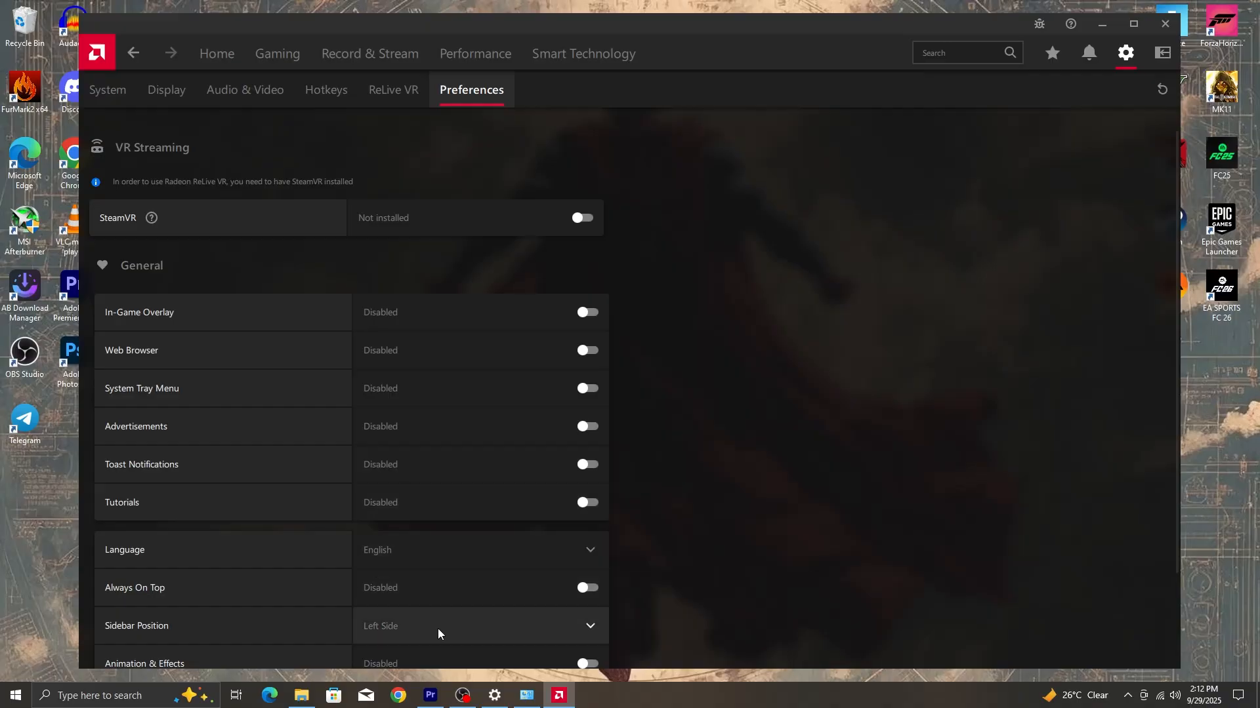
mouse_move(456, 415)
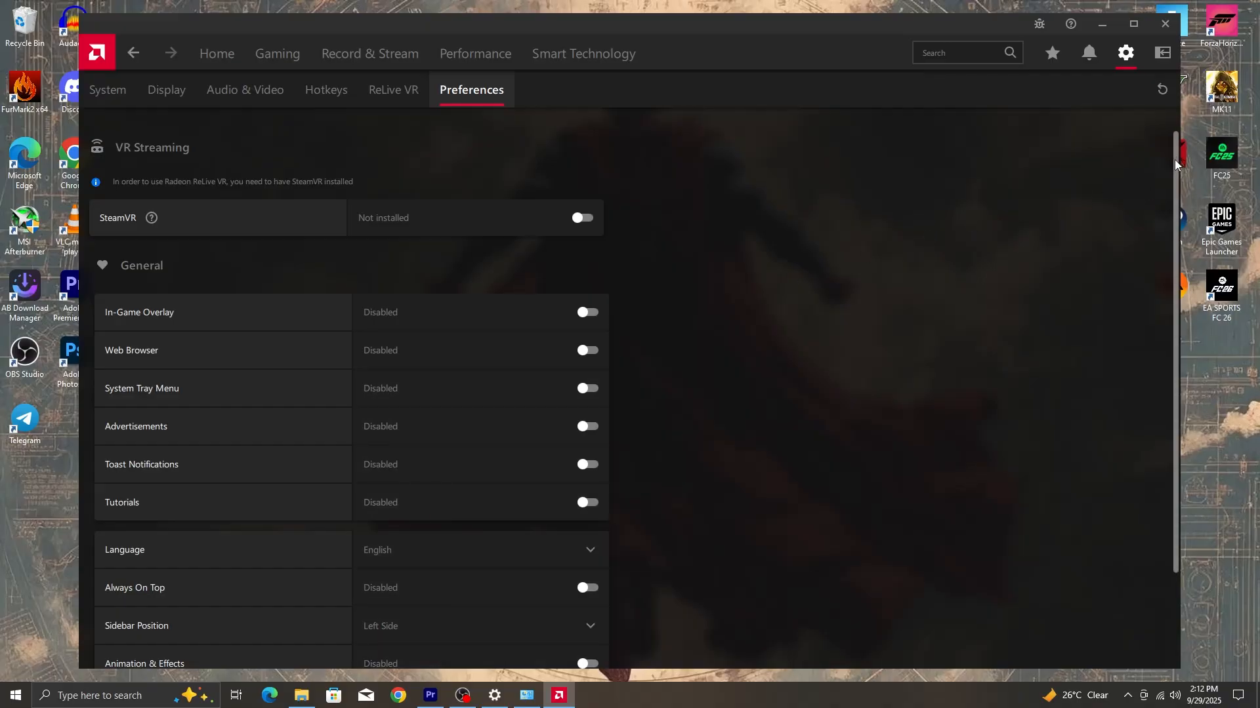
scroll(down, 3)
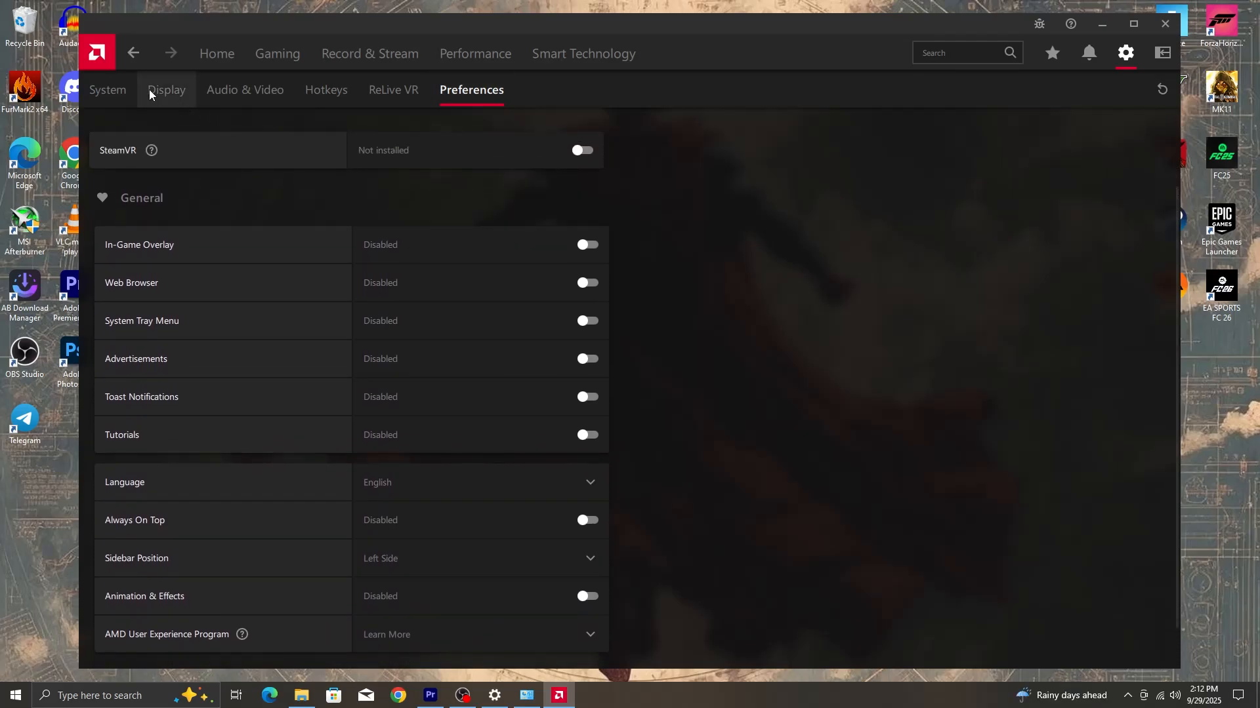
click(166, 89)
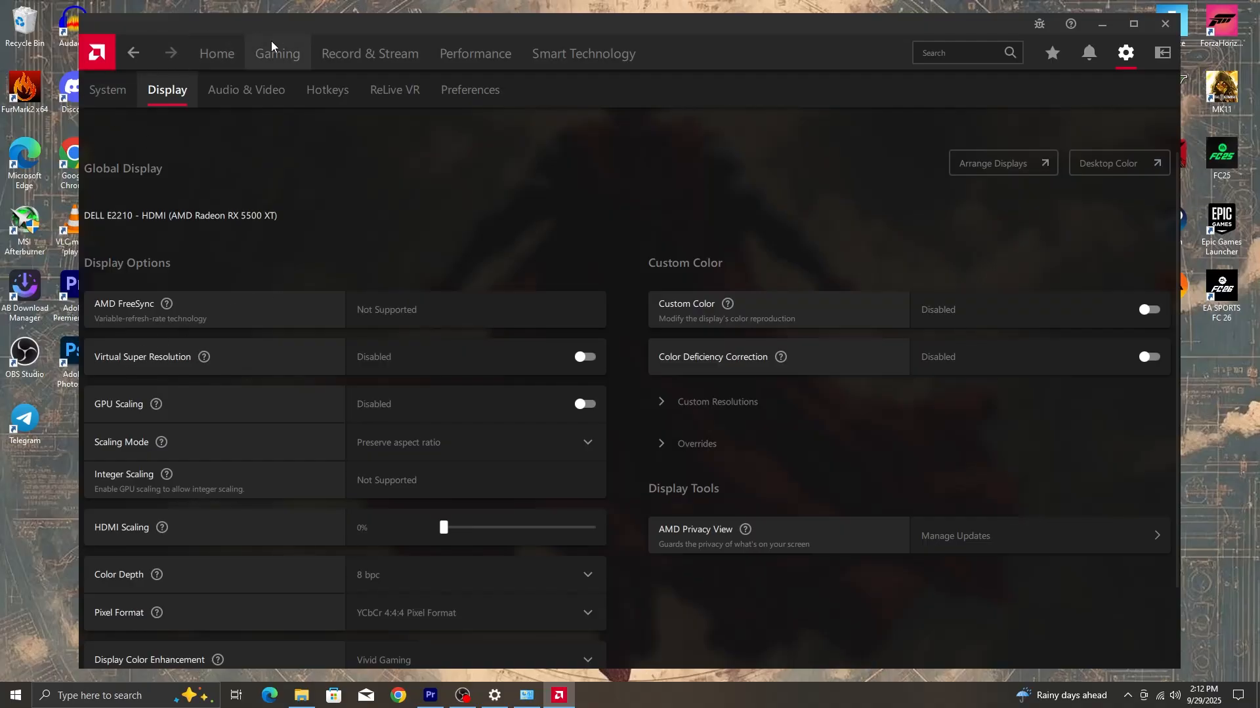
Bring up the global Gaming > Graphics options in AMD Software
click(276, 53)
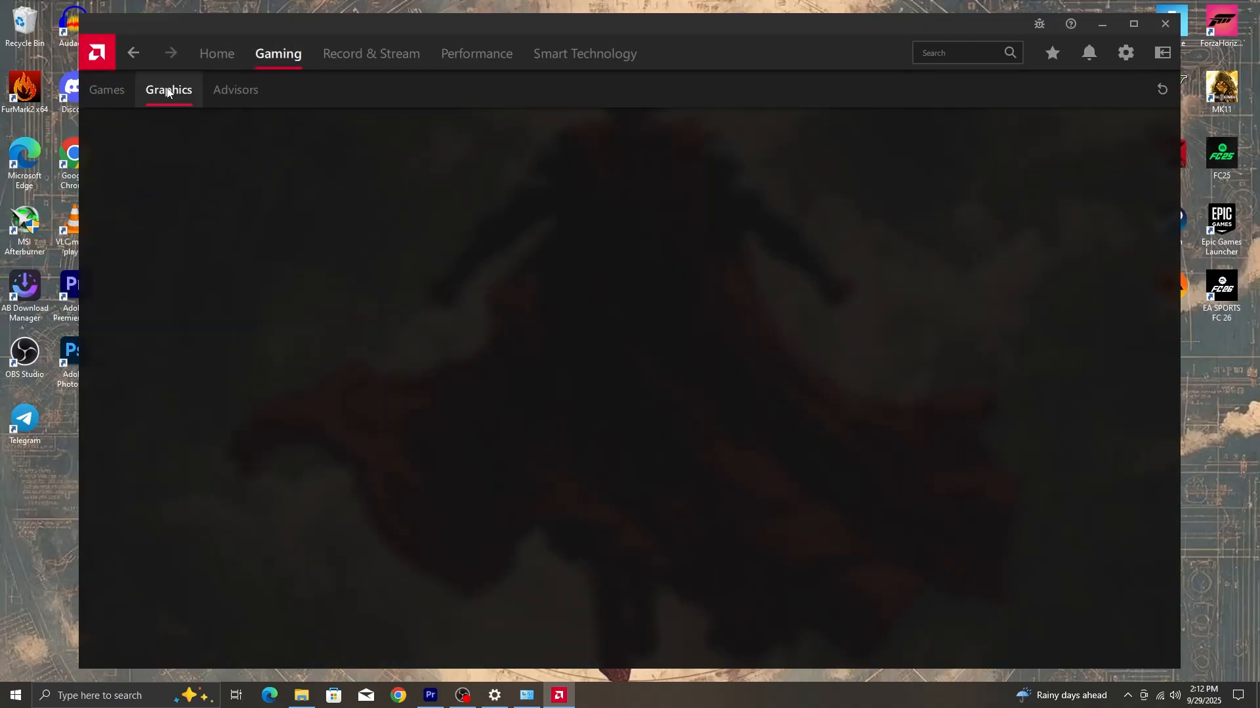
click(168, 89)
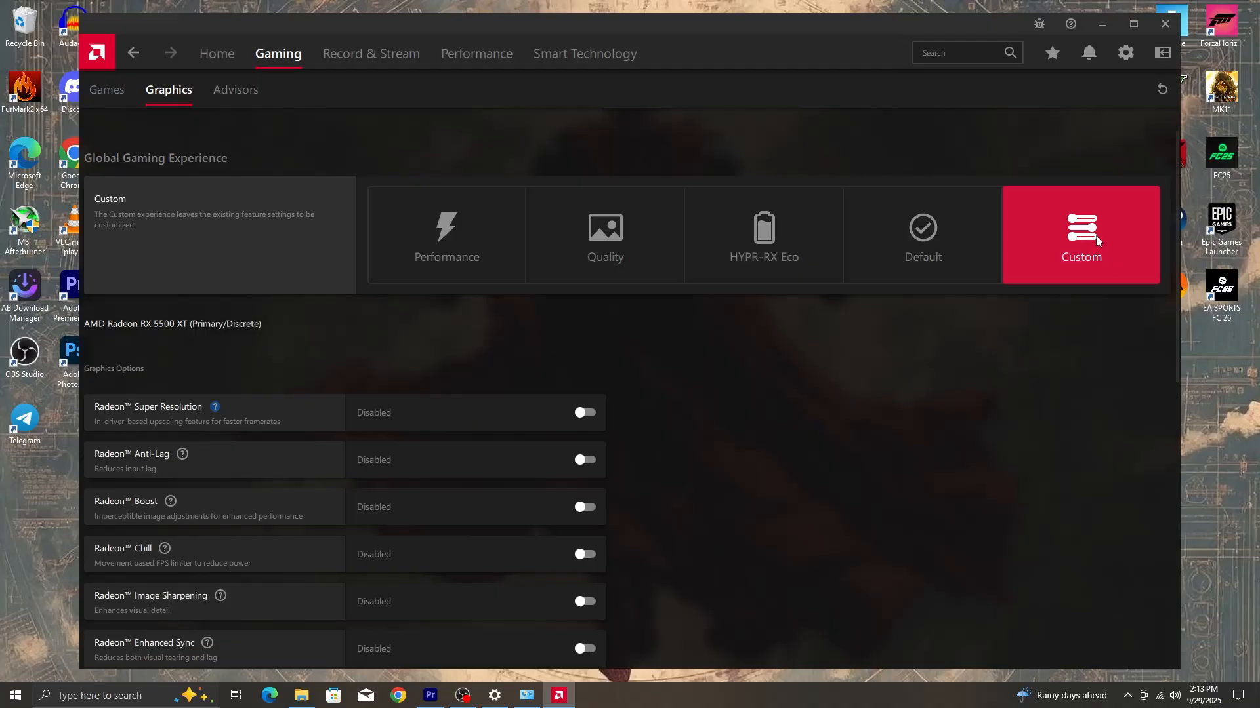
mouse_move(615, 412)
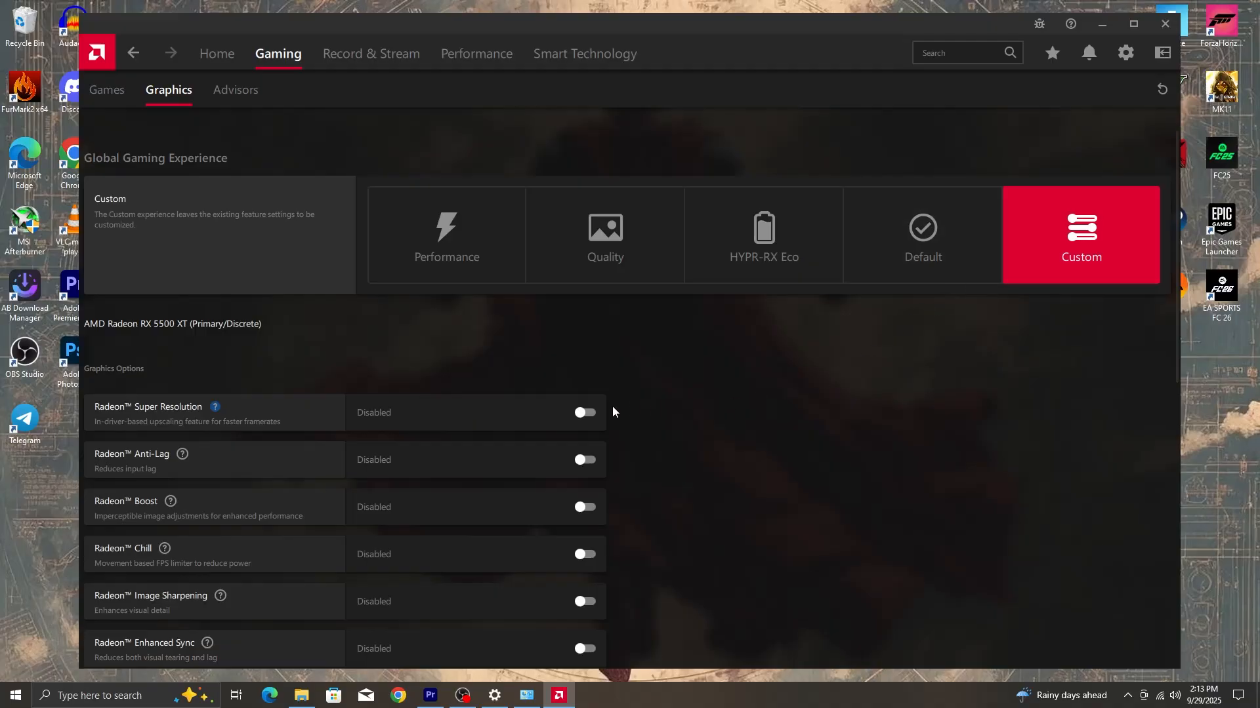
mouse_move(380, 492)
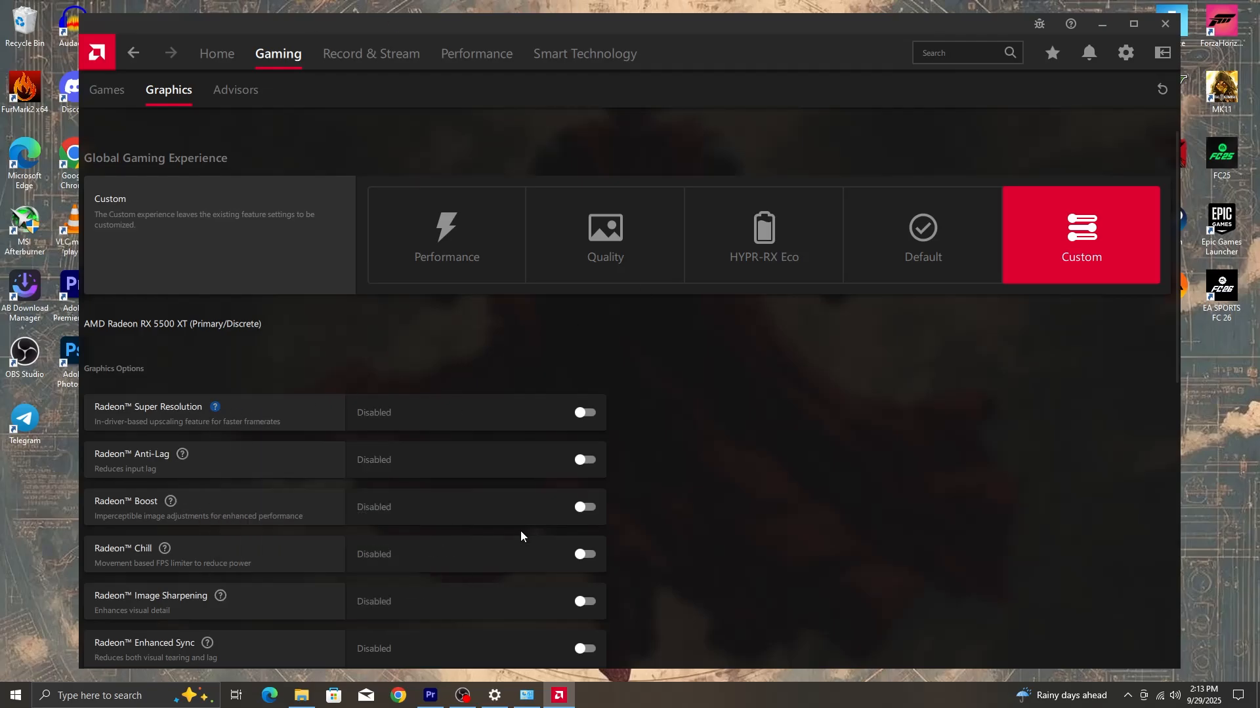
mouse_move(100, 467)
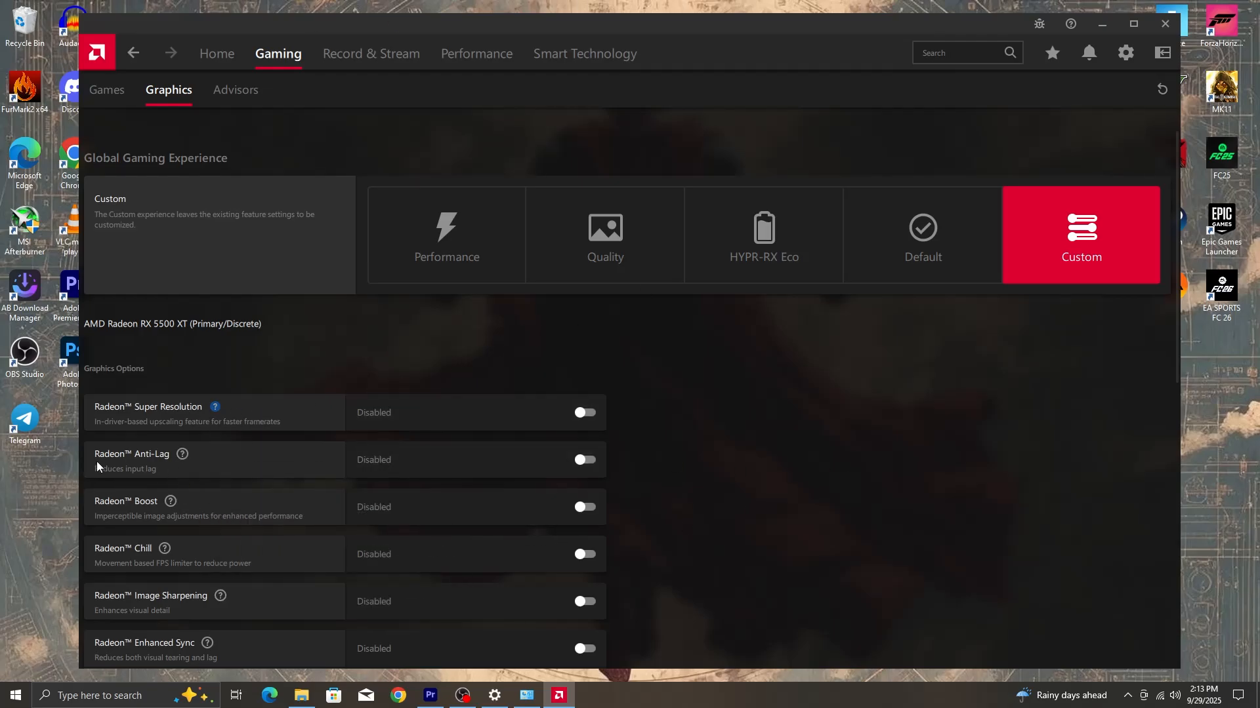
mouse_move(176, 484)
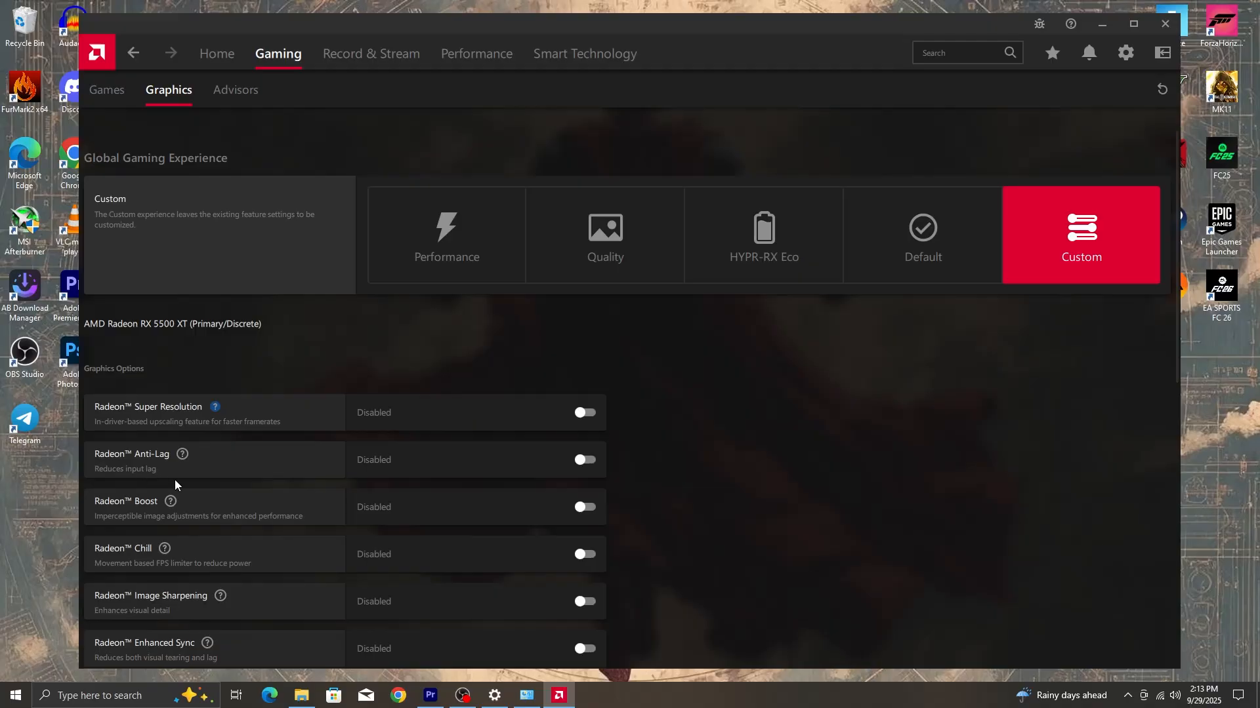
scroll(down, 3)
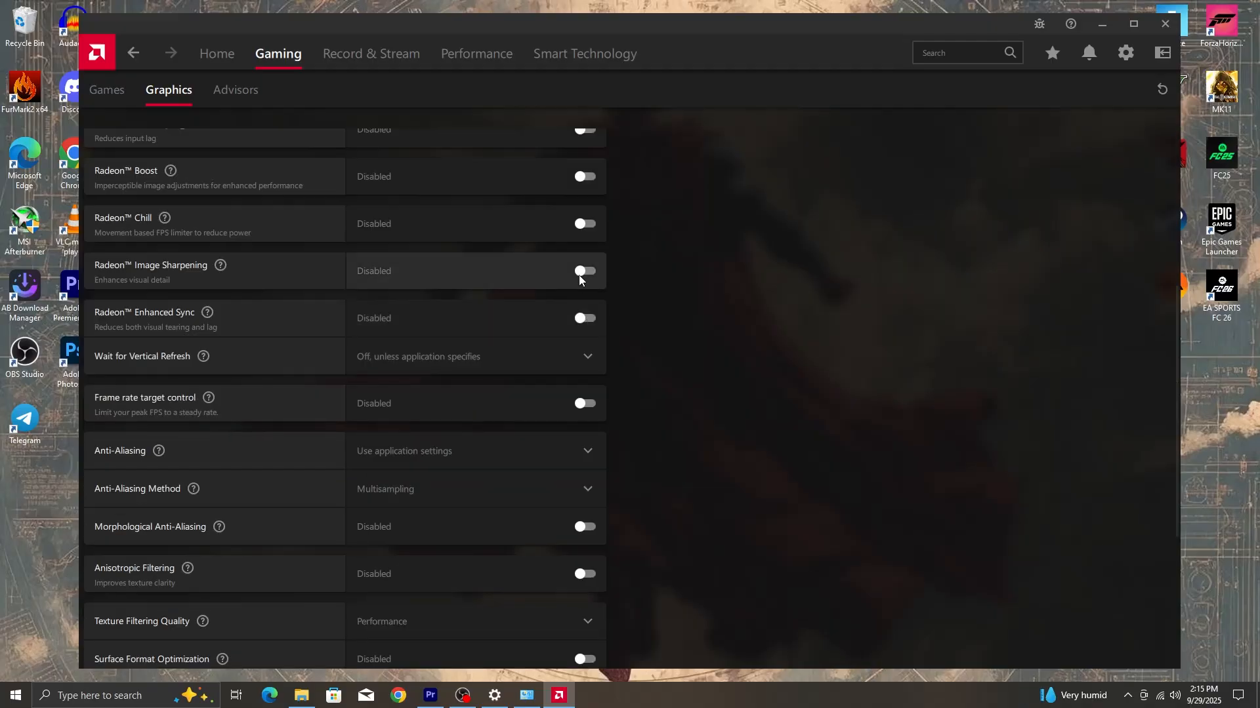
Test Radeon Image Sharpening at 70 and 80 percent, disable it, then adjust further graphics options
click(585, 271)
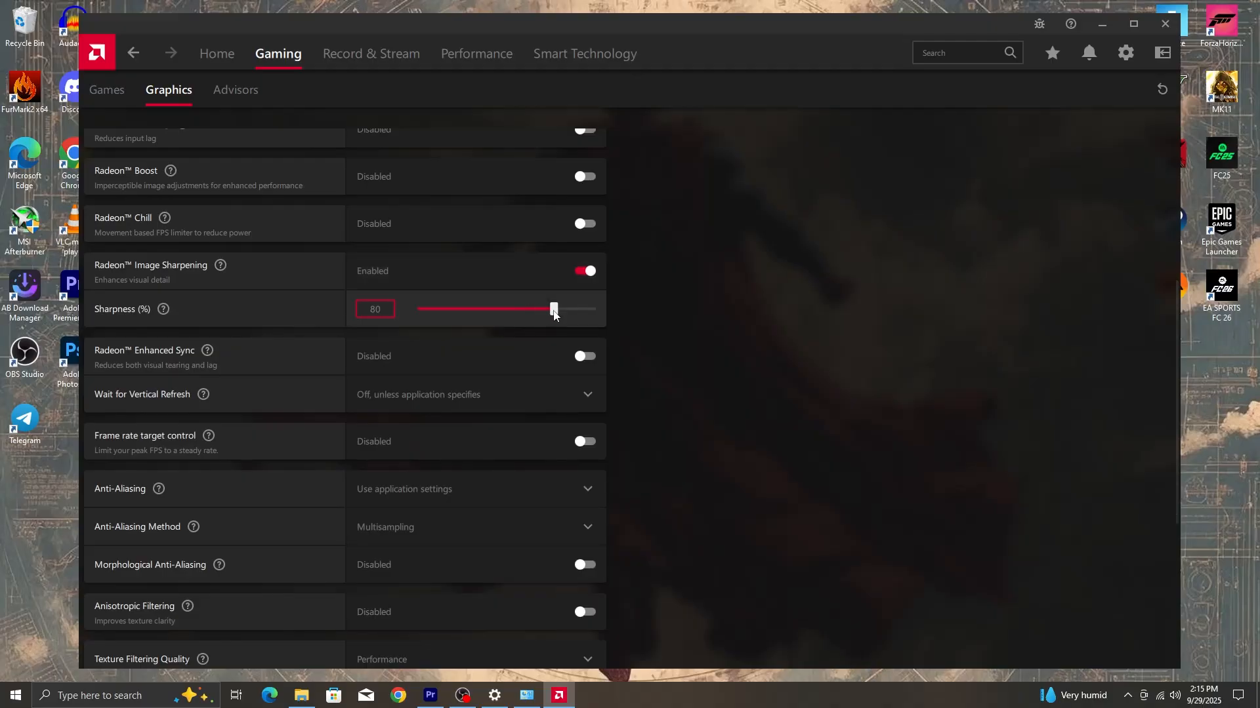
drag(552, 308, 534, 309)
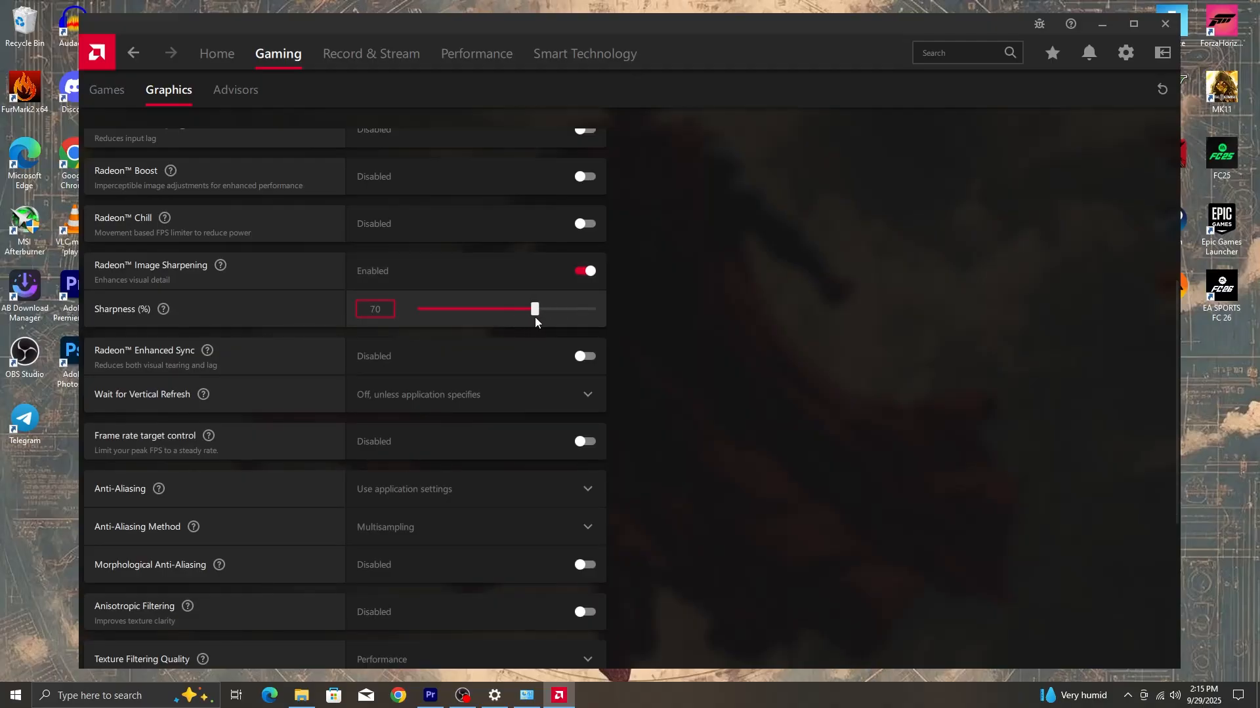
drag(534, 309, 554, 309)
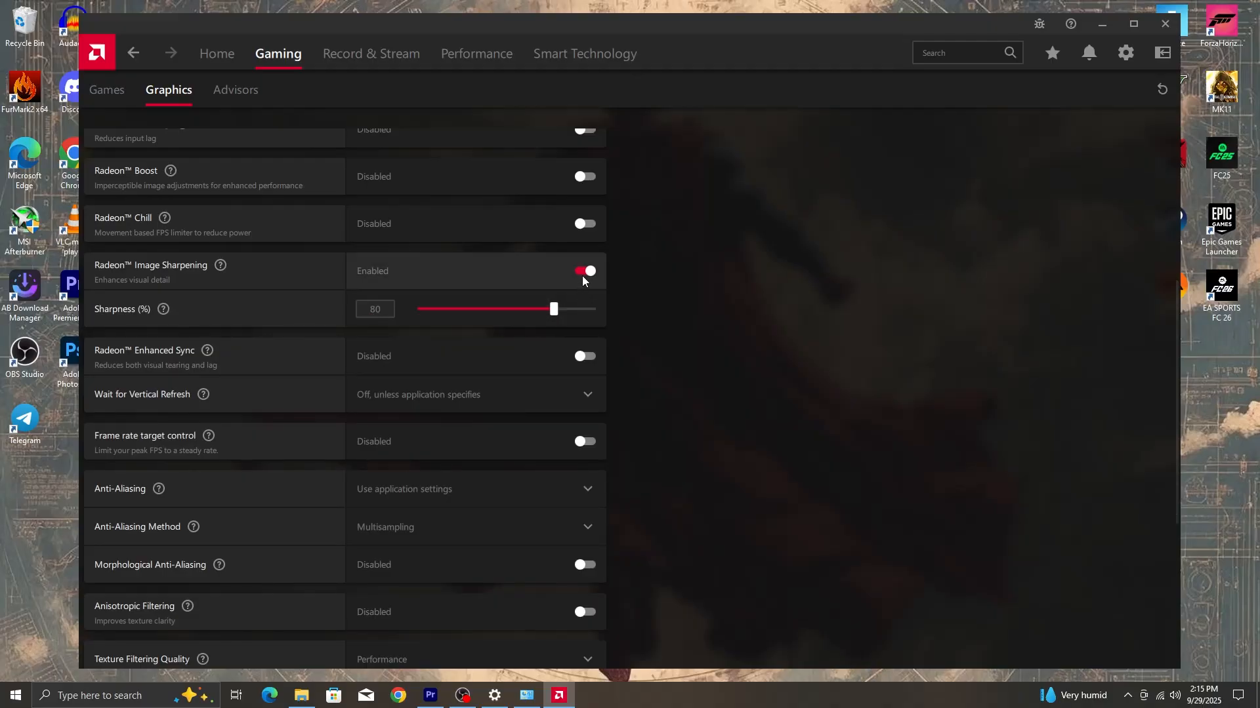
click(584, 271)
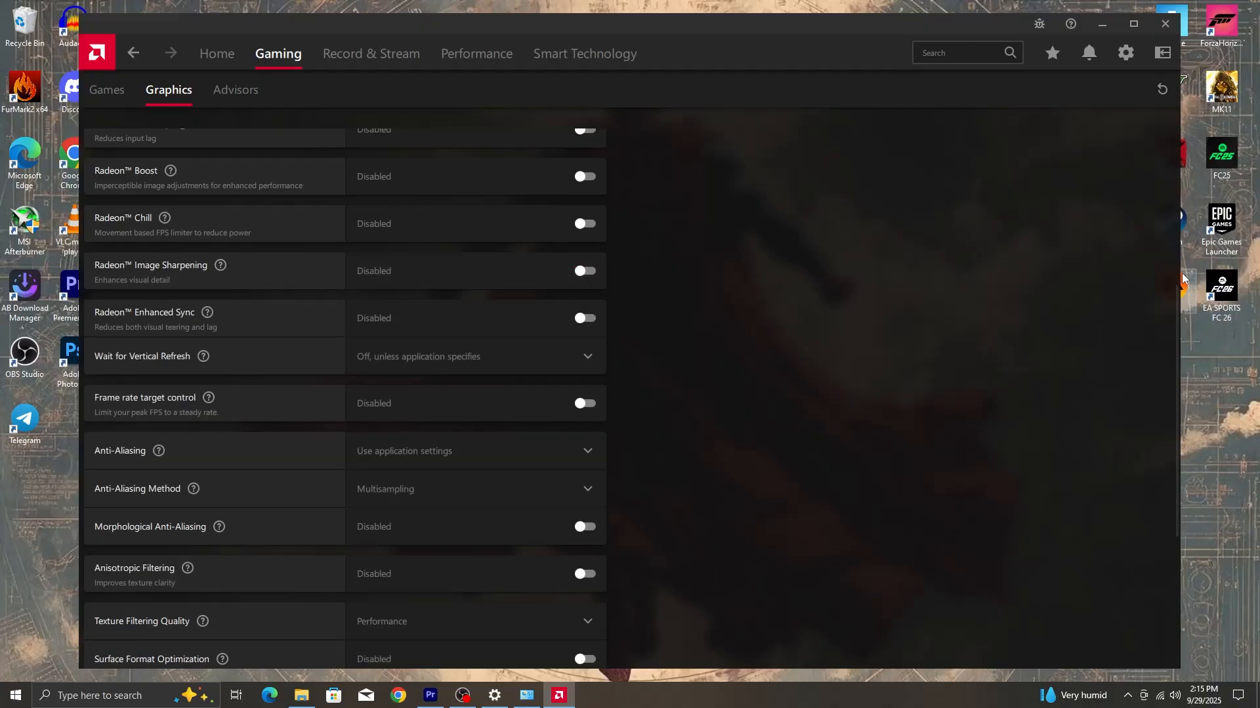
scroll(down, 3)
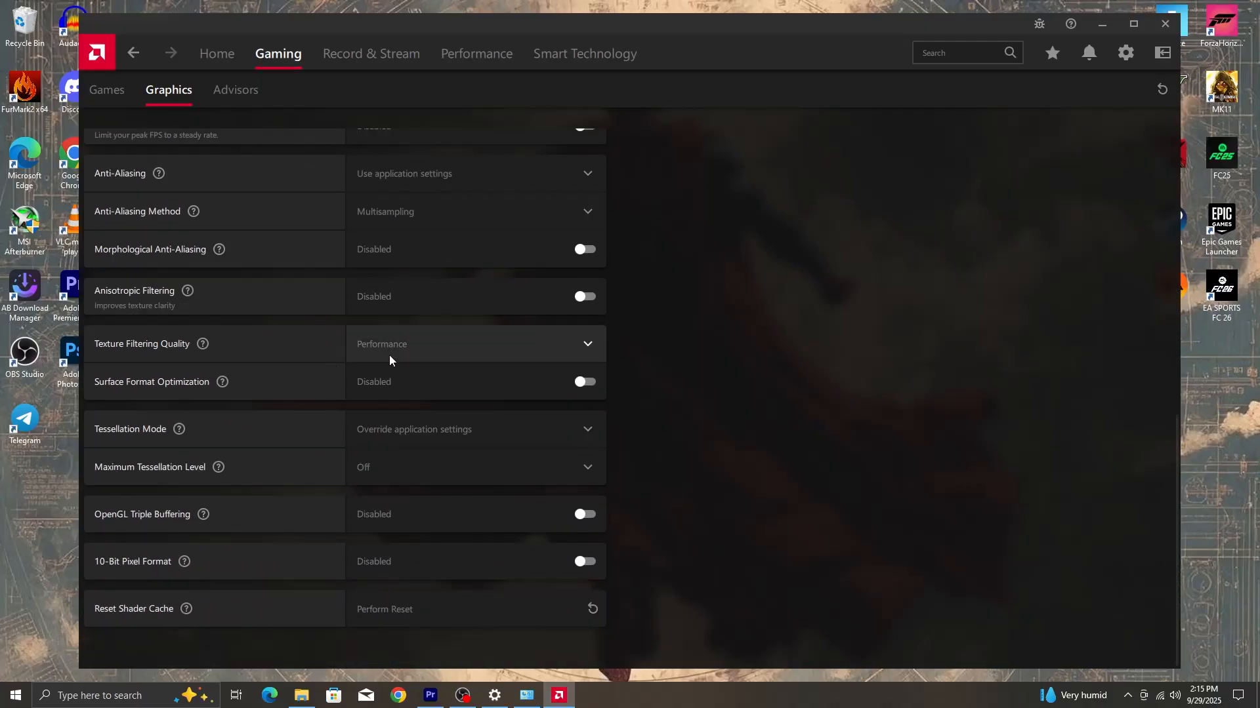
mouse_move(413, 429)
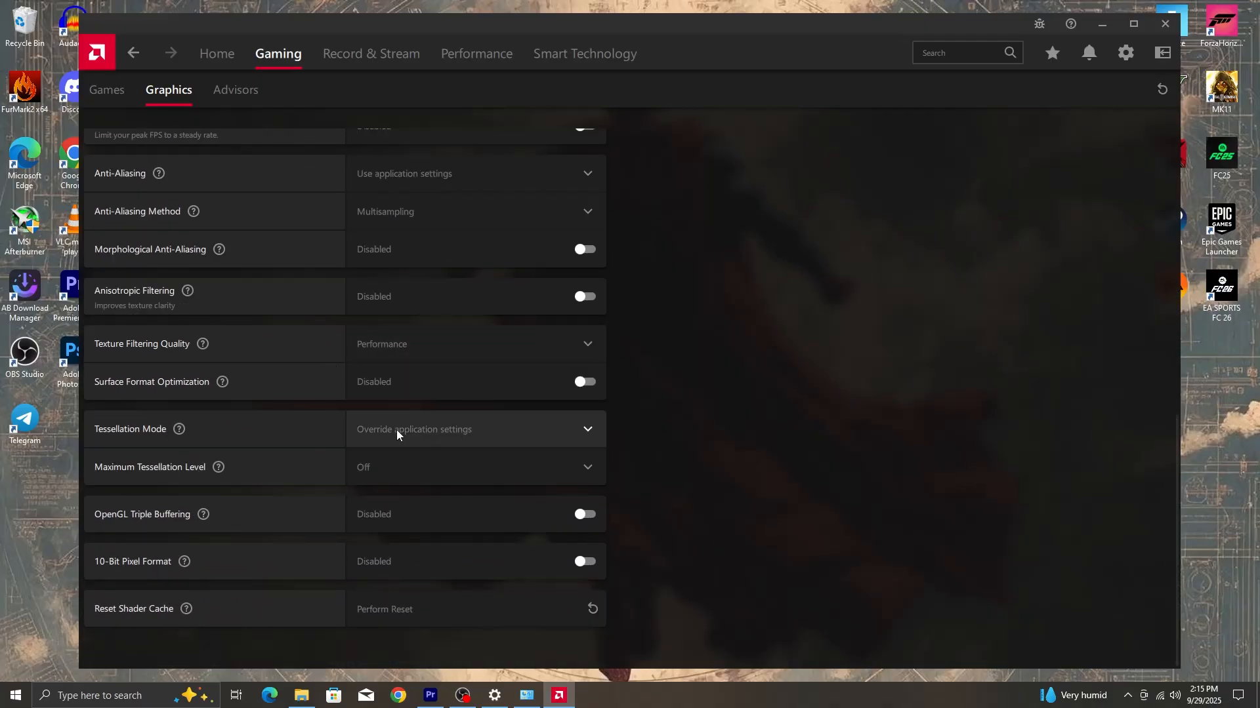
click(476, 429)
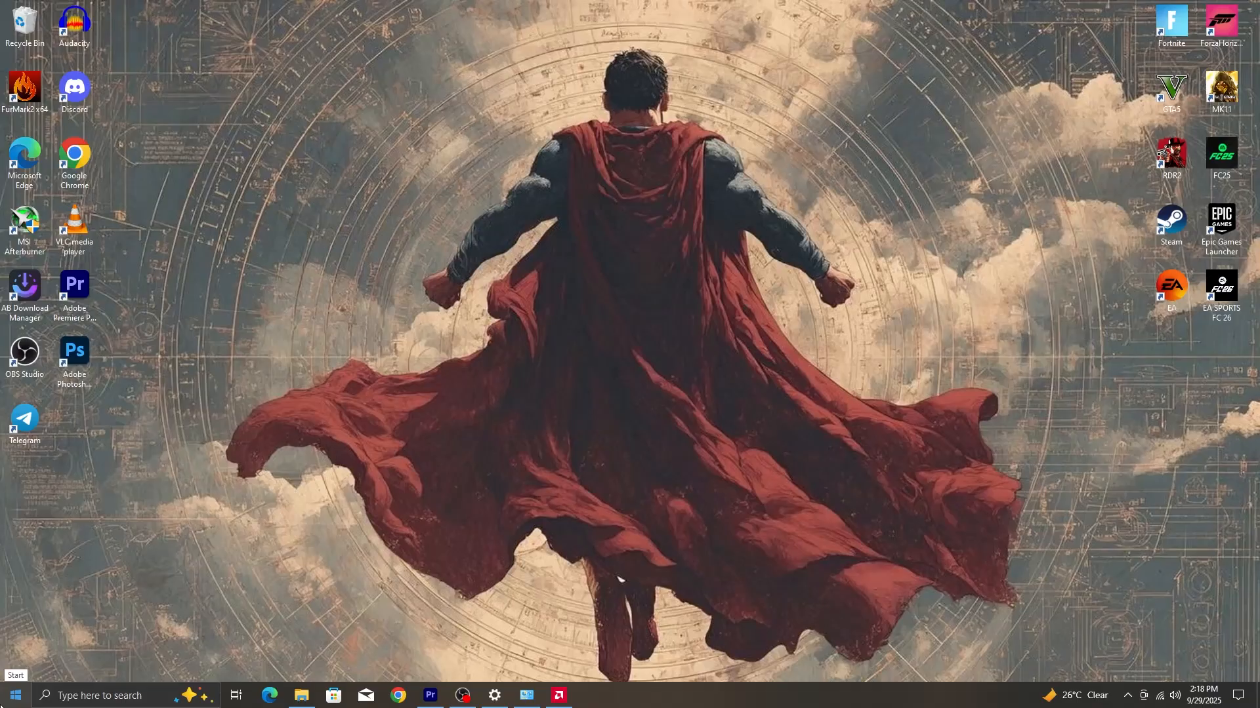
Disable the AMDNoiseSuppression and CCXProcess startup entries in Task Manager's Startup list
click(590, 696)
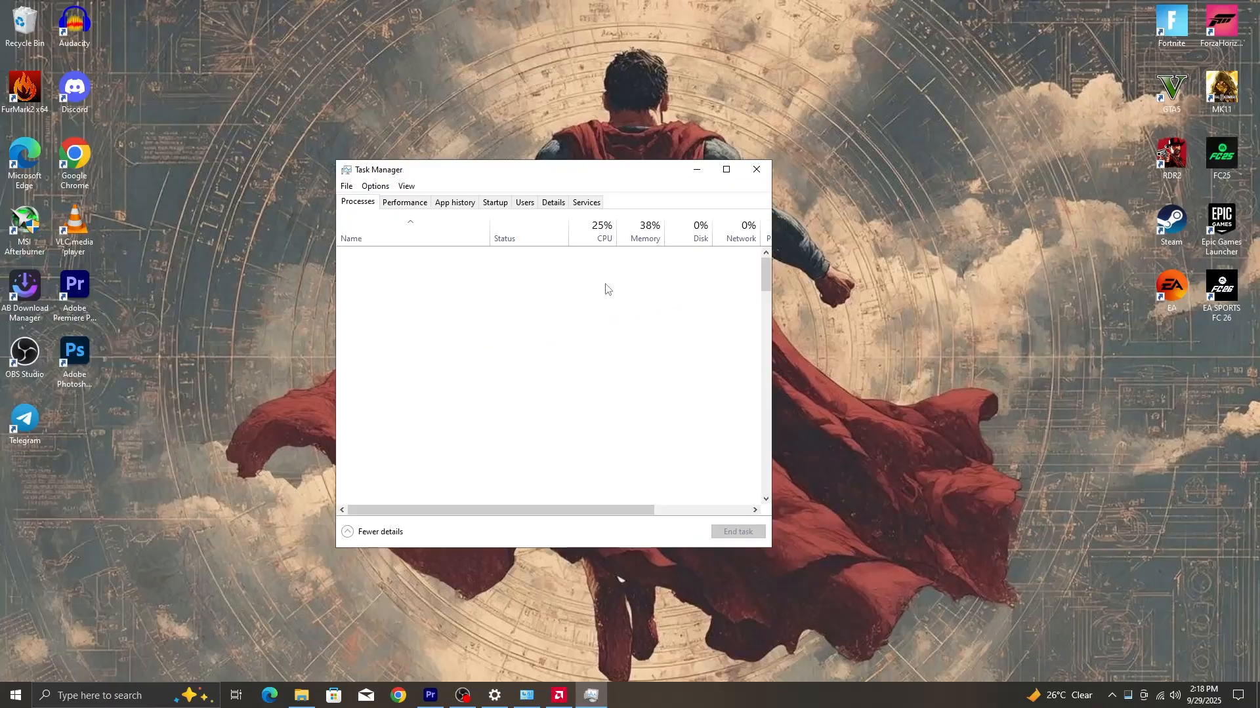
click(495, 201)
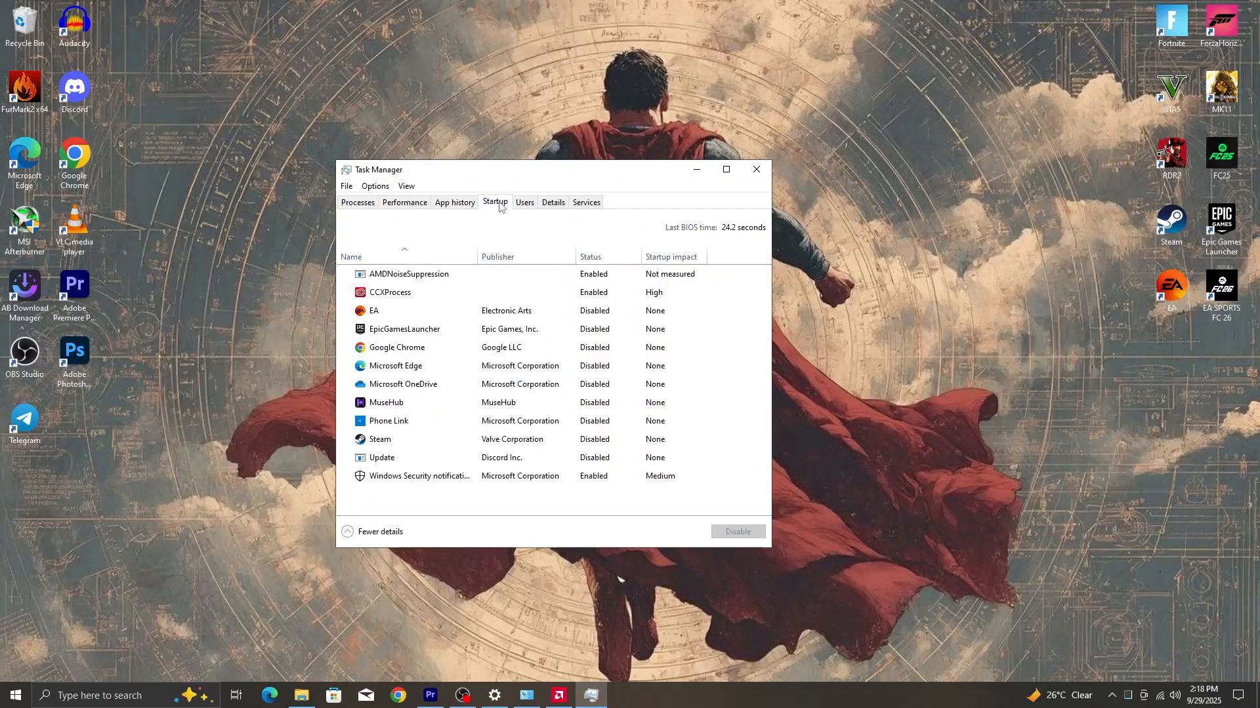
click(418, 275)
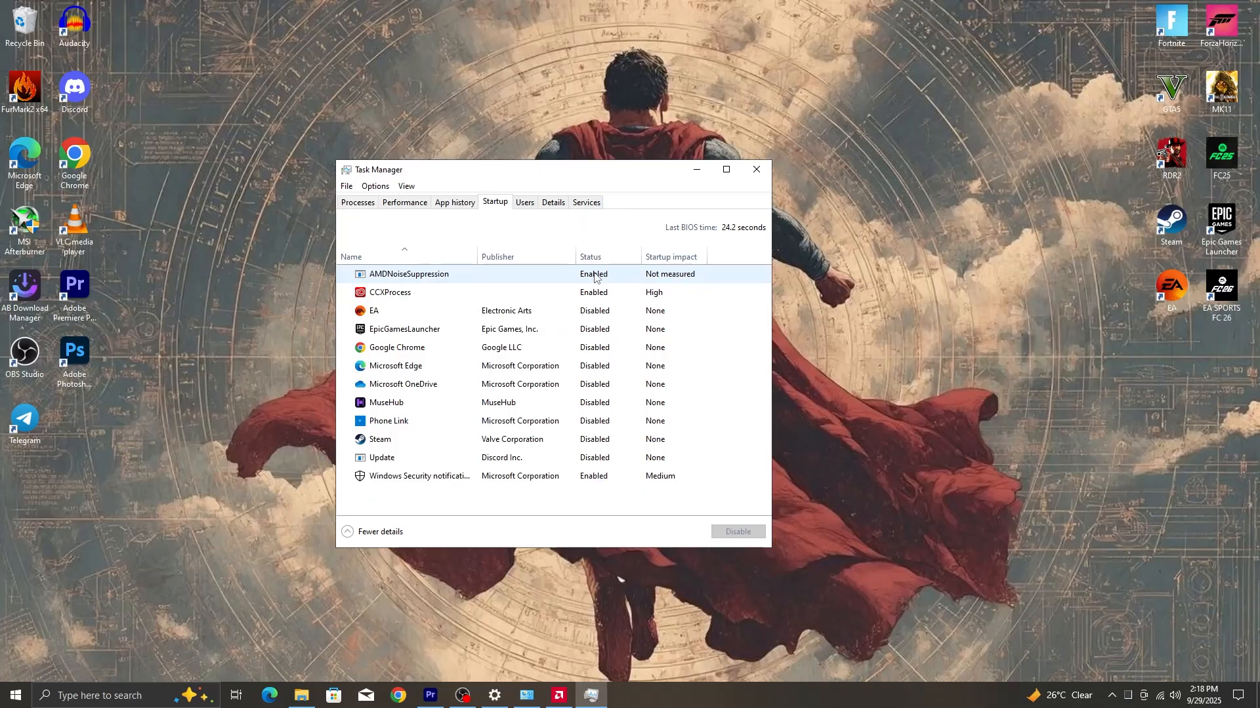
click(408, 274)
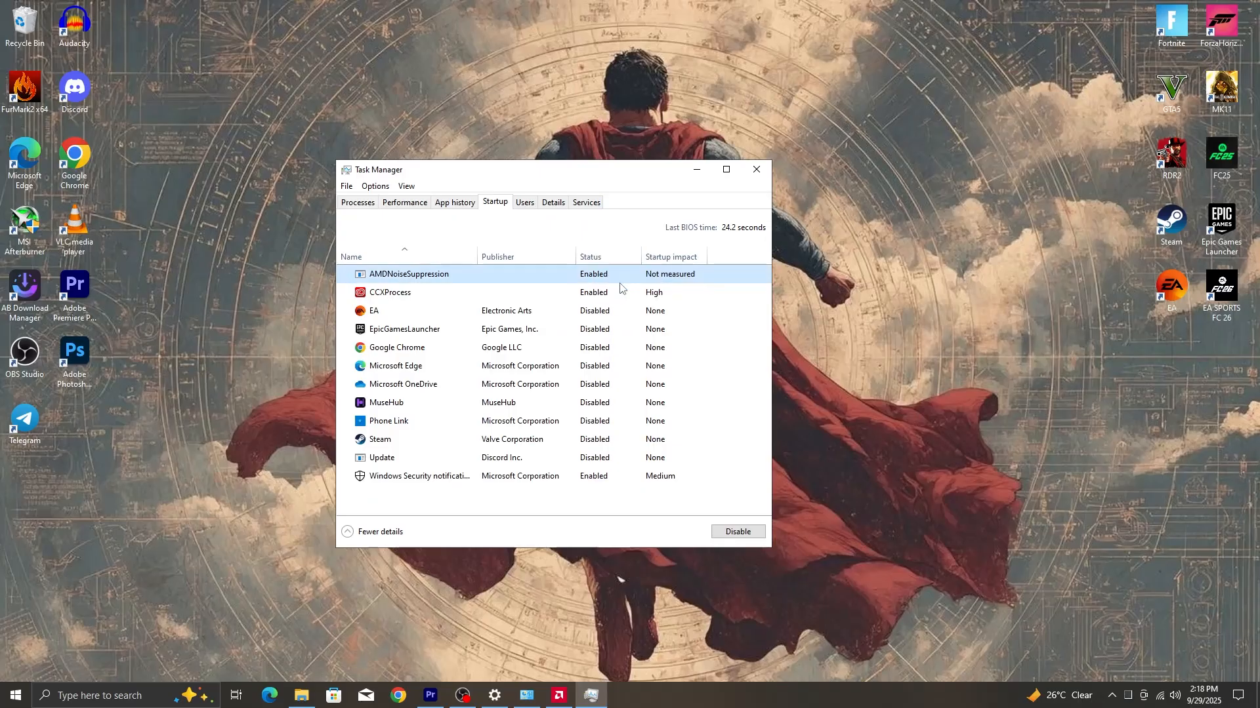
click(737, 531)
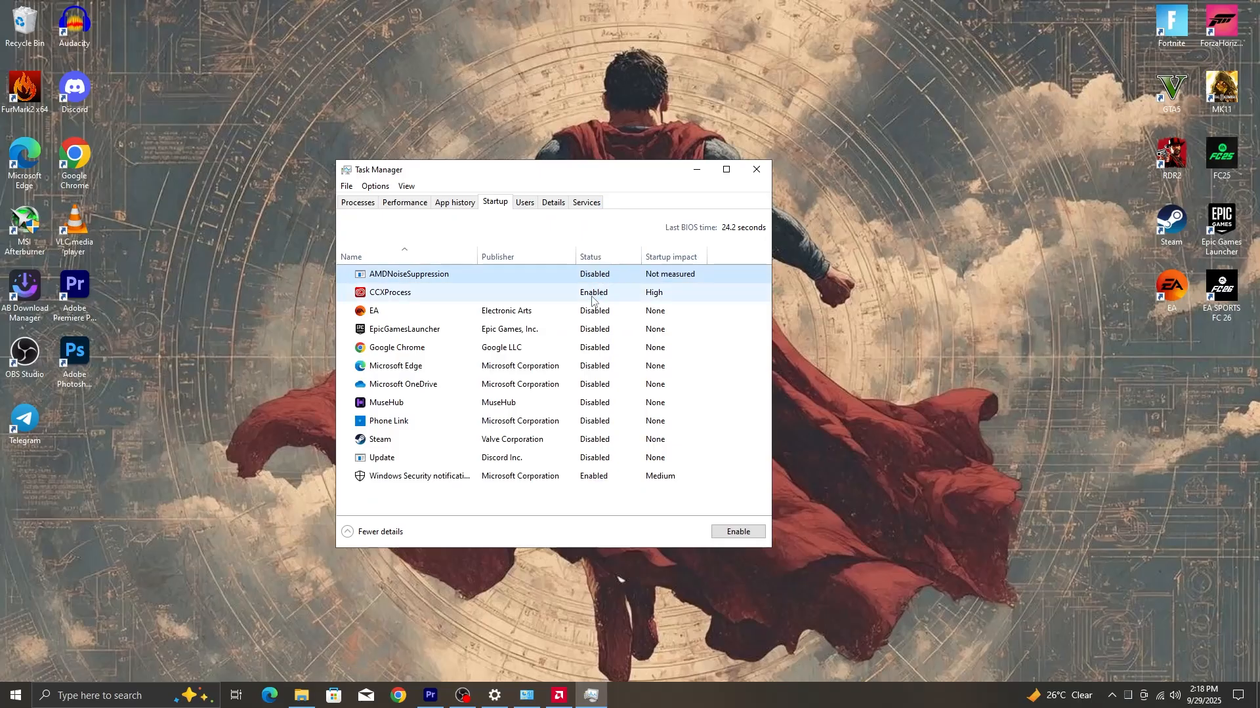
right_click(390, 292)
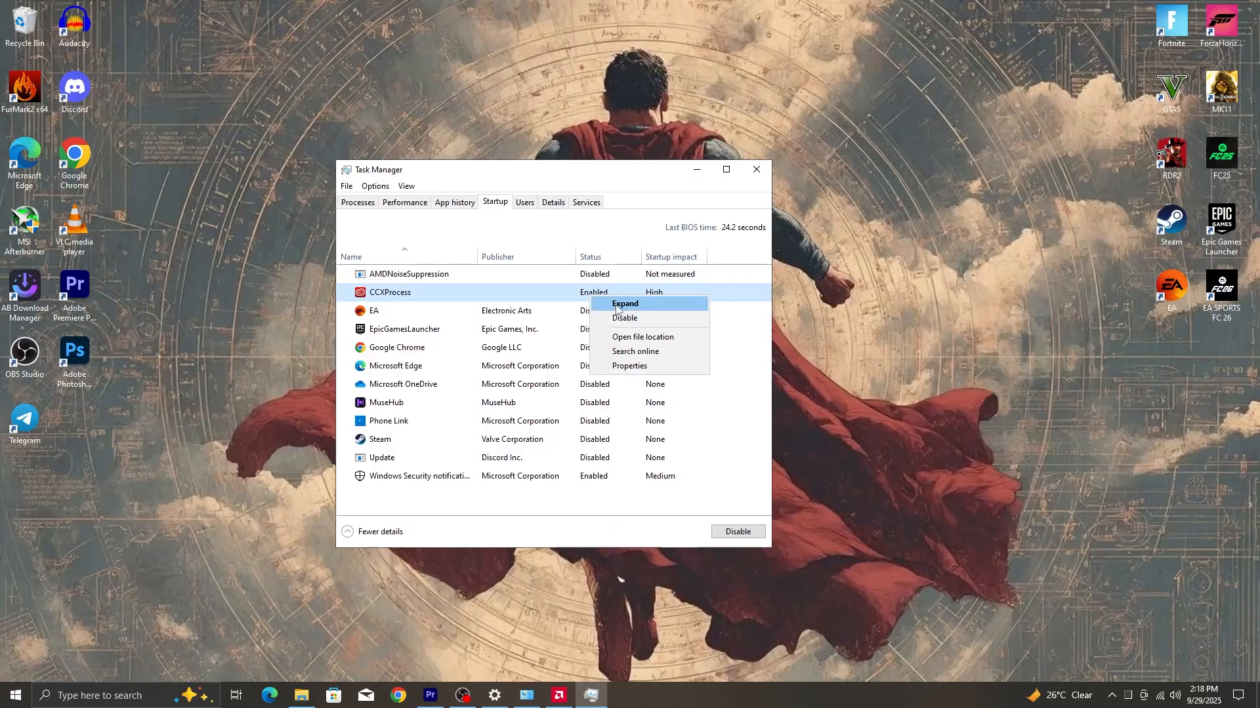
click(623, 317)
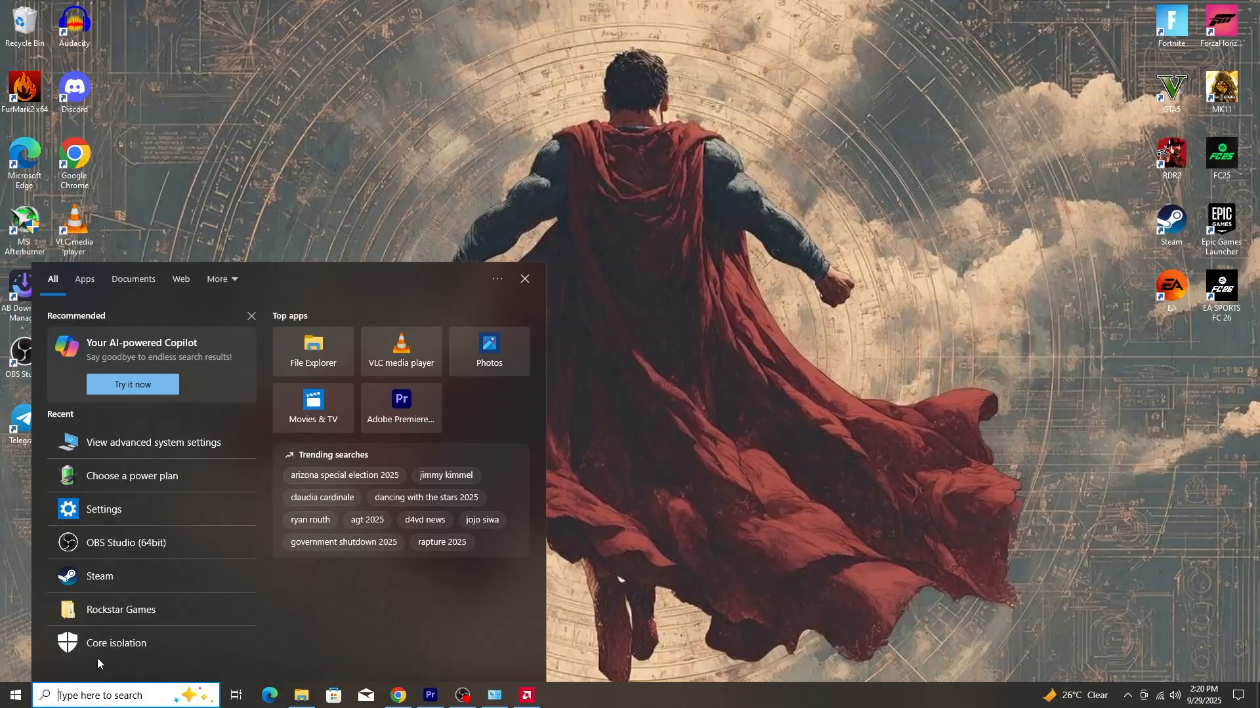
Search 'core isolation', confirm Memory integrity is Off, and close Windows Security
text(core isolation)
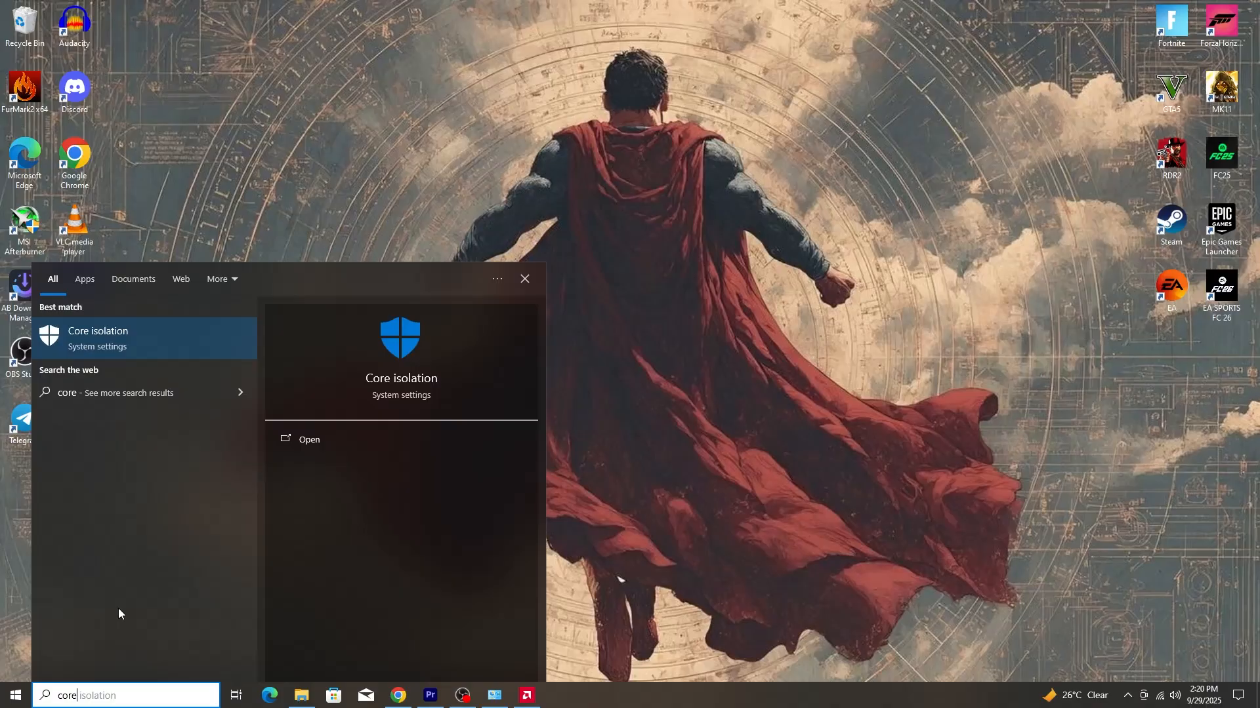
click(308, 439)
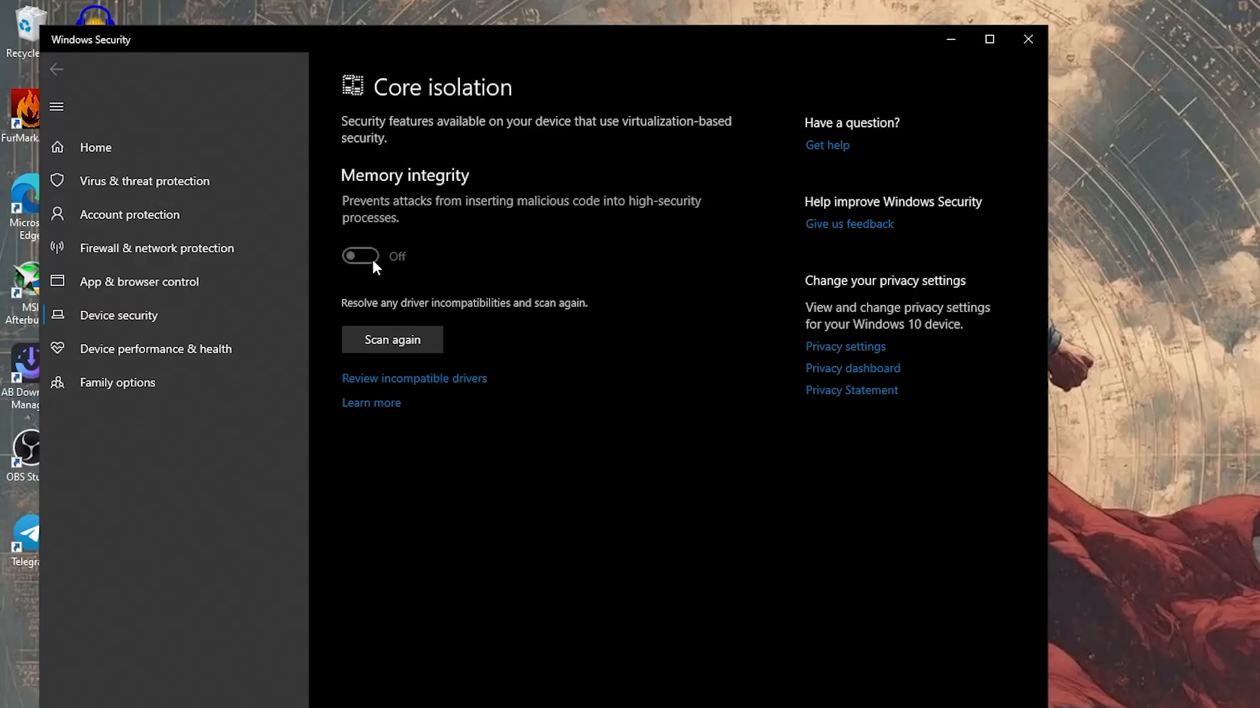
mouse_move(720, 250)
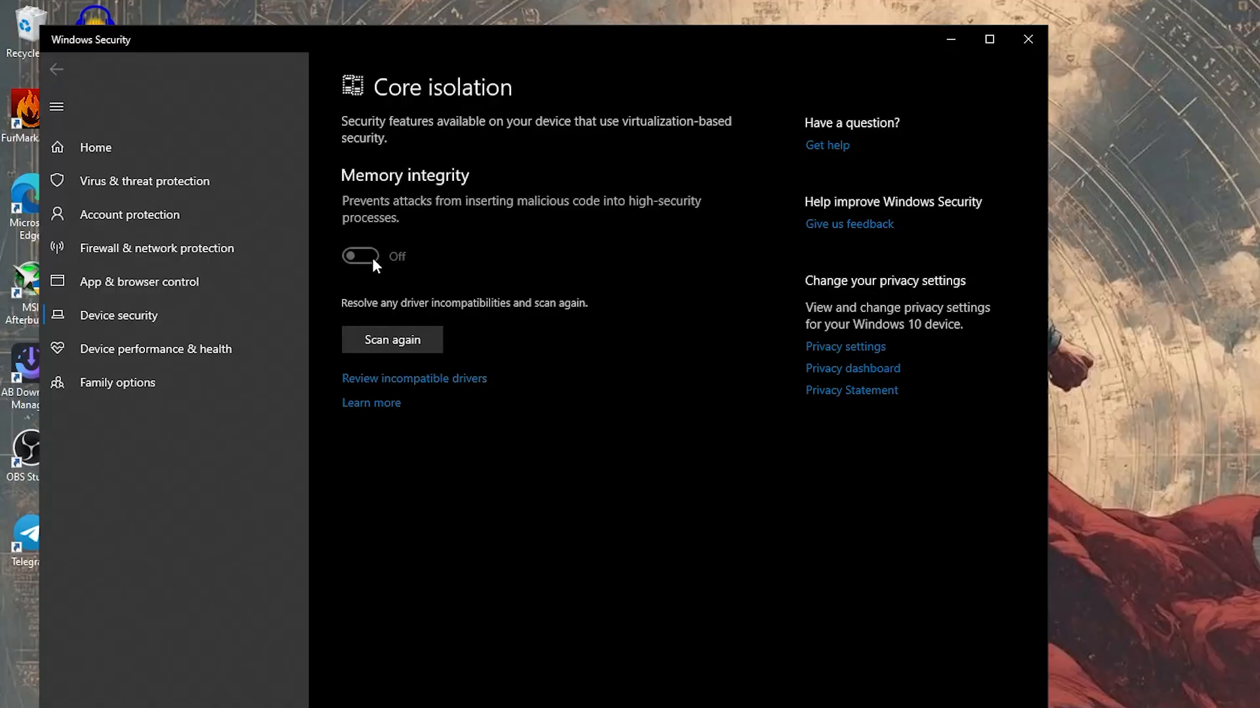
mouse_move(973, 109)
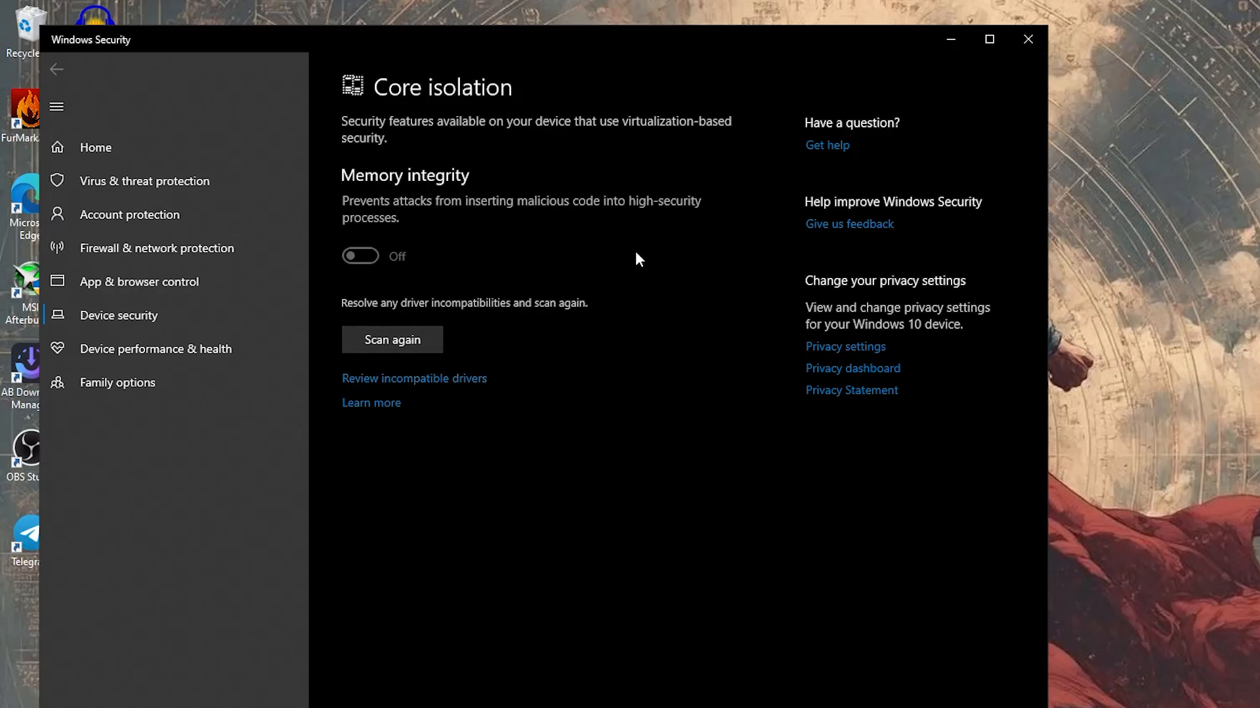
mouse_move(414, 378)
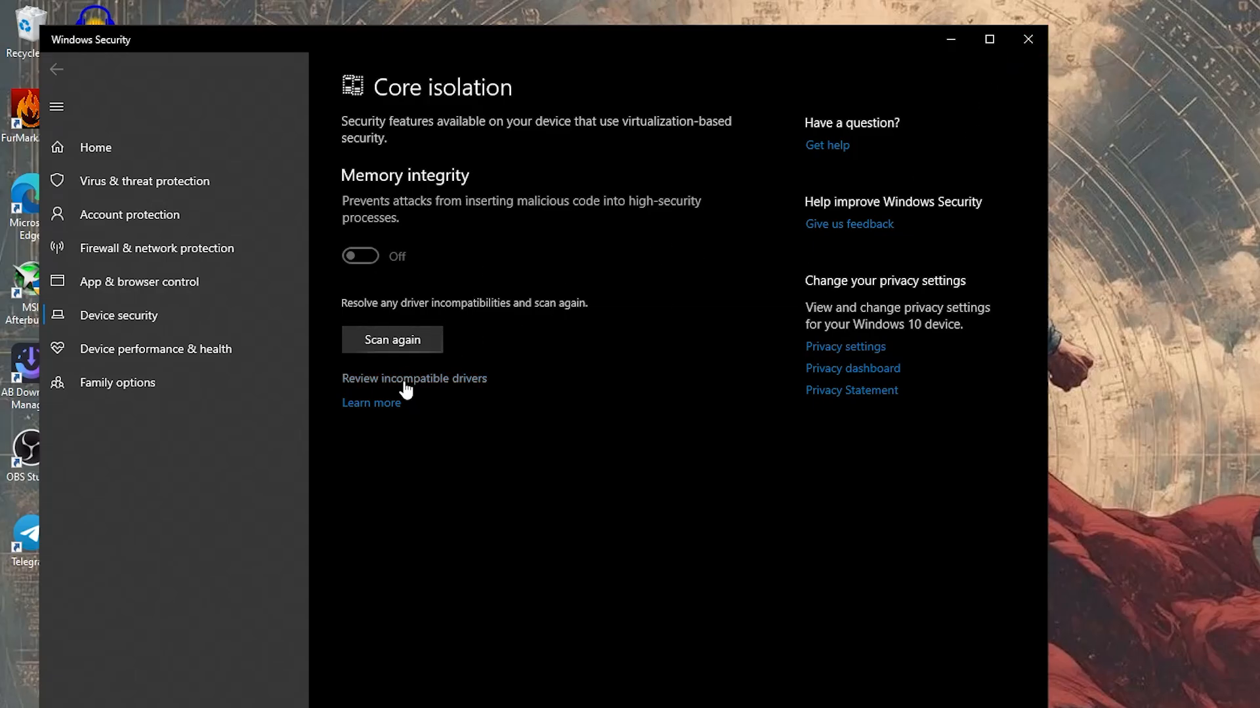
mouse_move(1027, 39)
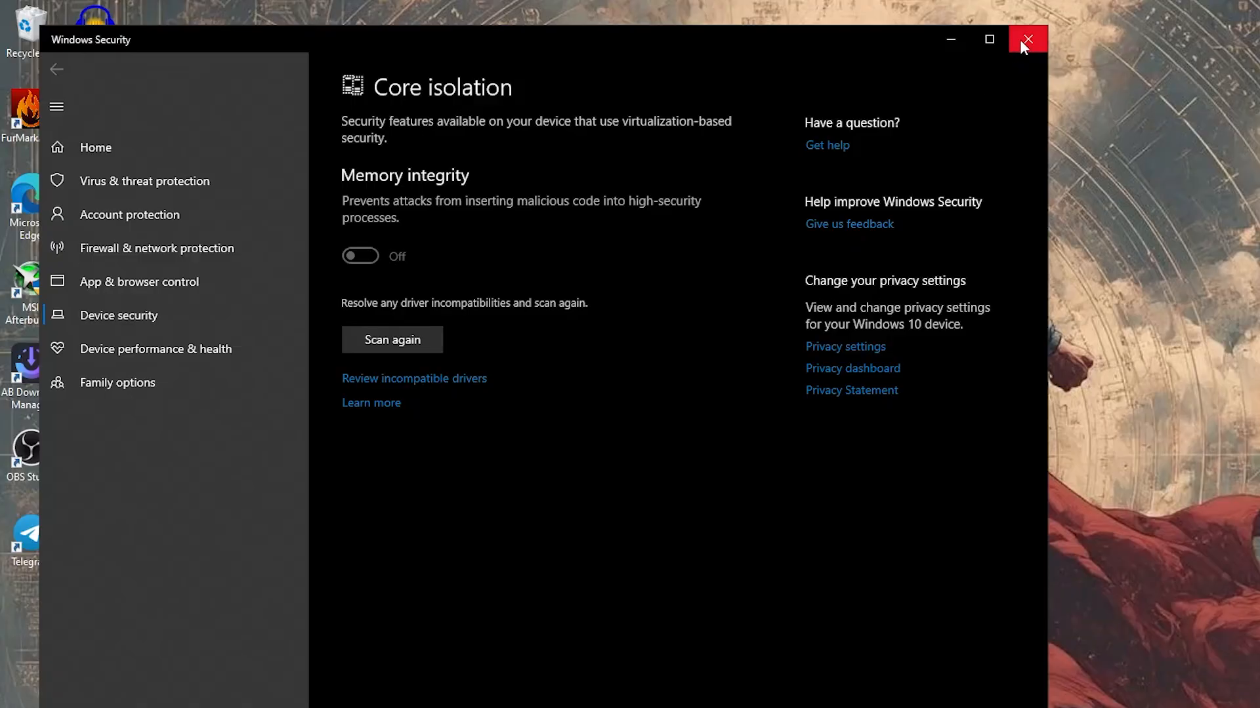
click(1027, 38)
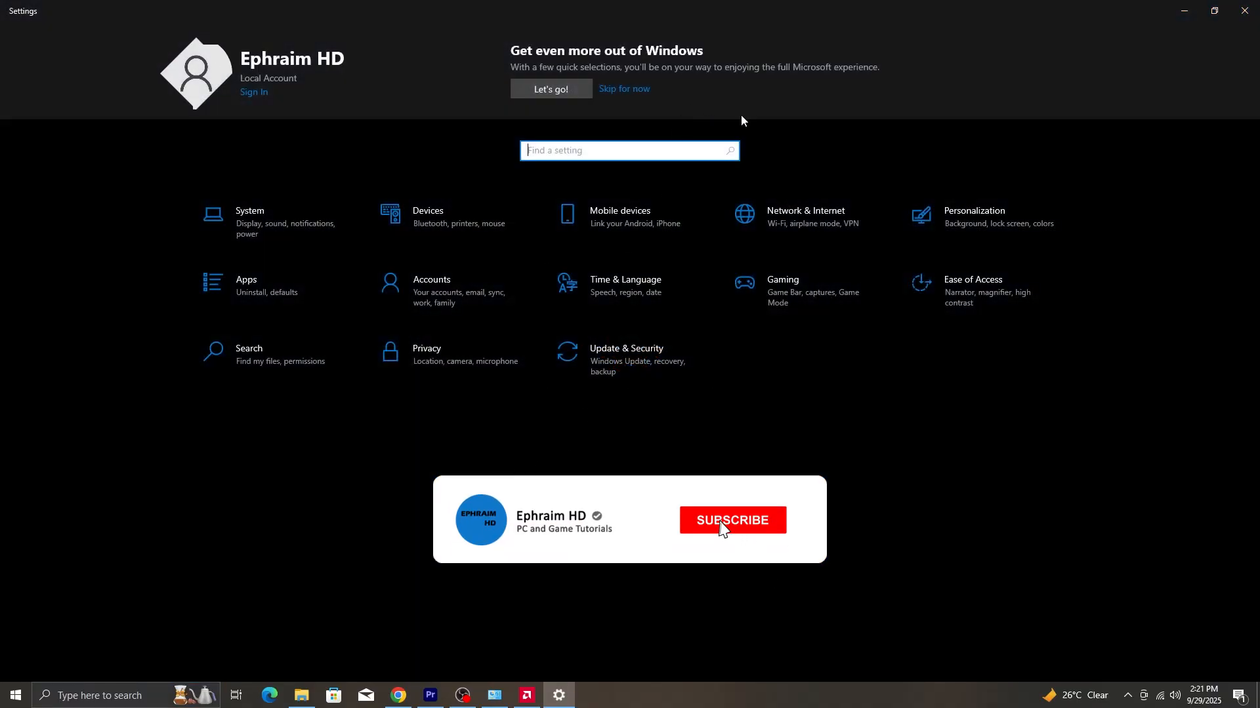
Add FC26.exe in Display's Graphics settings and save its preference as High performance
click(730, 521)
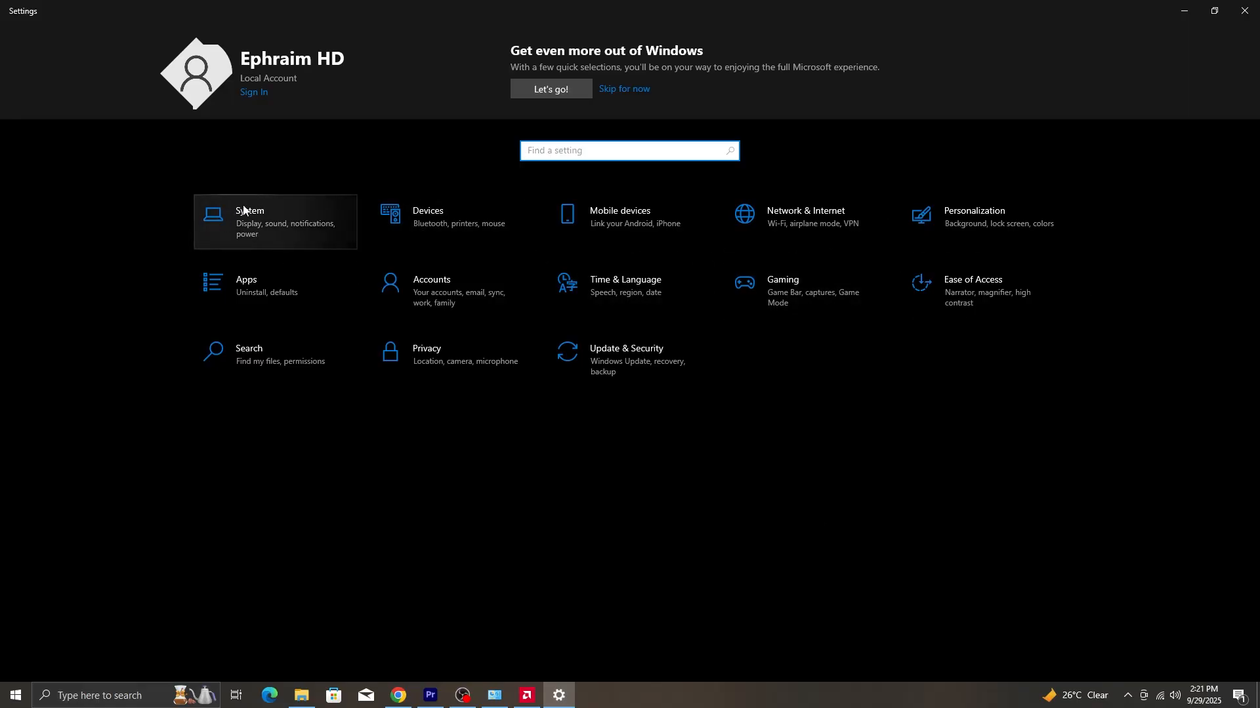
click(251, 221)
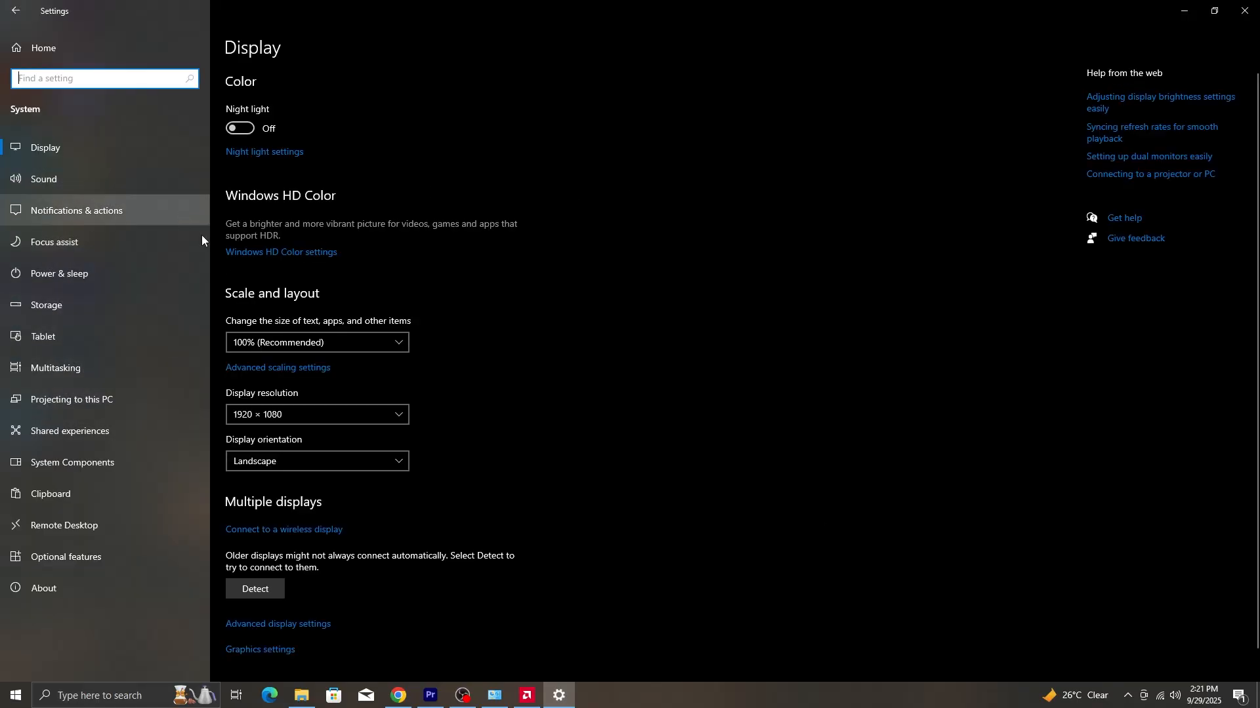
click(260, 649)
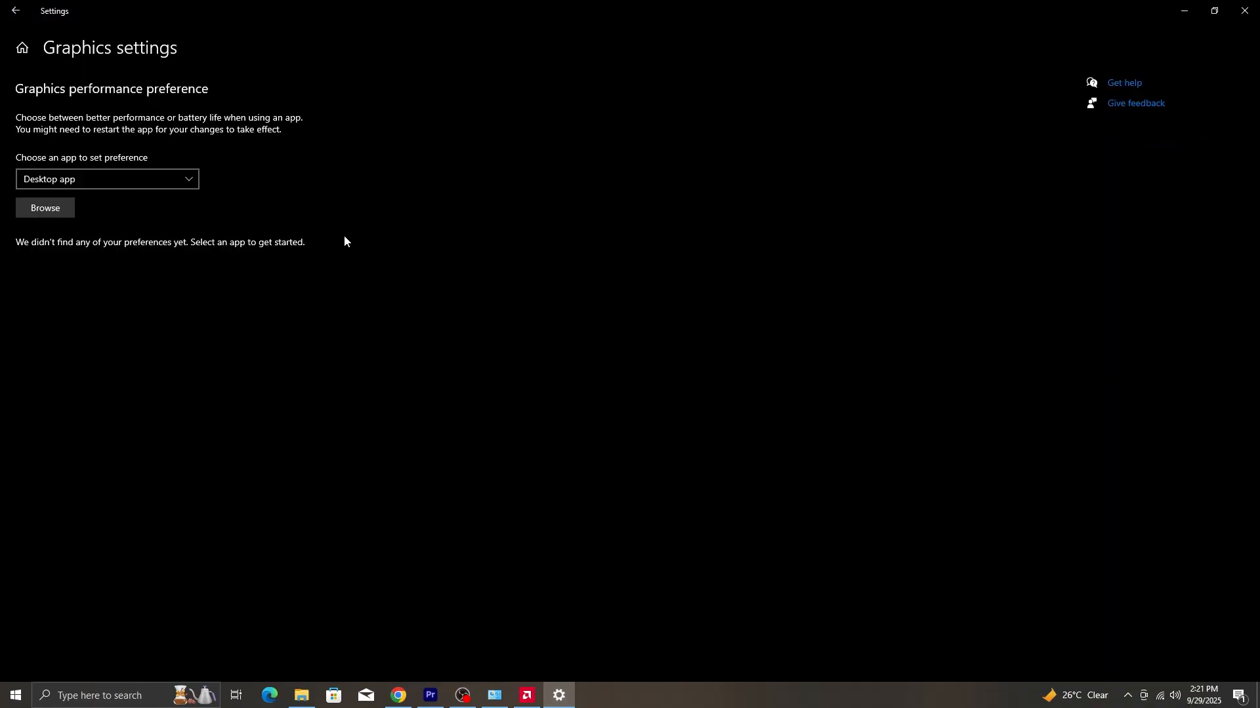
mouse_move(22, 172)
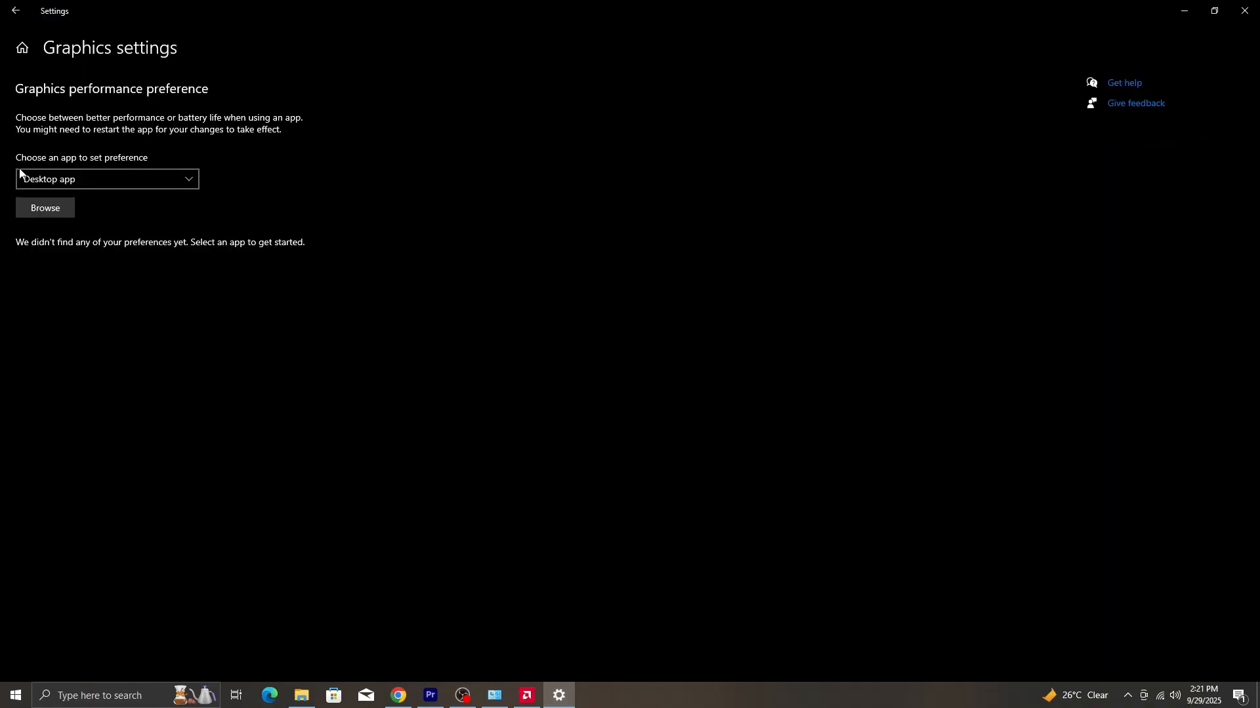
click(45, 210)
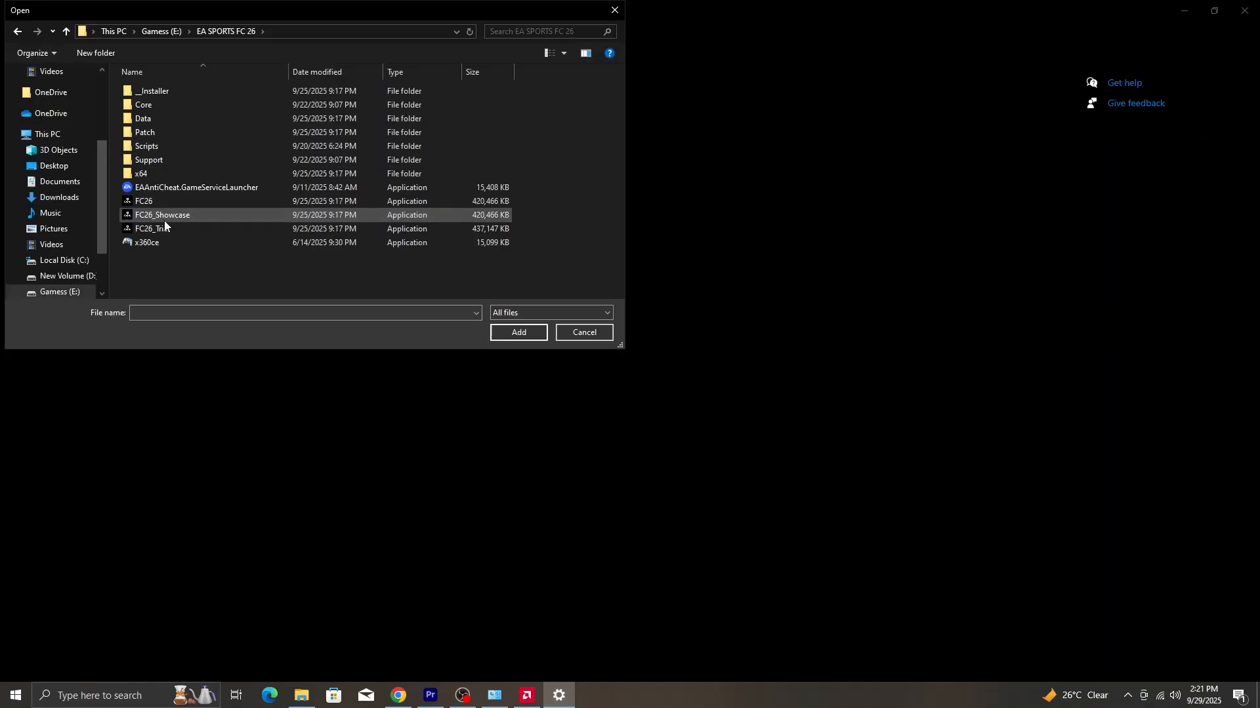
click(145, 201)
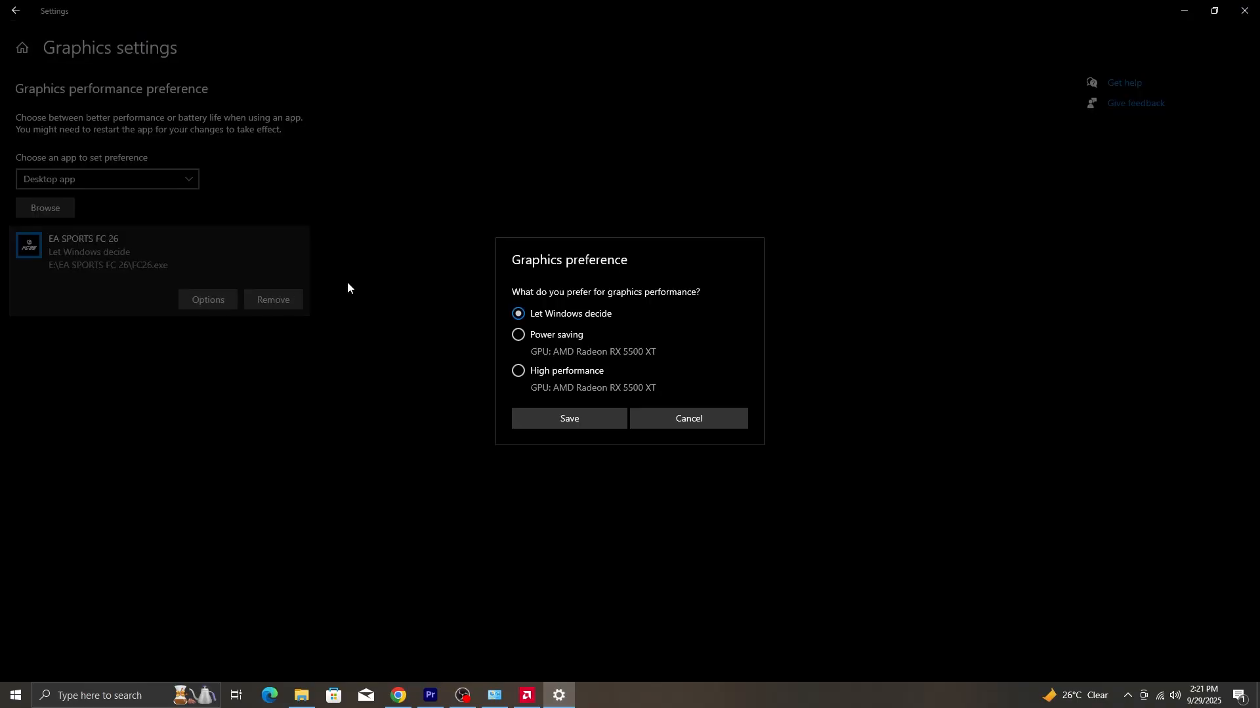
mouse_move(523, 353)
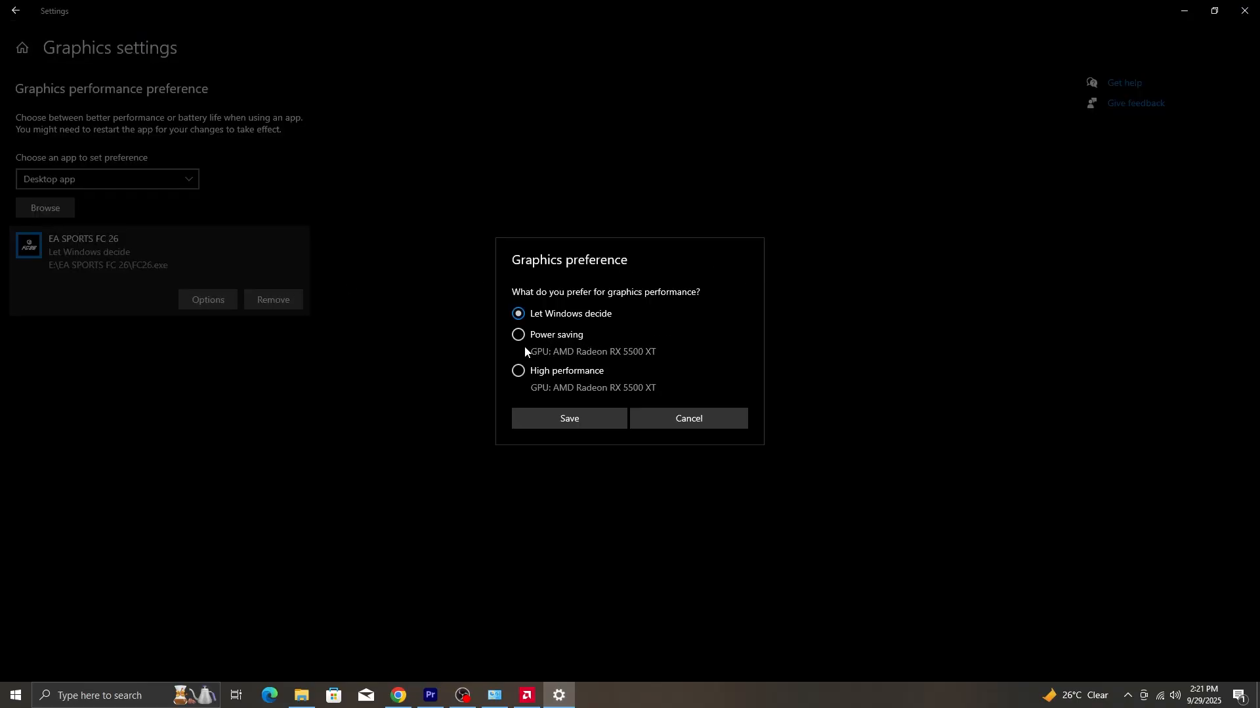
click(518, 370)
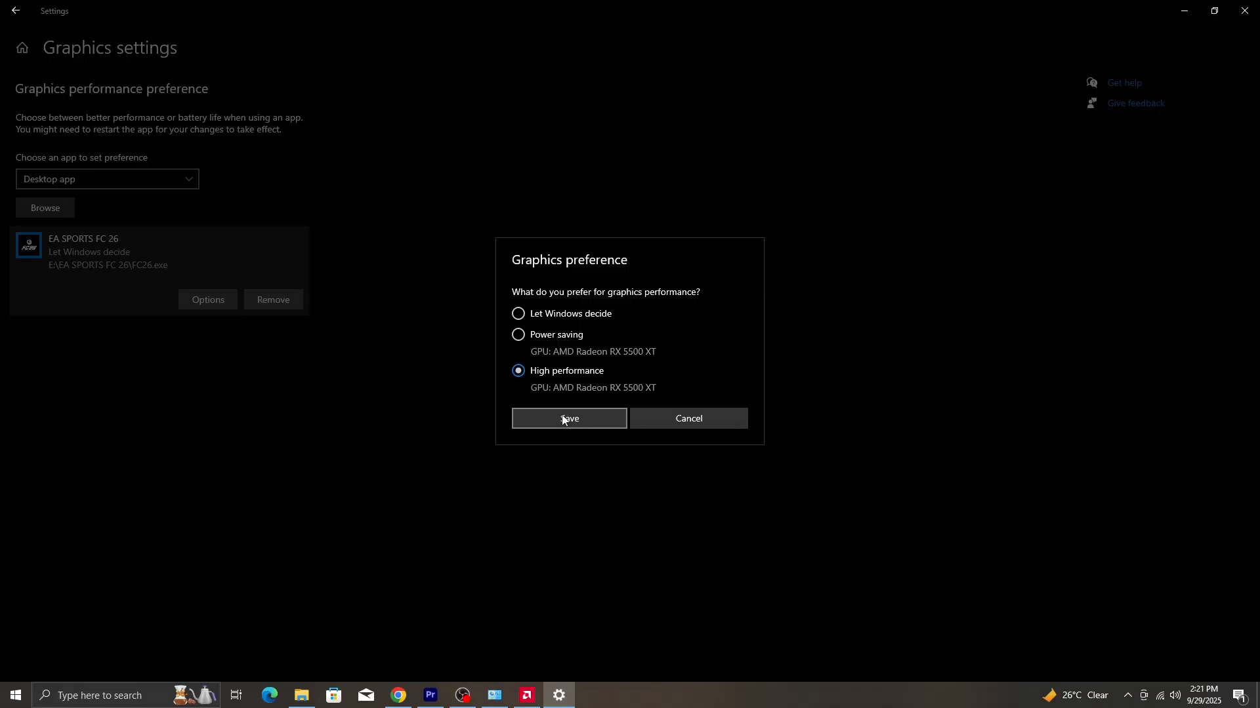
click(569, 419)
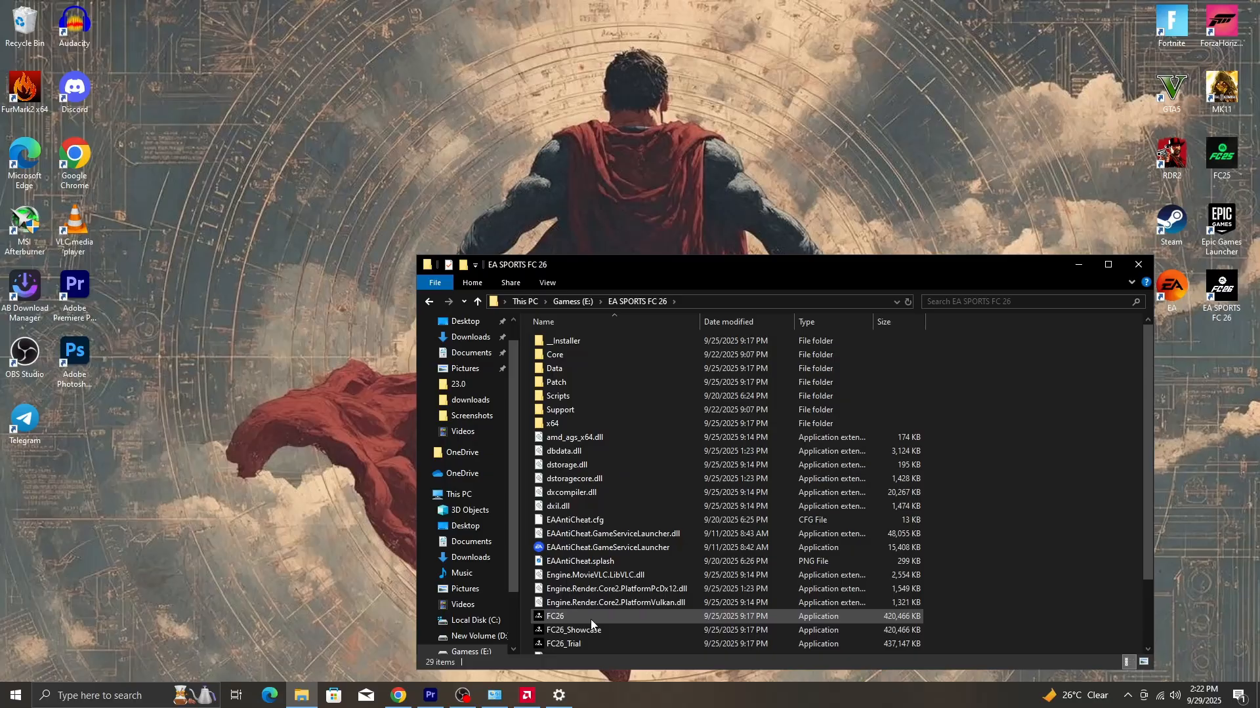
Tick Disable fullscreen optimizations in FC26.exe's Compatibility properties and confirm the high DPI settings
click(555, 616)
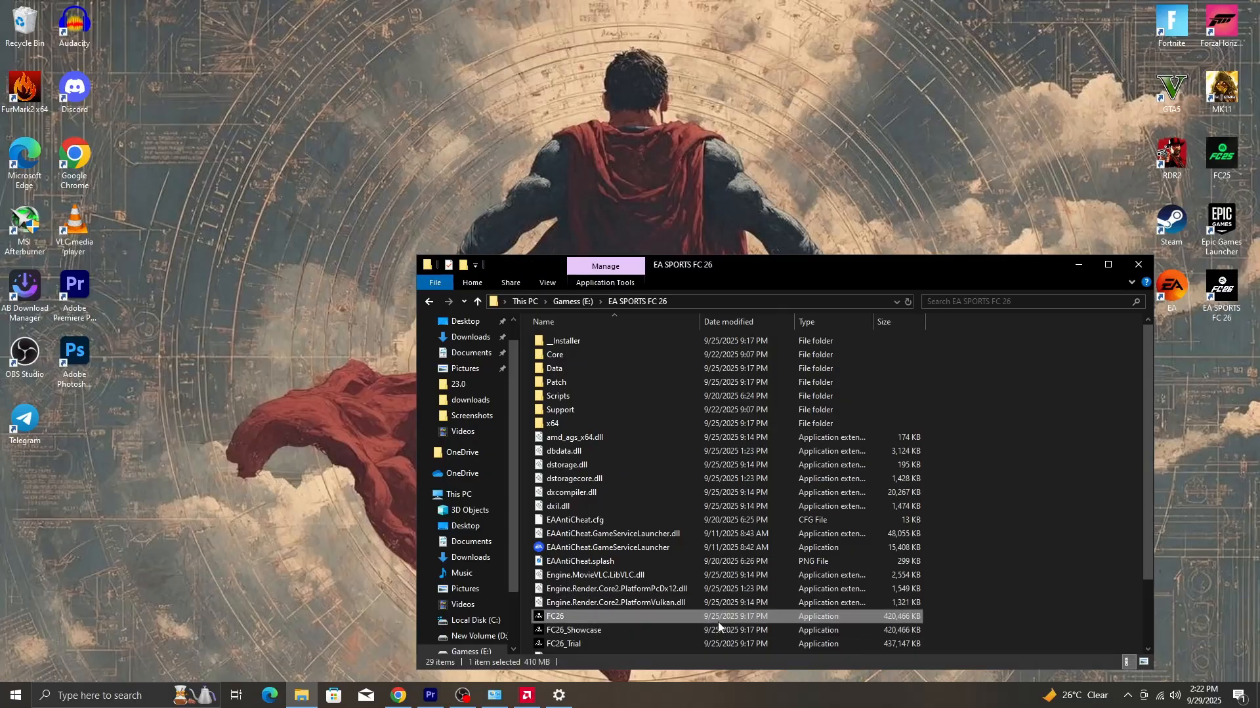
right_click(554, 616)
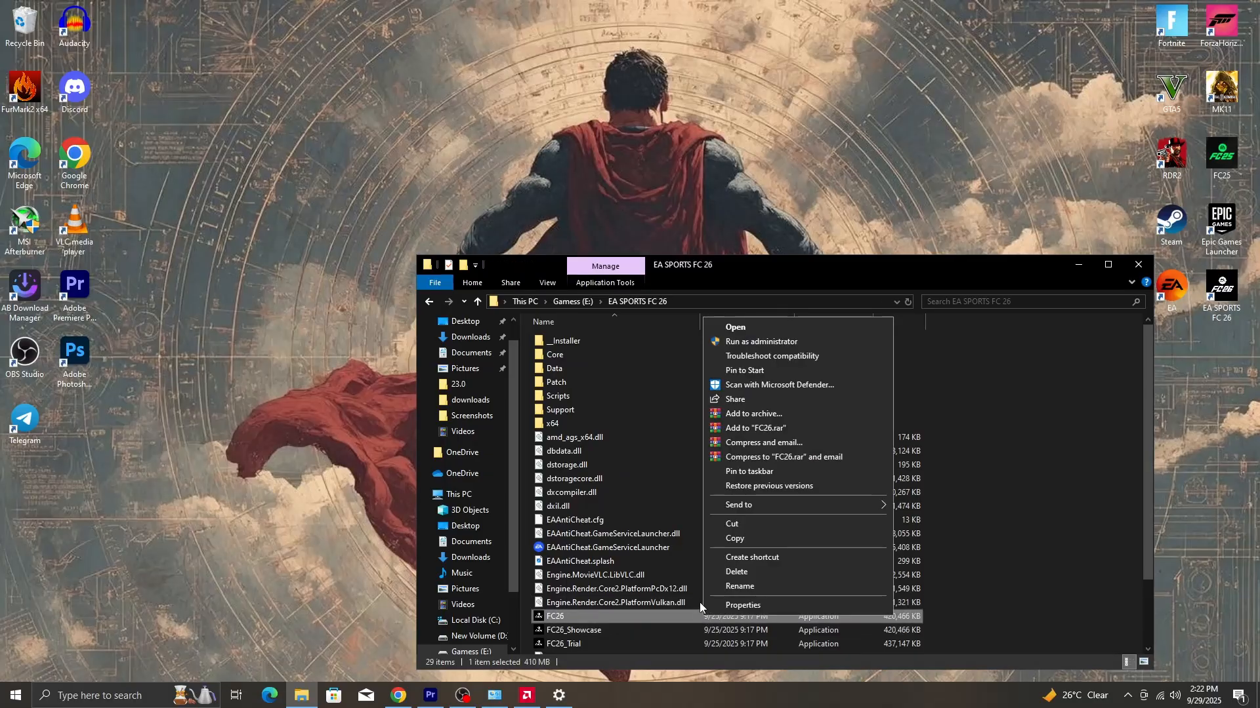
click(742, 605)
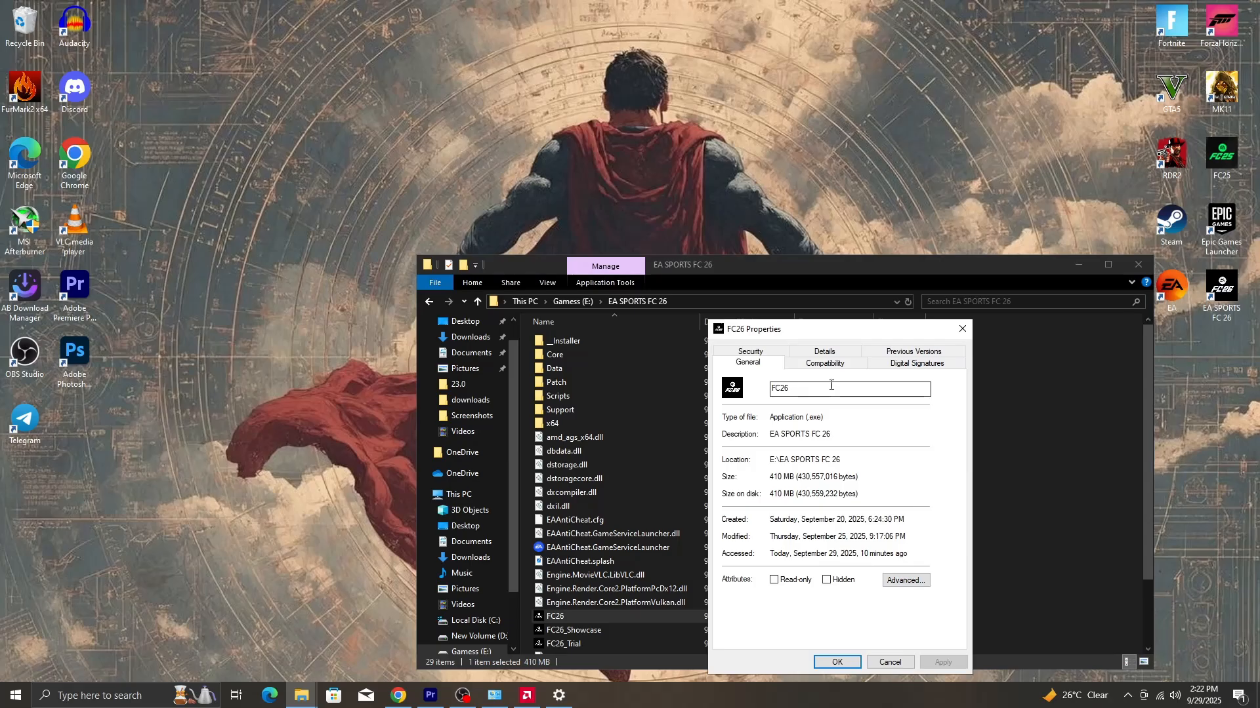
click(824, 363)
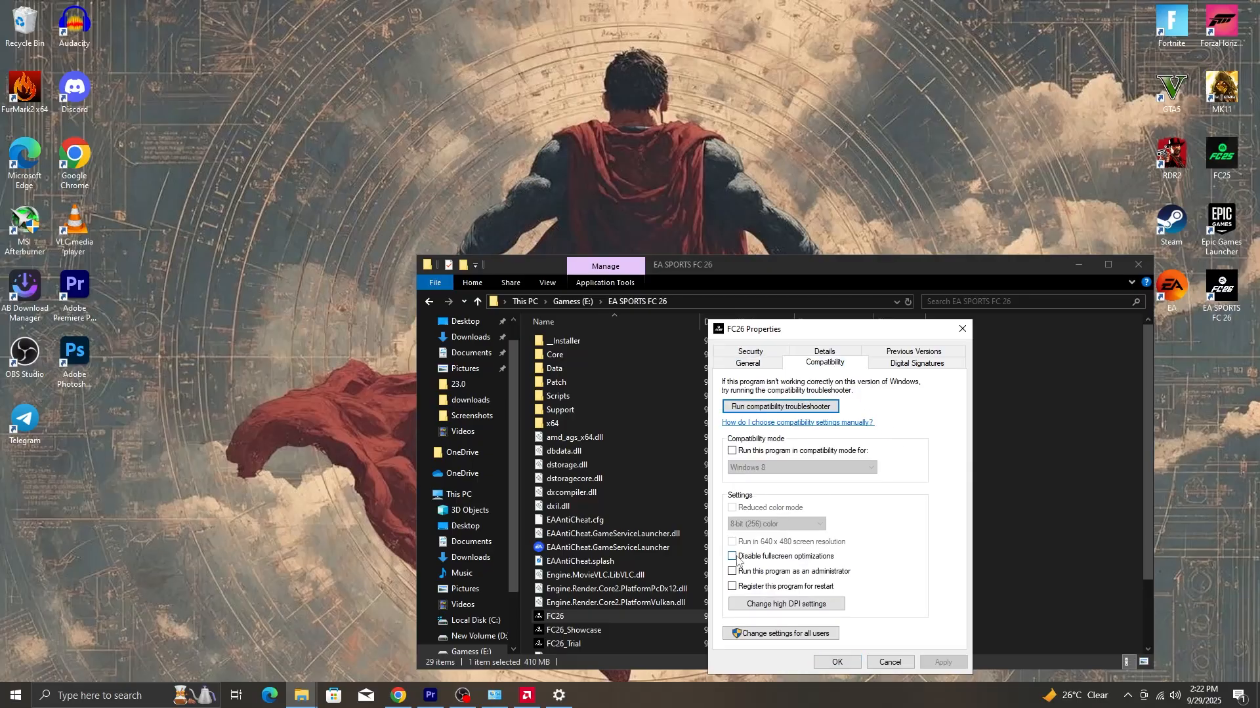
click(732, 556)
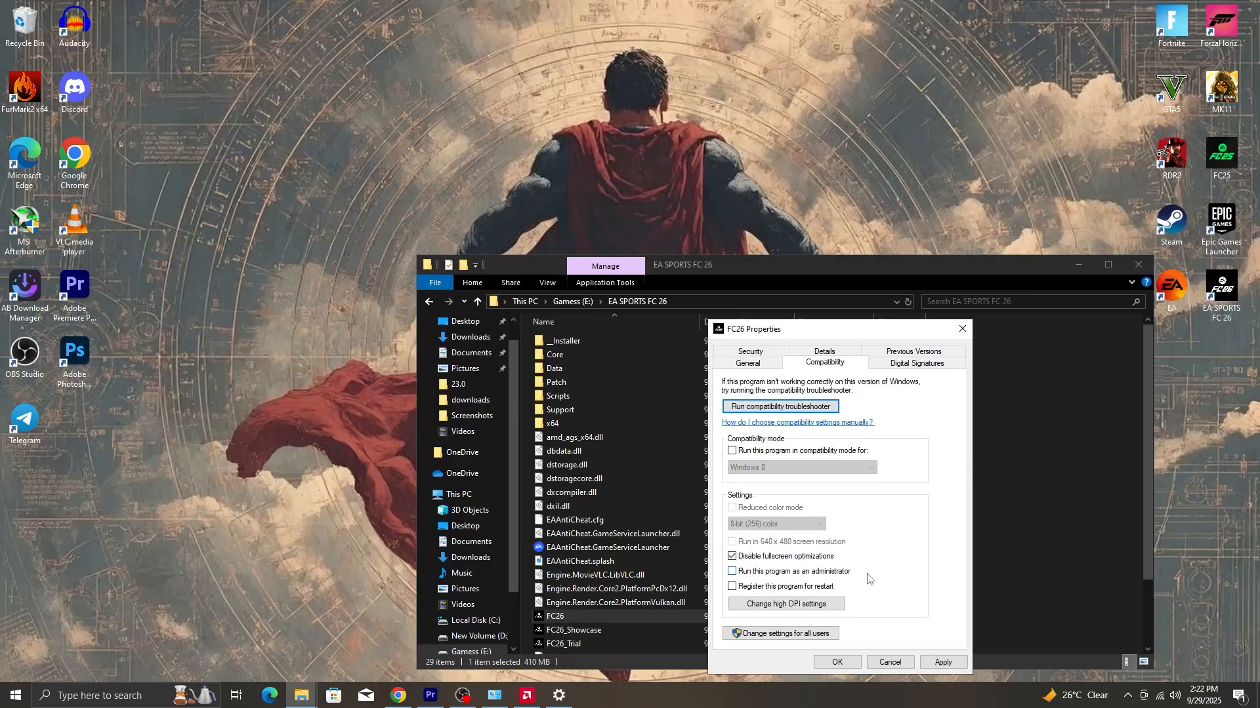
click(785, 603)
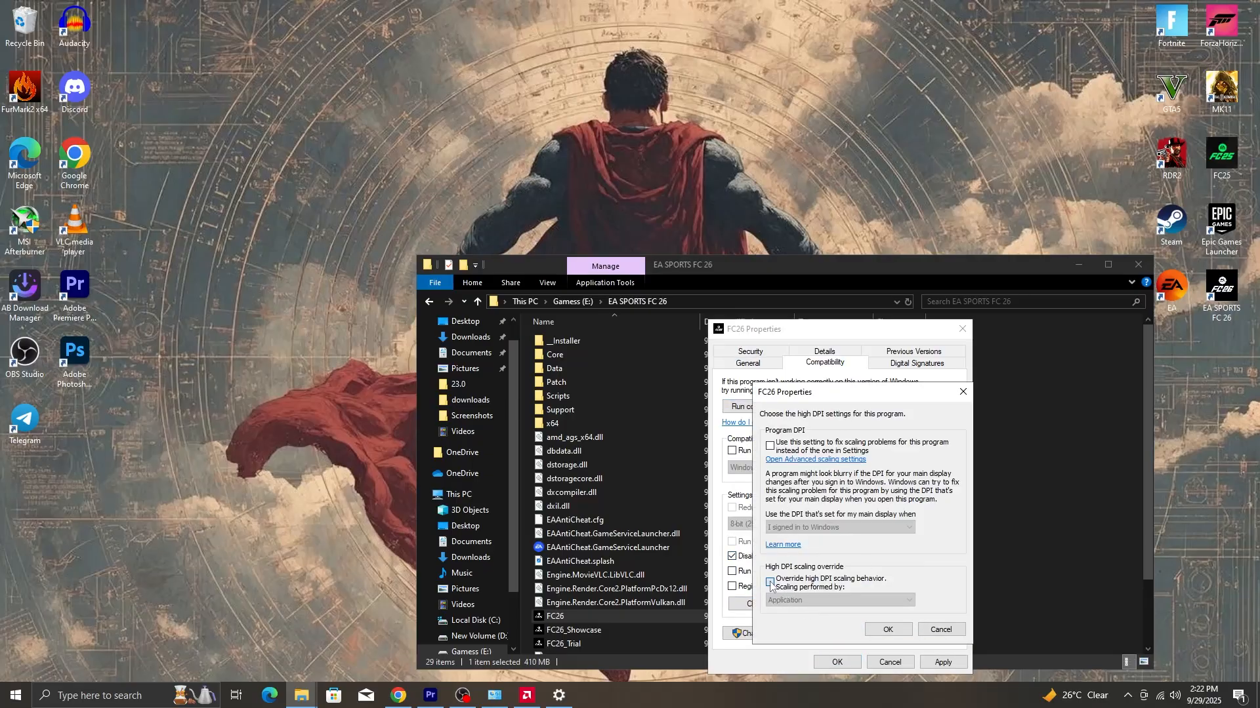
click(940, 629)
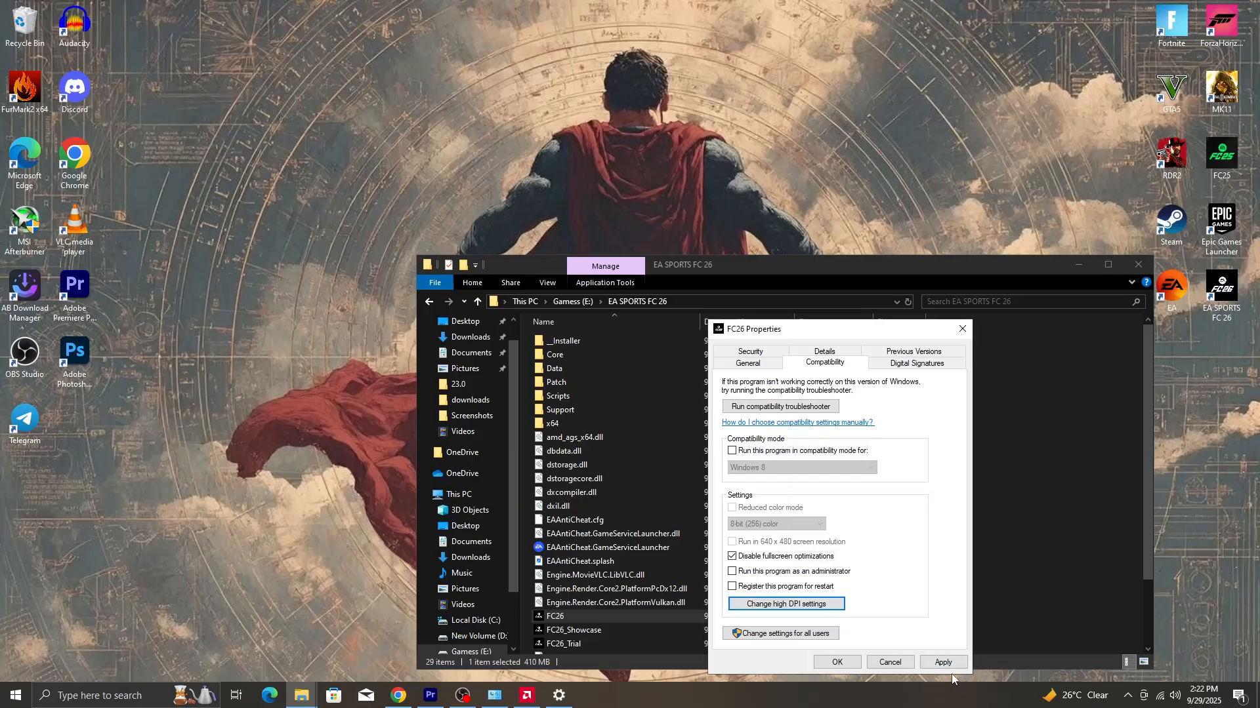